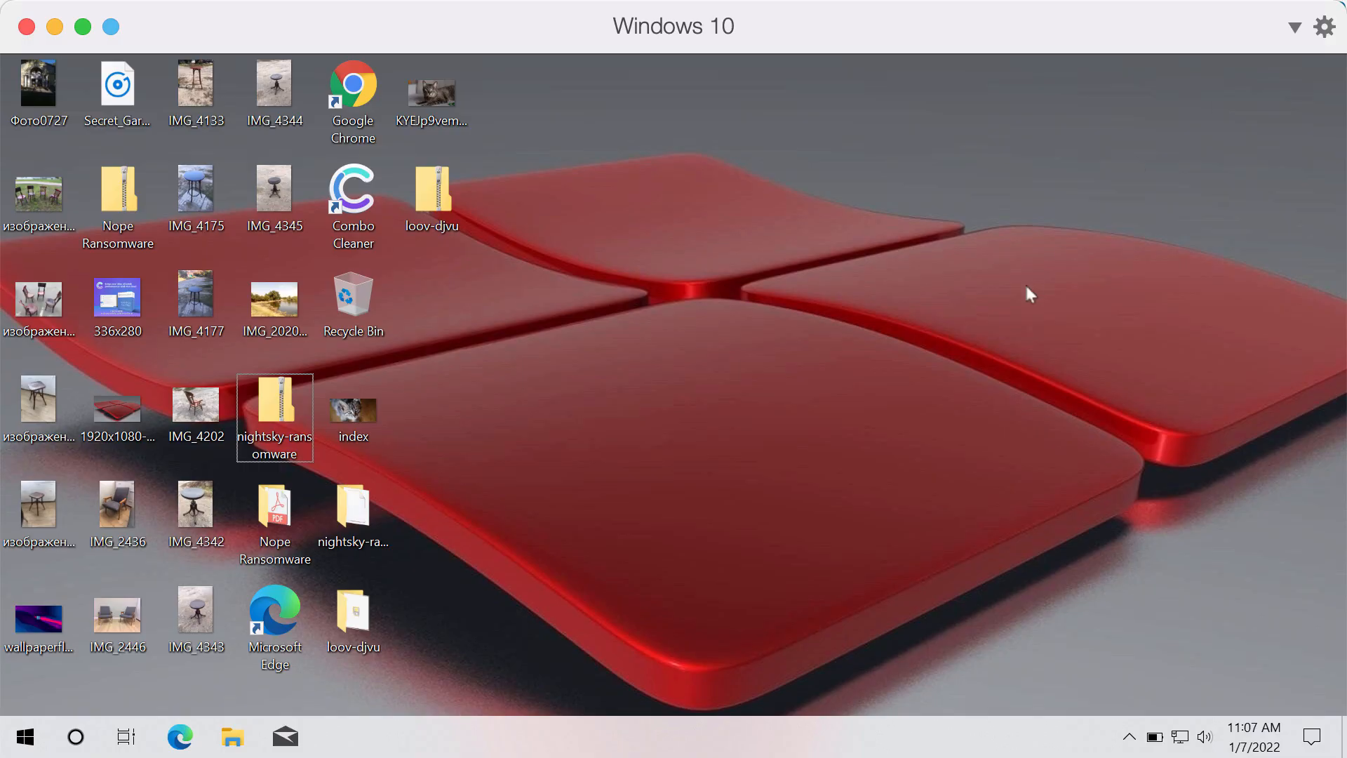
mouse_move(801, 408)
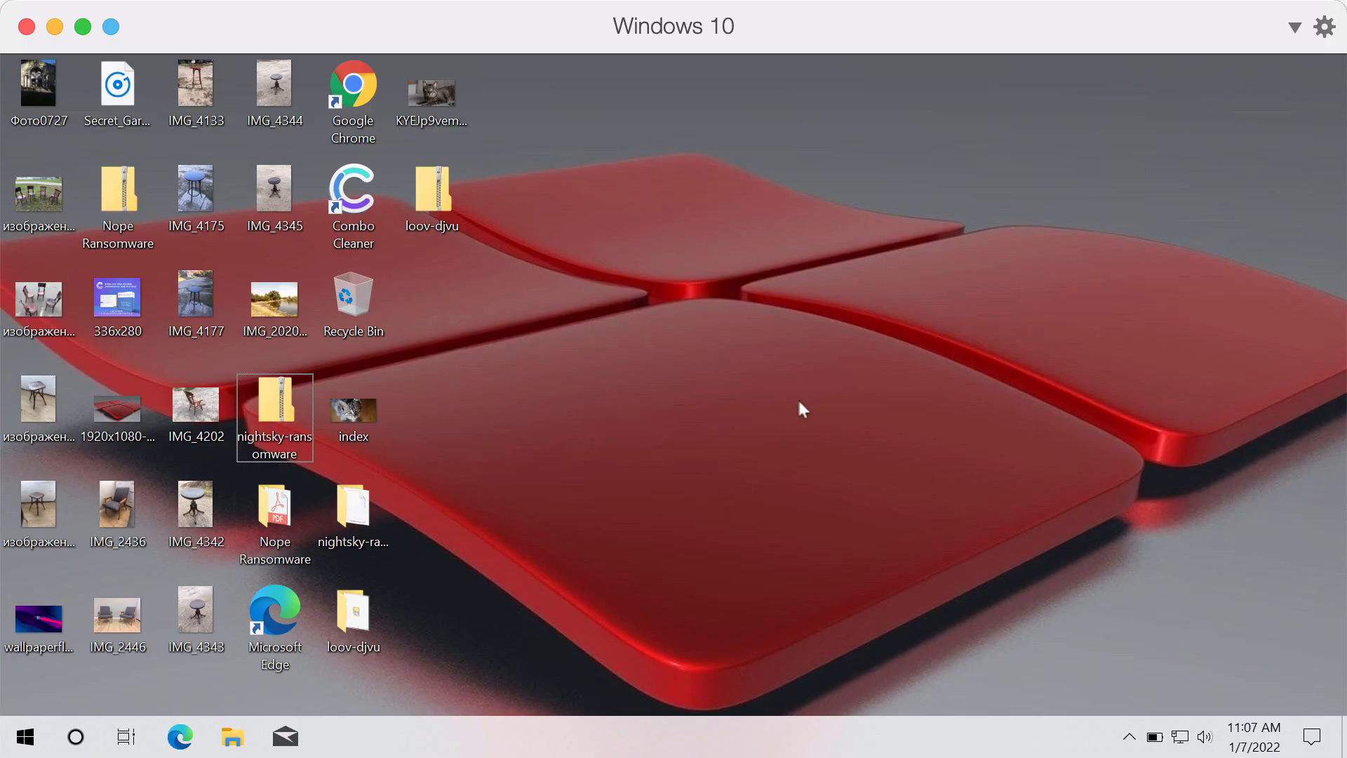
mouse_move(836, 70)
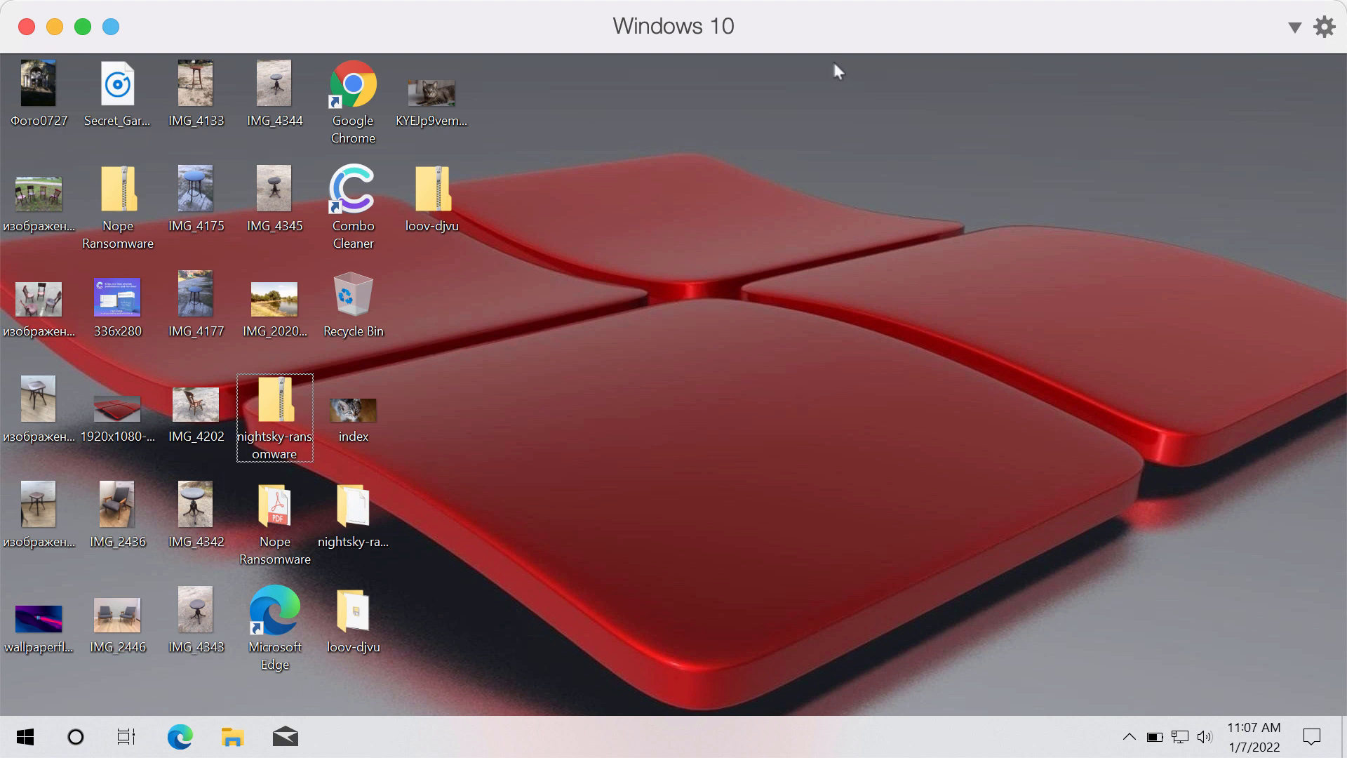
mouse_move(565, 418)
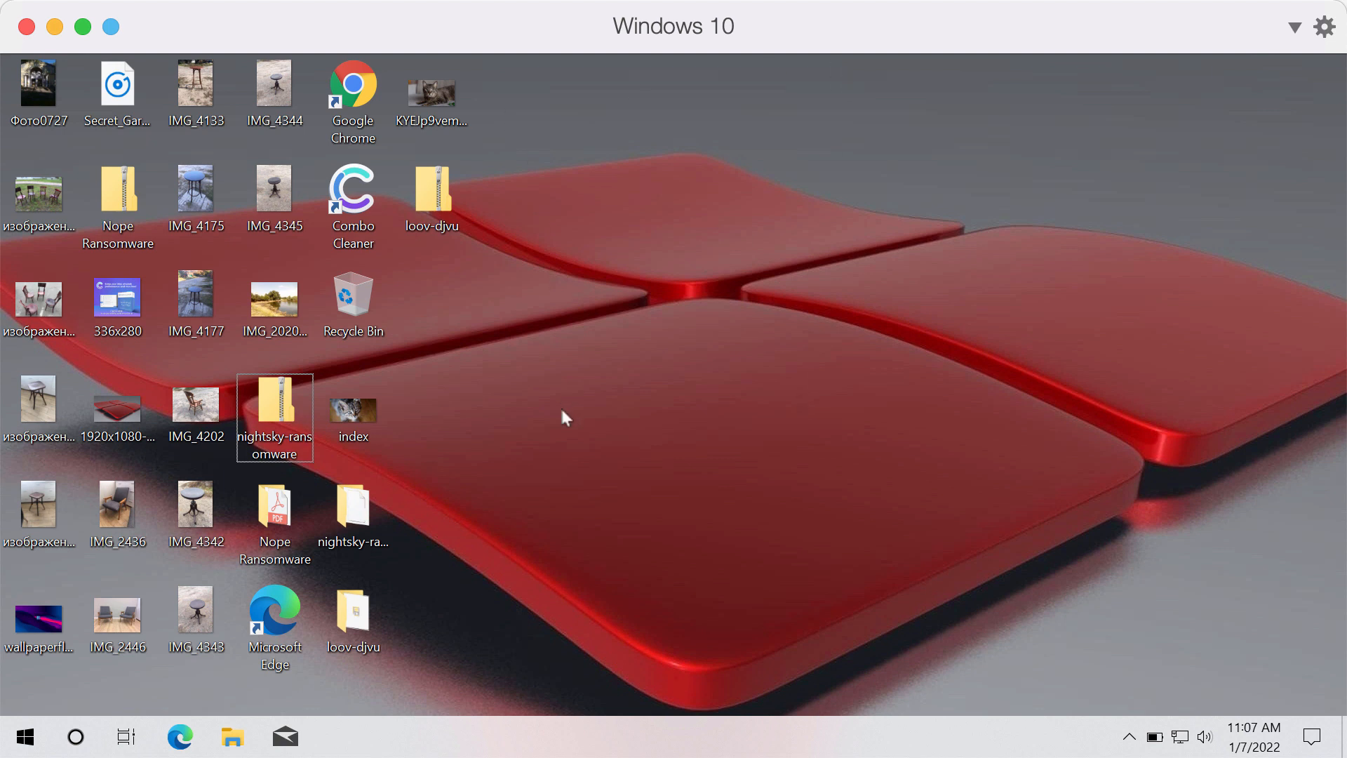
mouse_move(557, 377)
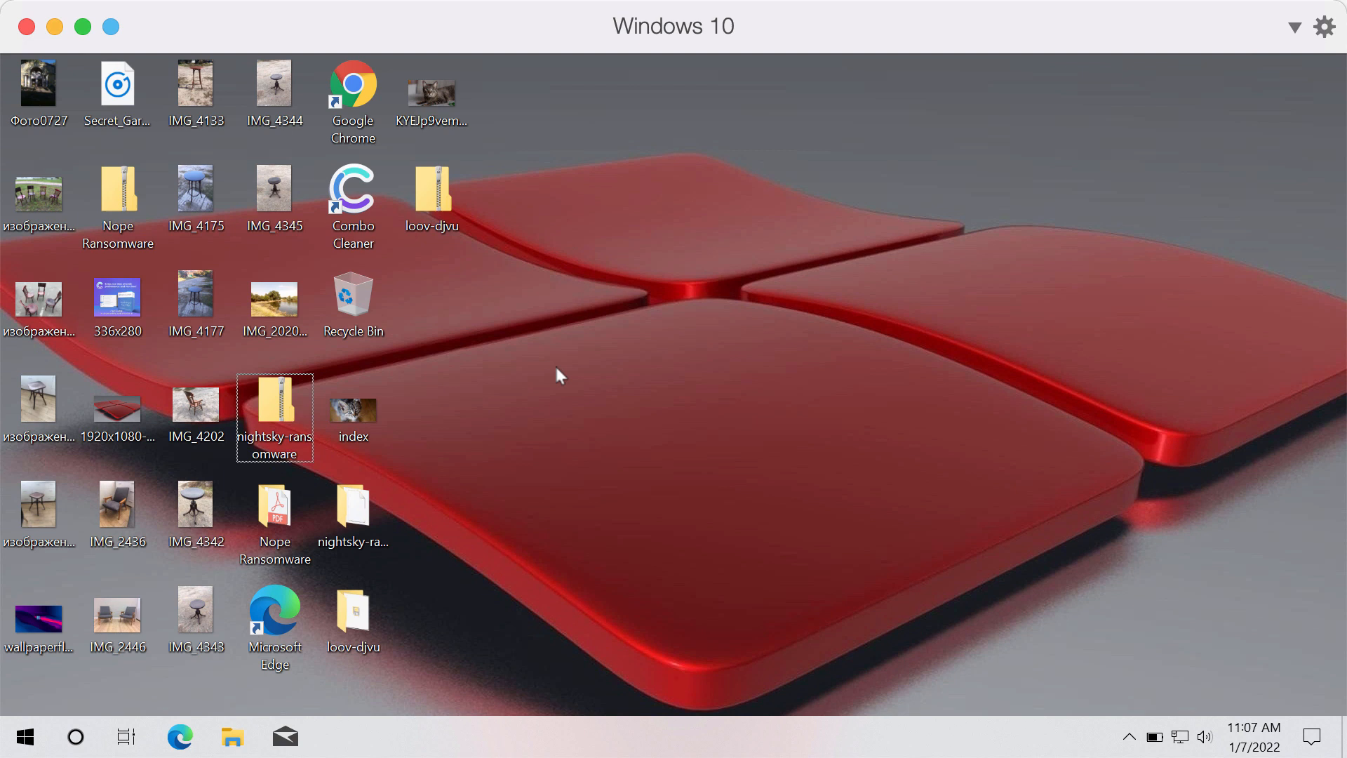
mouse_move(550, 368)
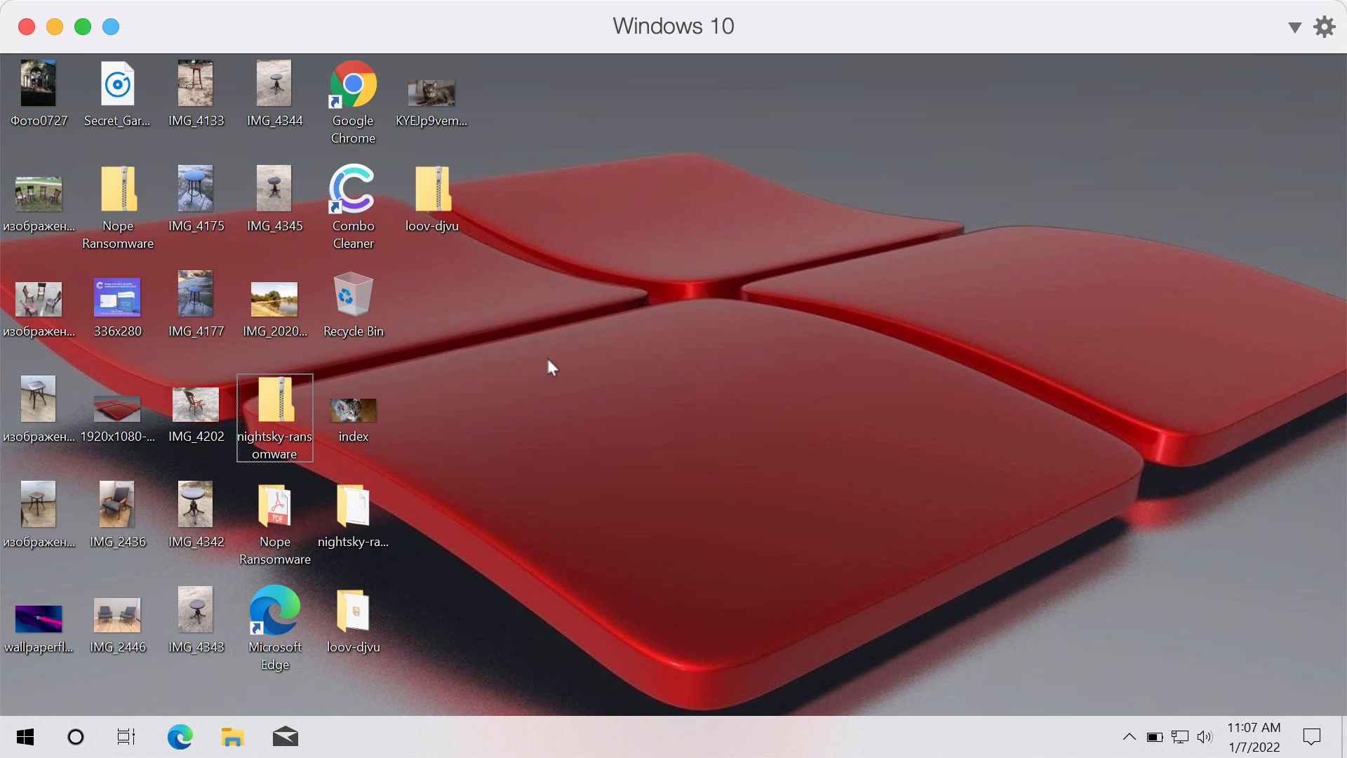
mouse_move(643, 243)
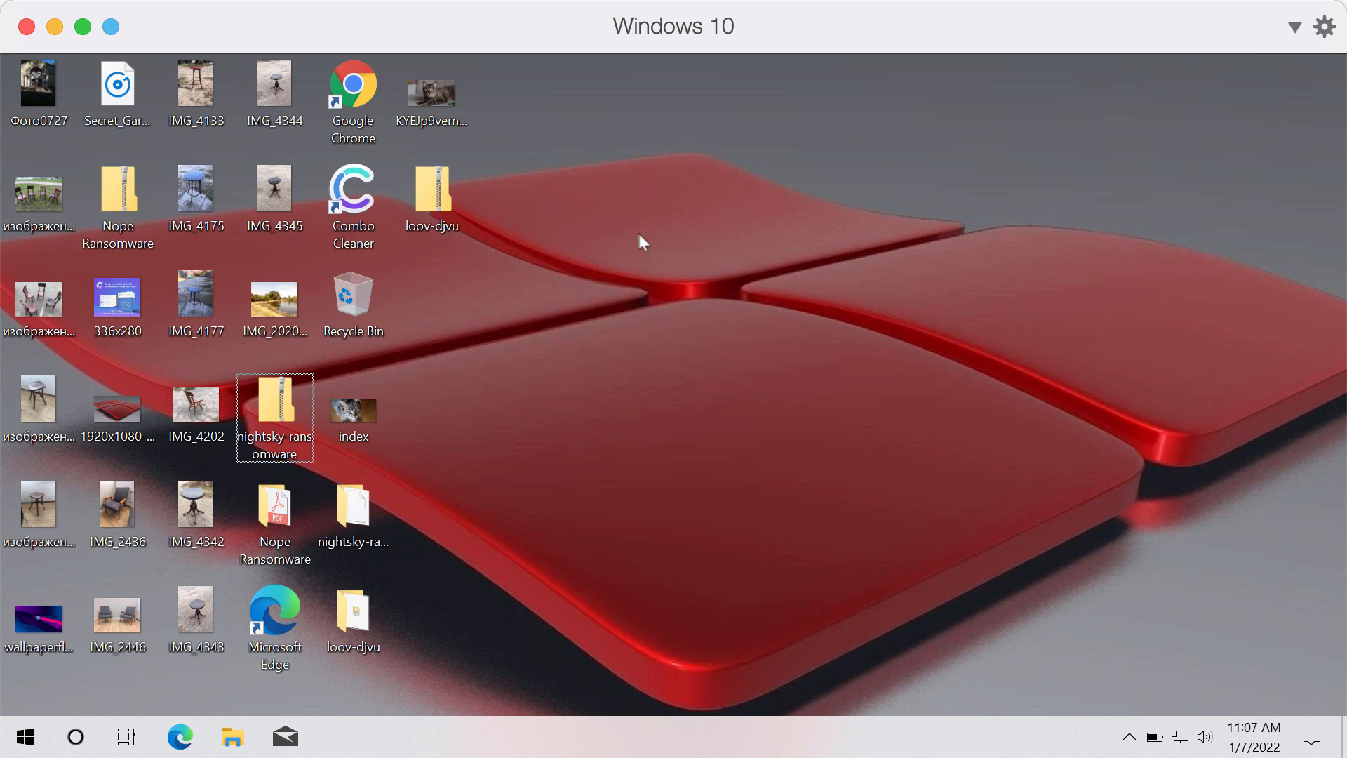
mouse_move(806, 121)
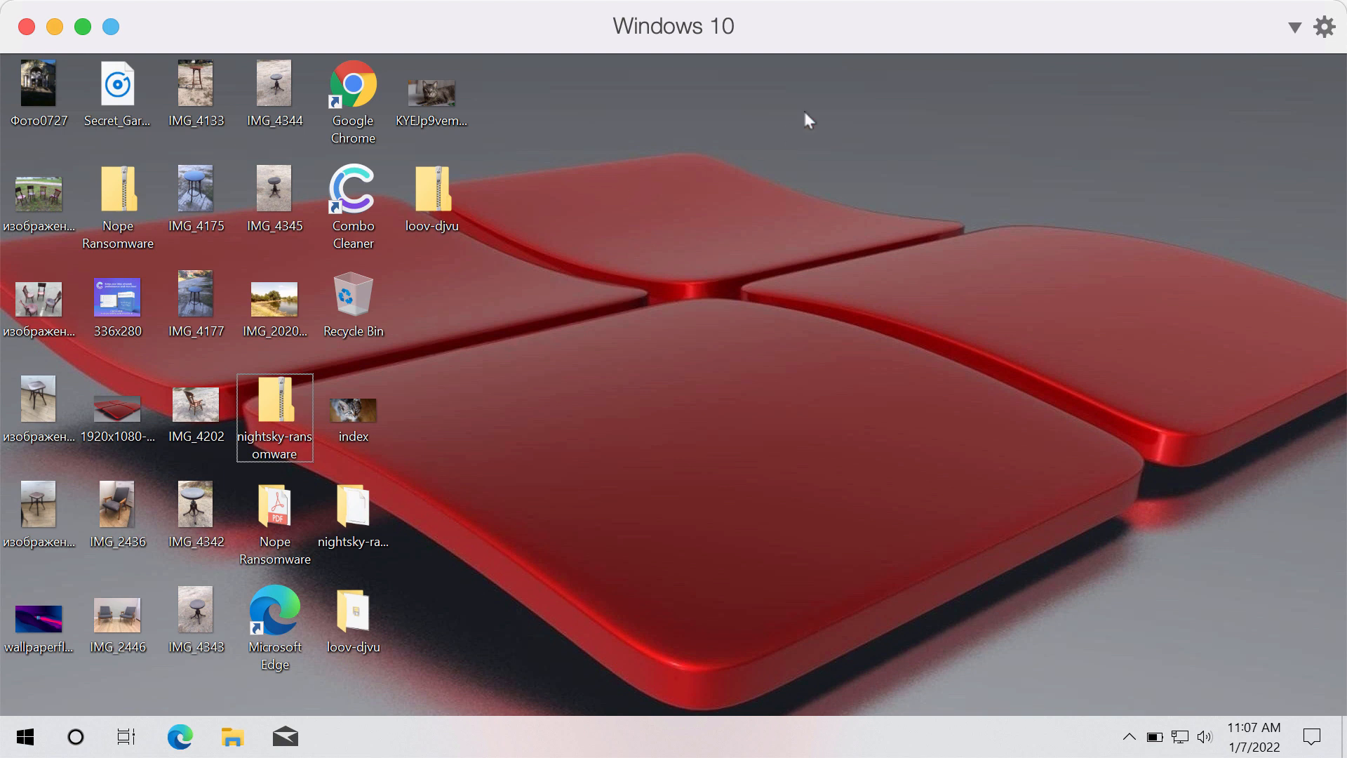
mouse_move(393, 29)
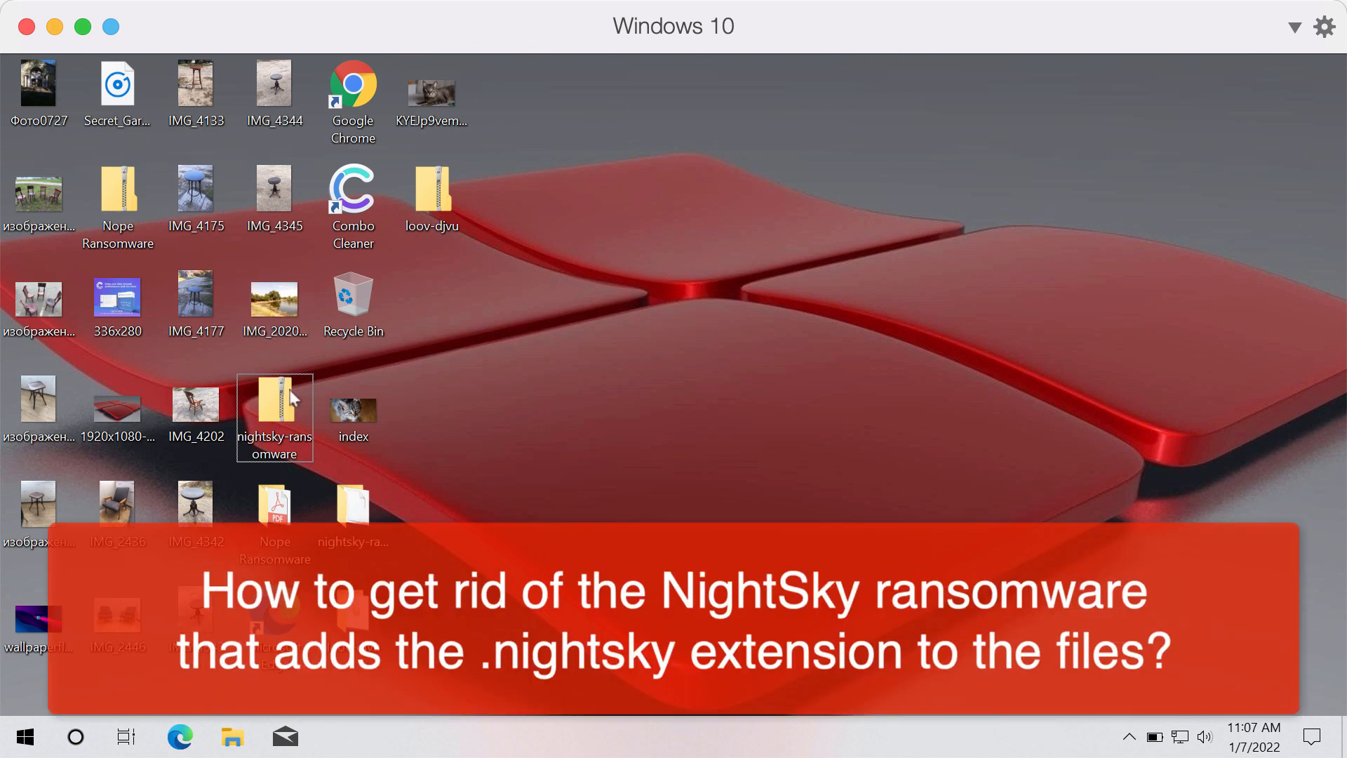
mouse_move(421, 493)
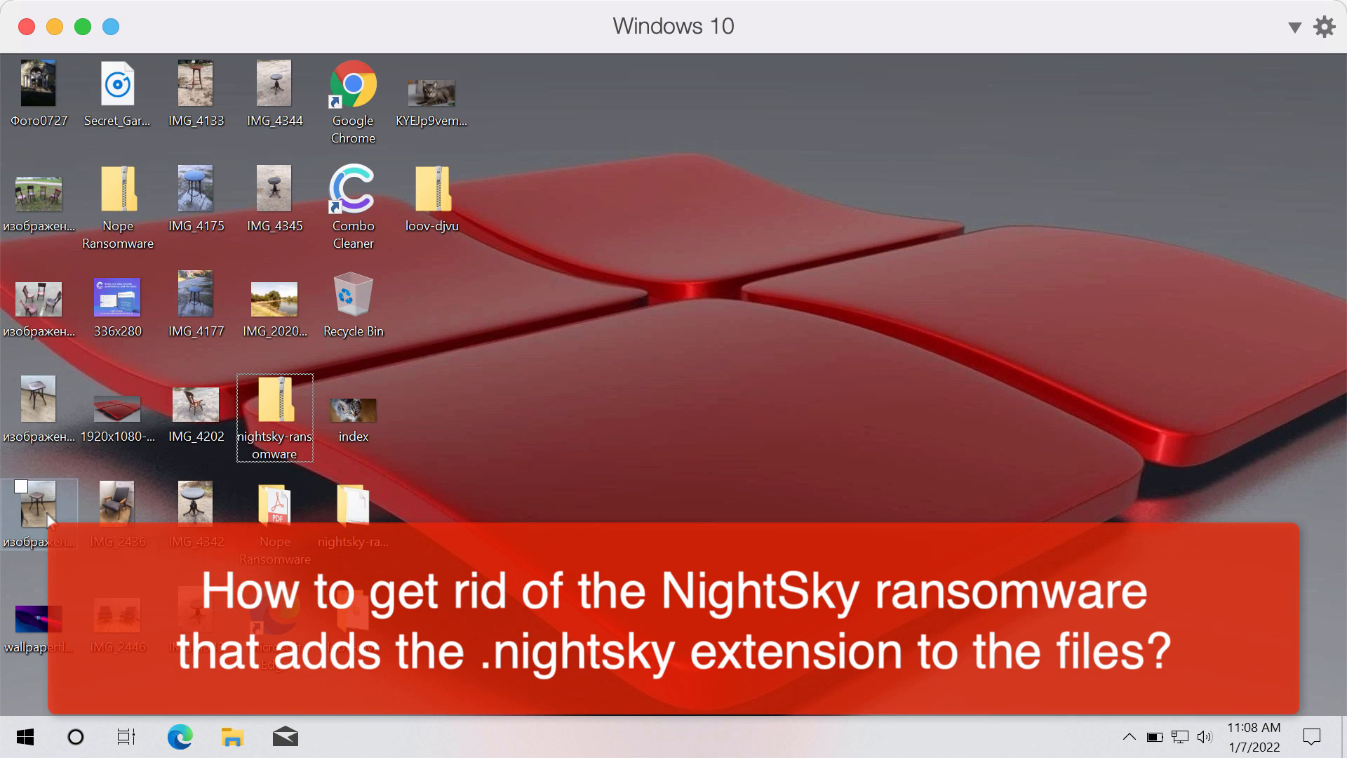
- Preview the stool and kitten photos to confirm the files are still intact
double_click(37, 501)
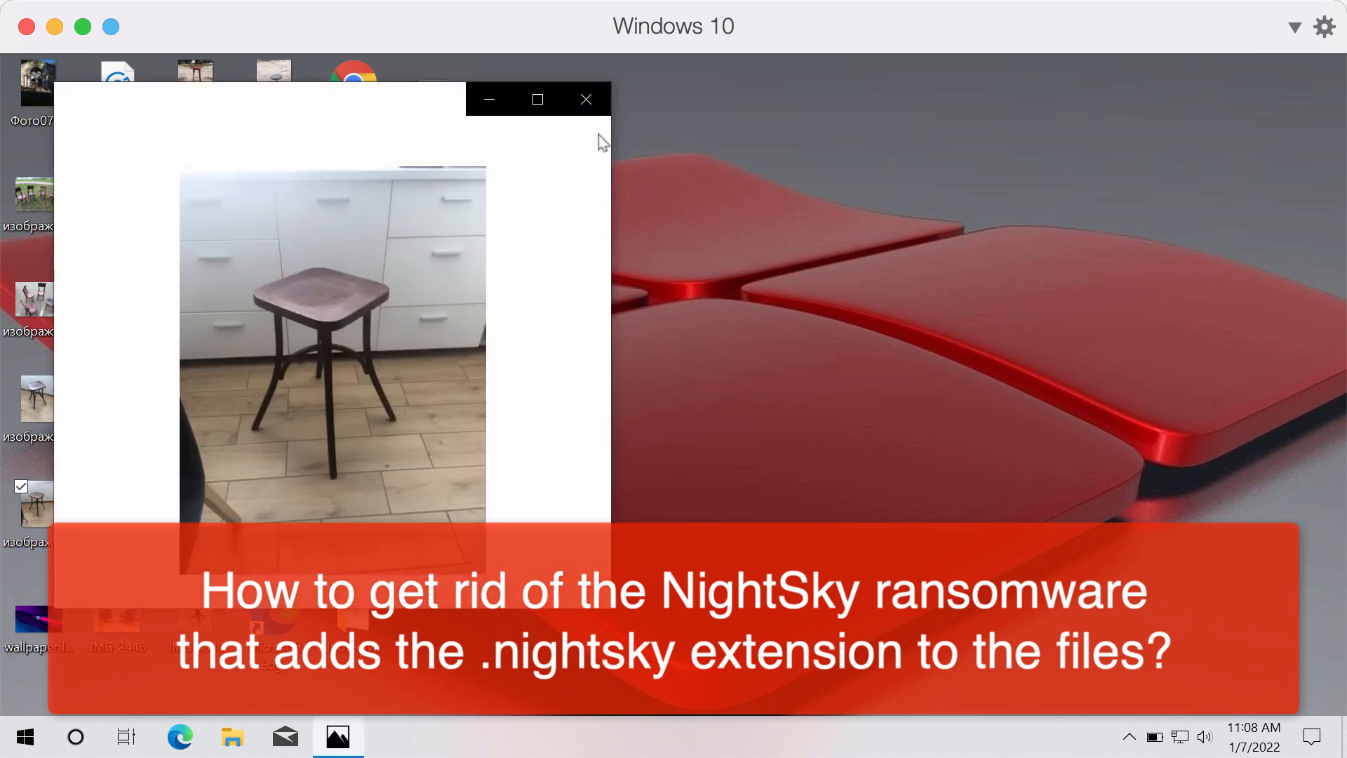
click(587, 98)
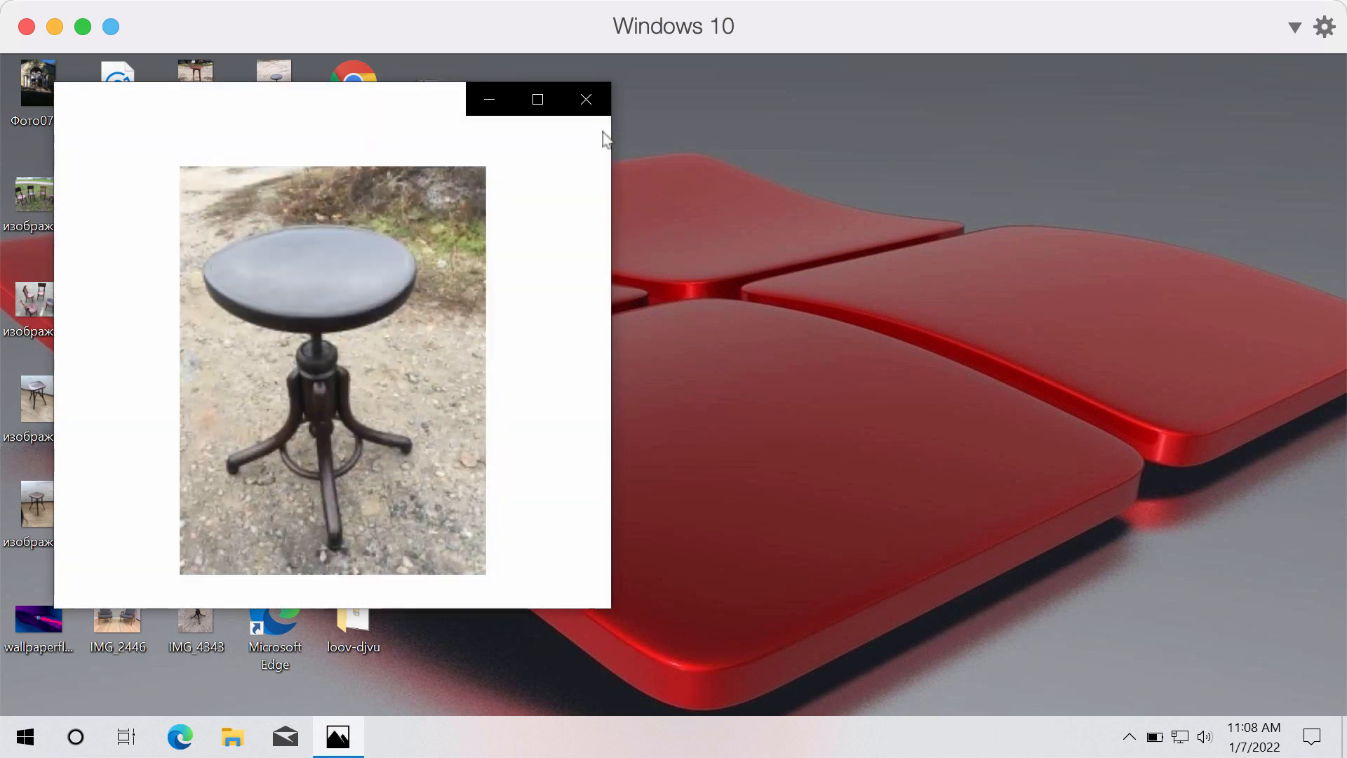
click(587, 98)
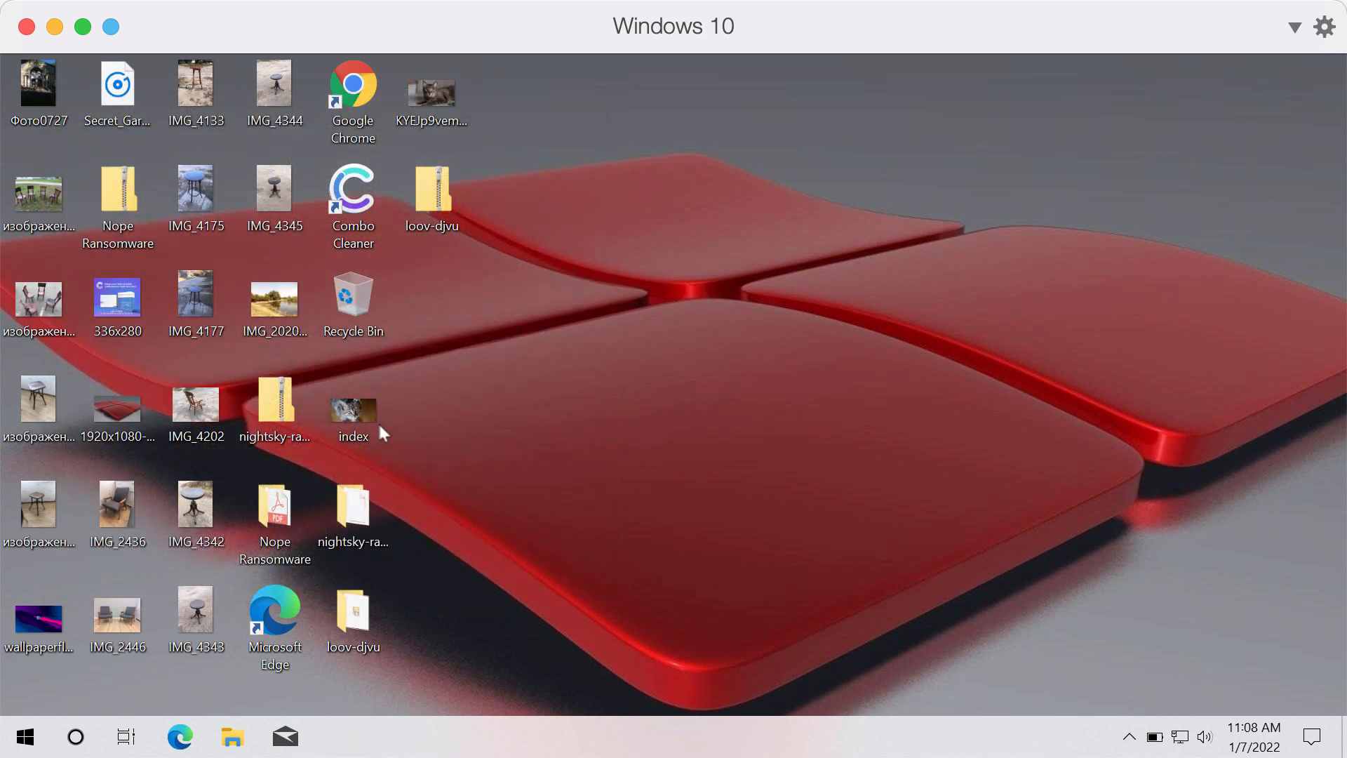
double_click(354, 411)
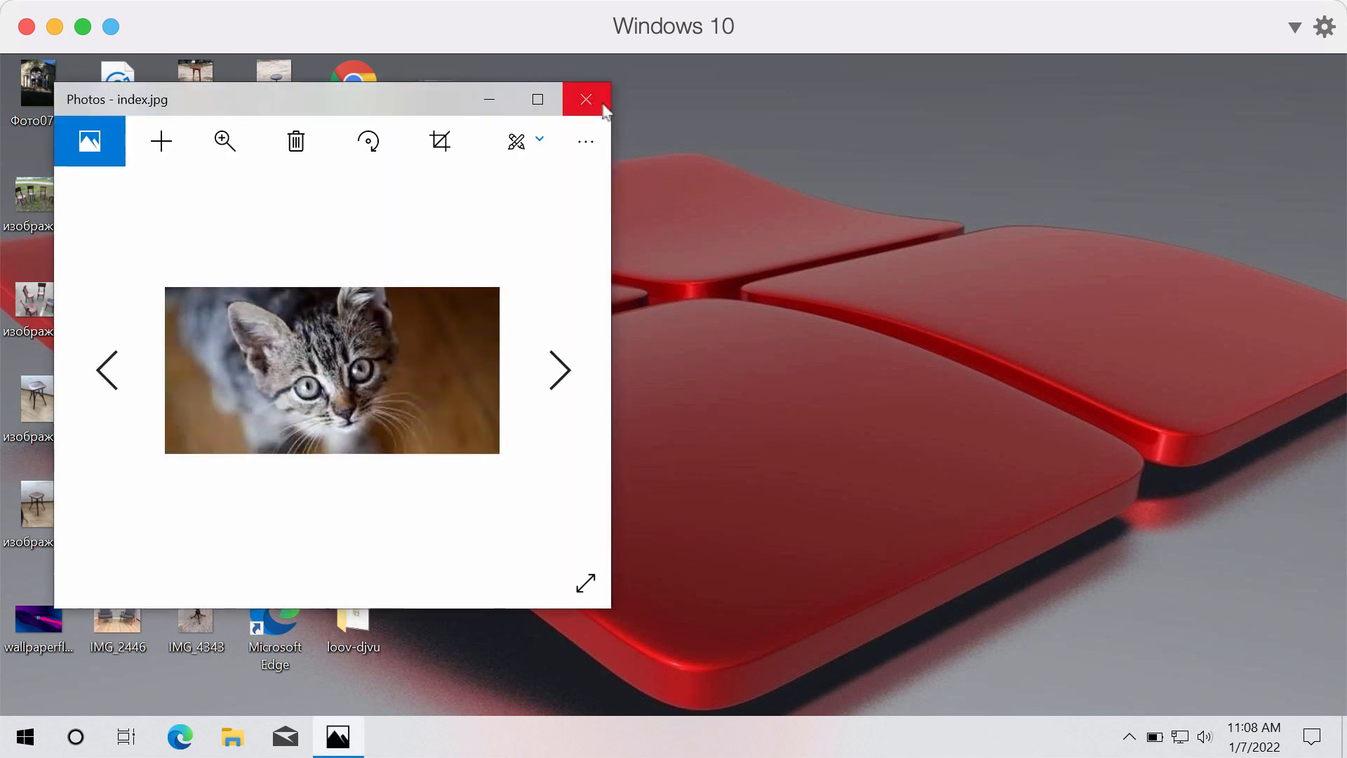
click(587, 100)
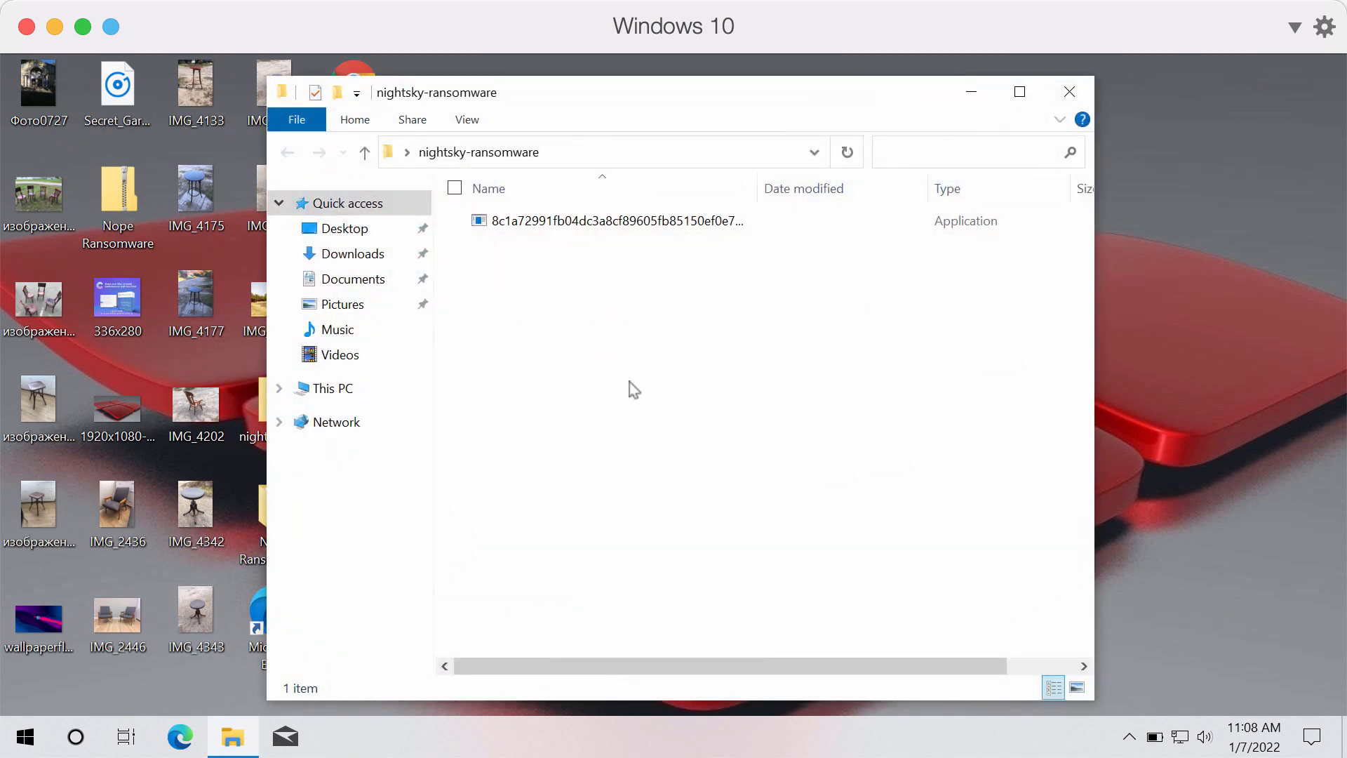
- Run the long-named NightSky ransomware executable from the nightsky-ransomware folder
click(617, 220)
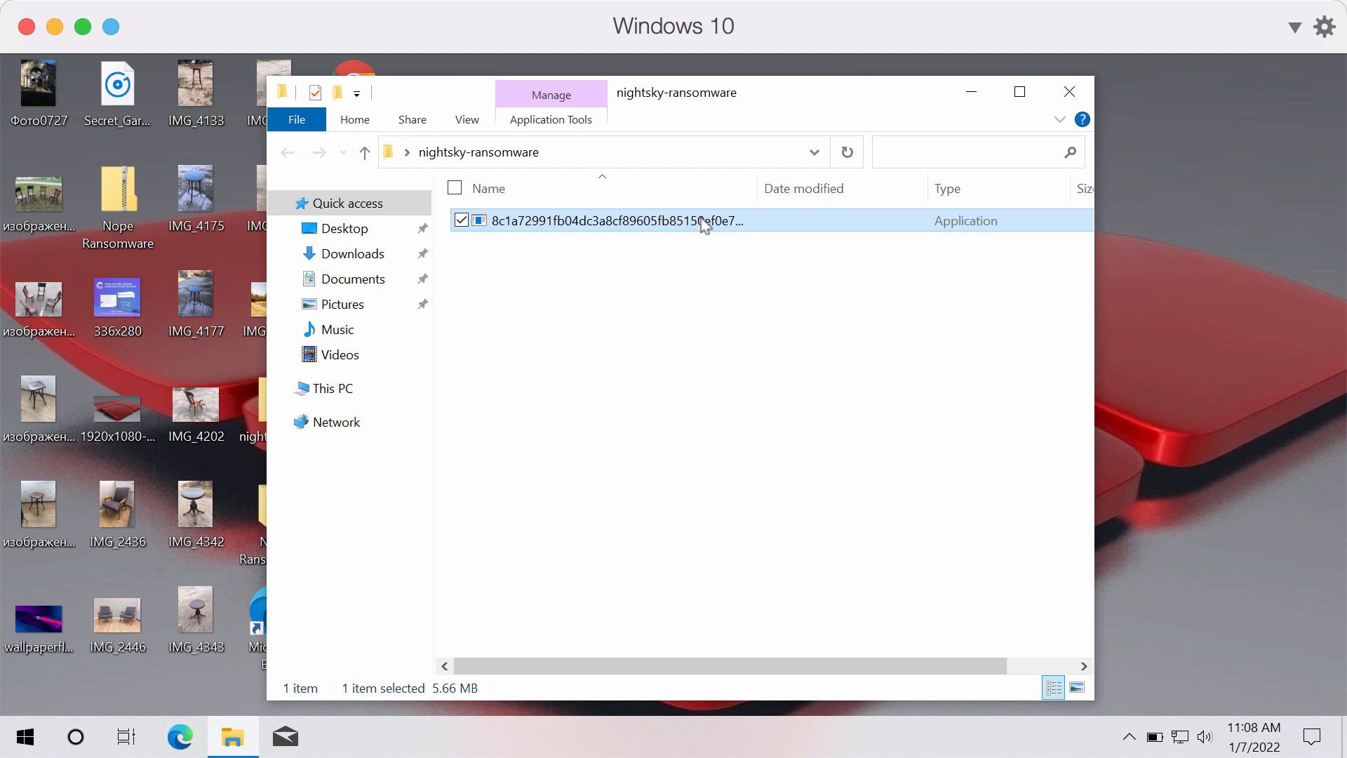
double_click(612, 220)
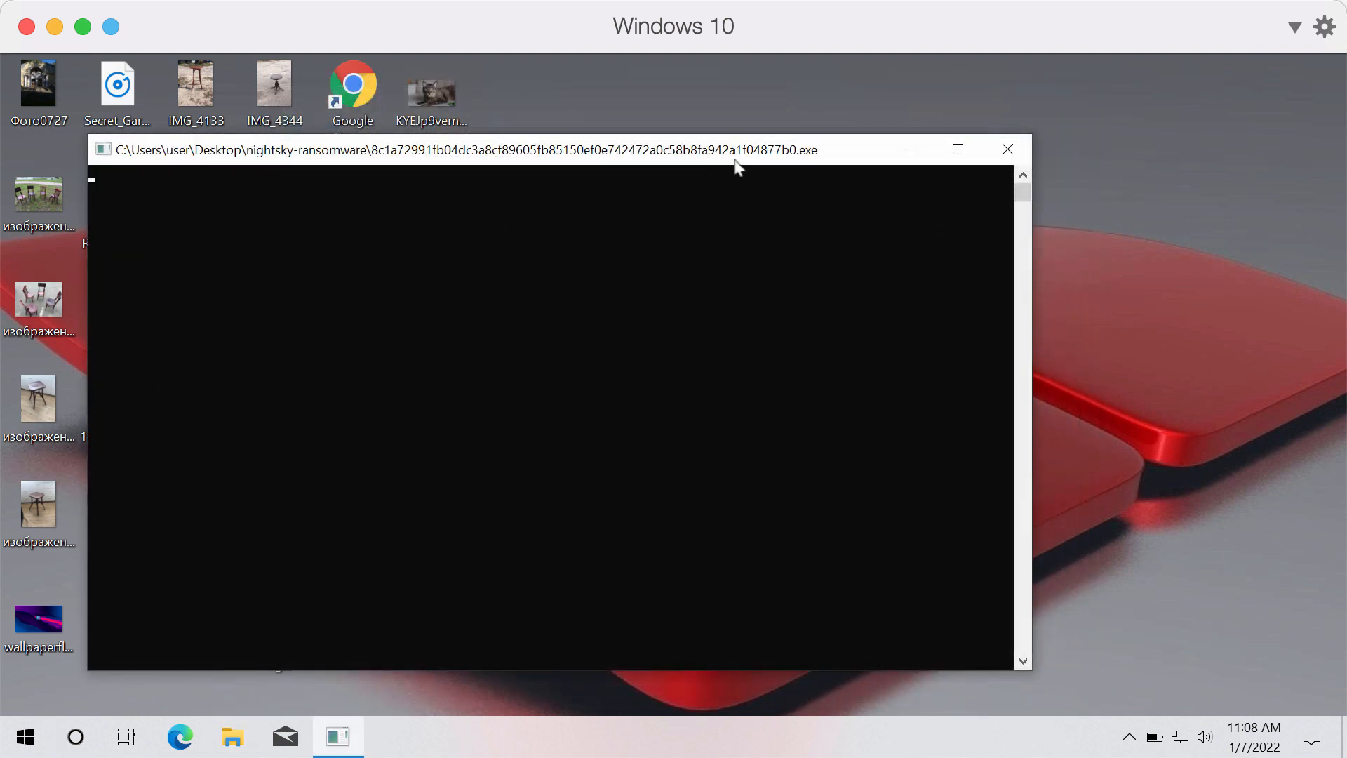
click(1008, 149)
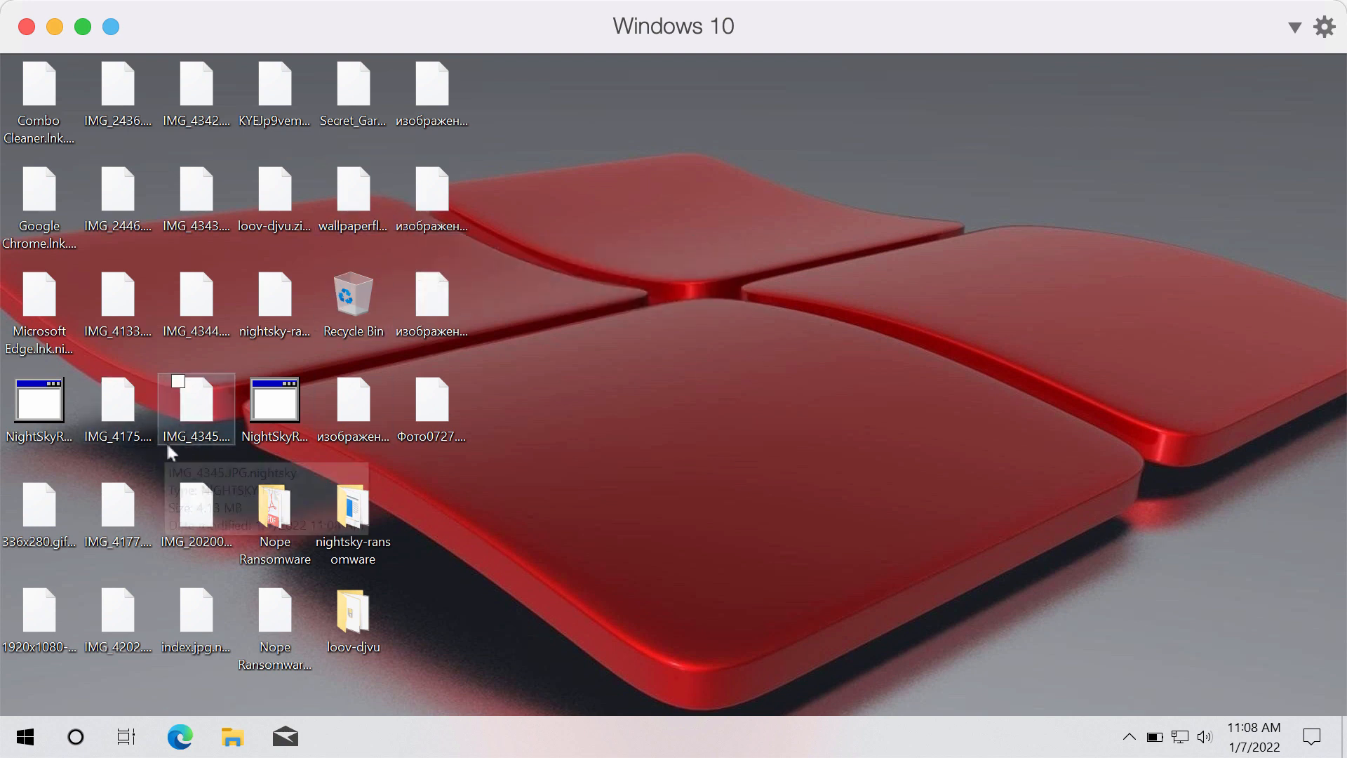
click(431, 400)
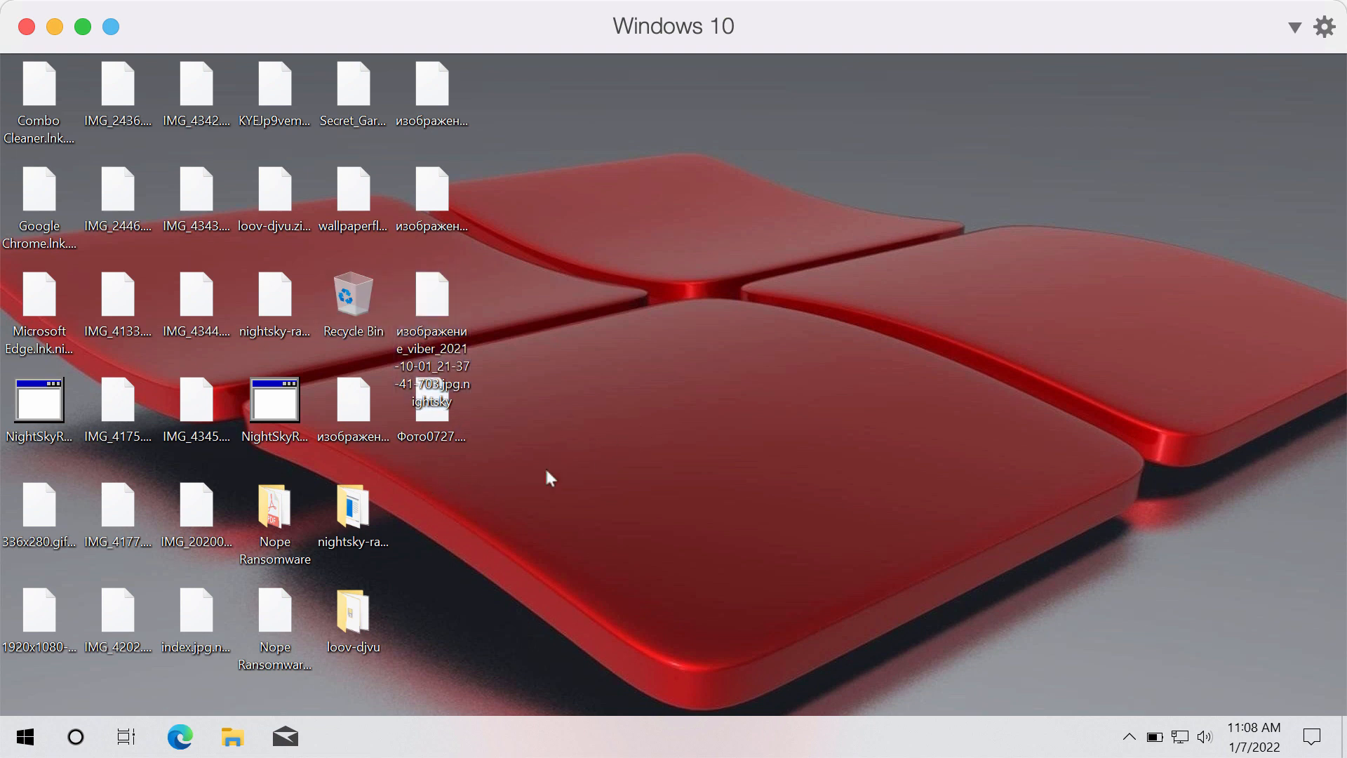
click(274, 298)
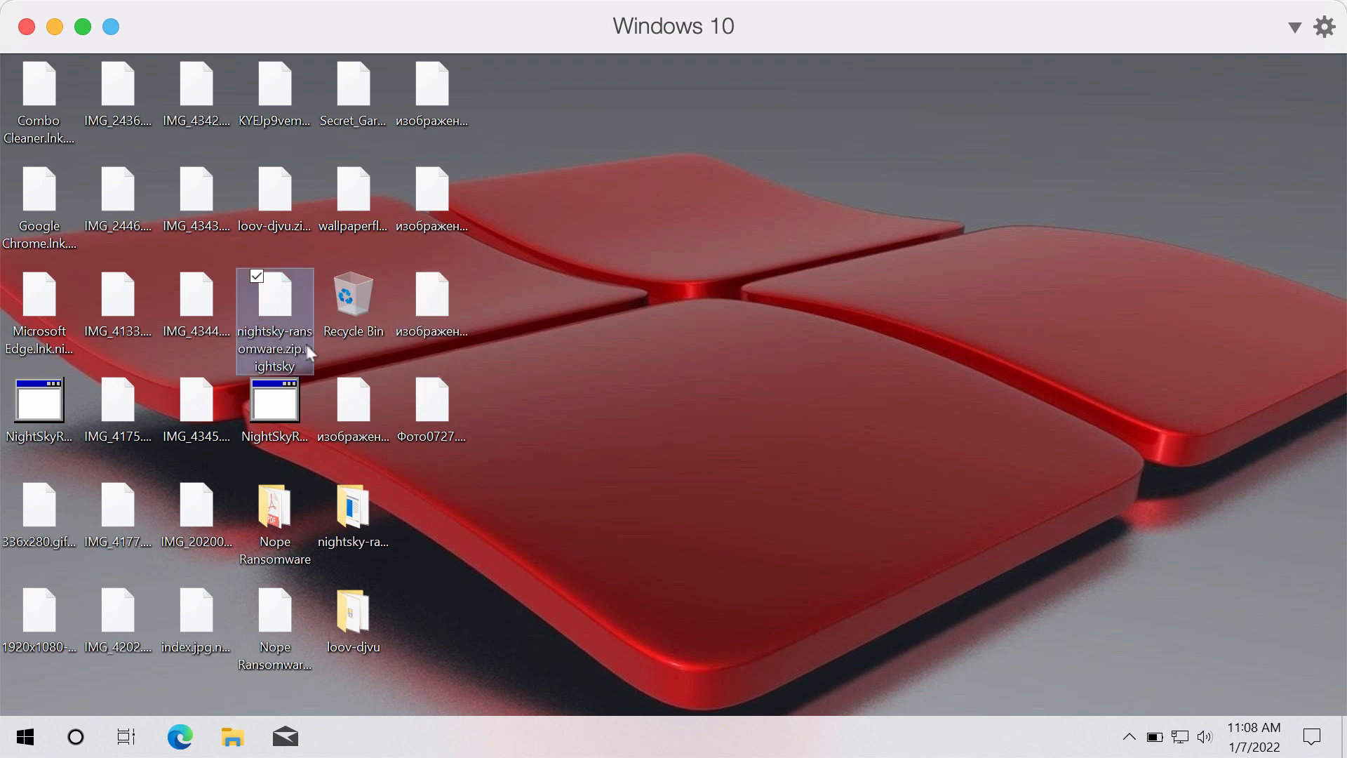
mouse_move(301, 369)
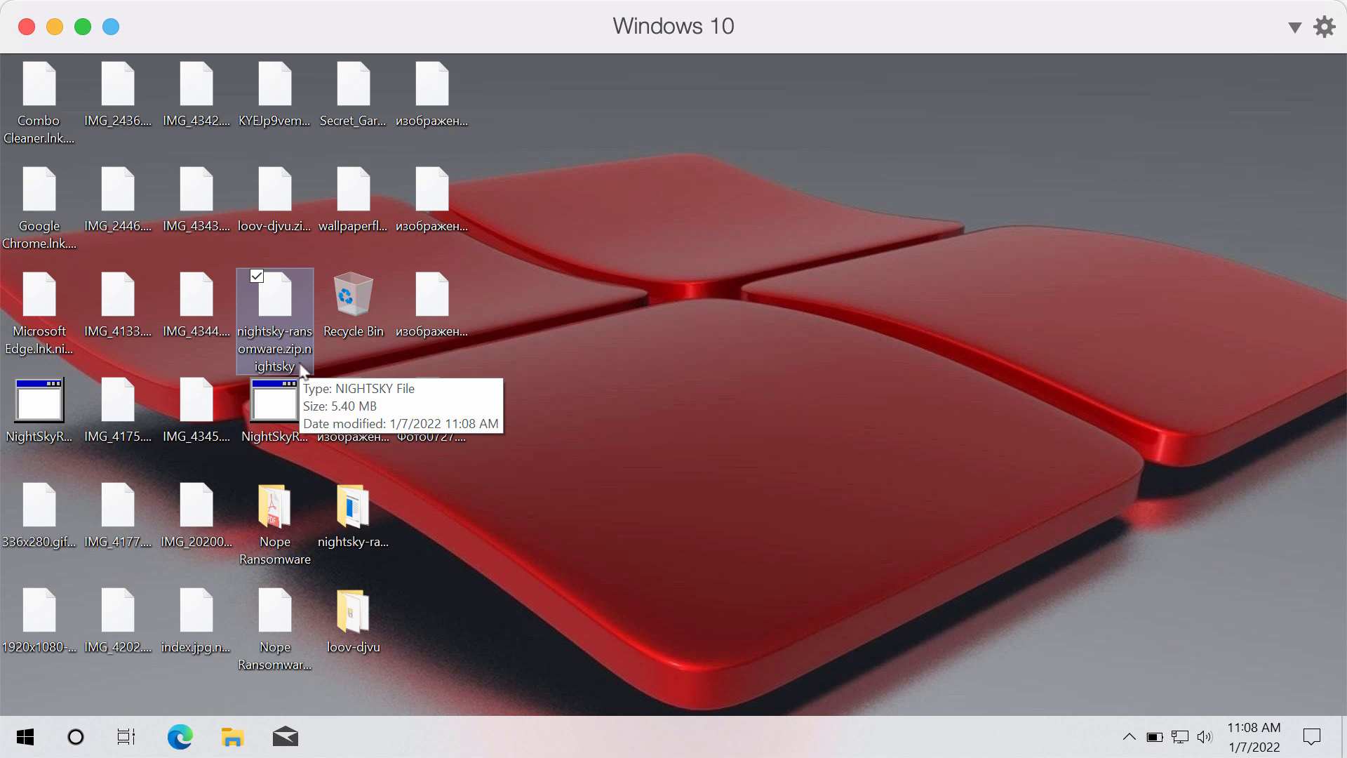
mouse_move(869, 407)
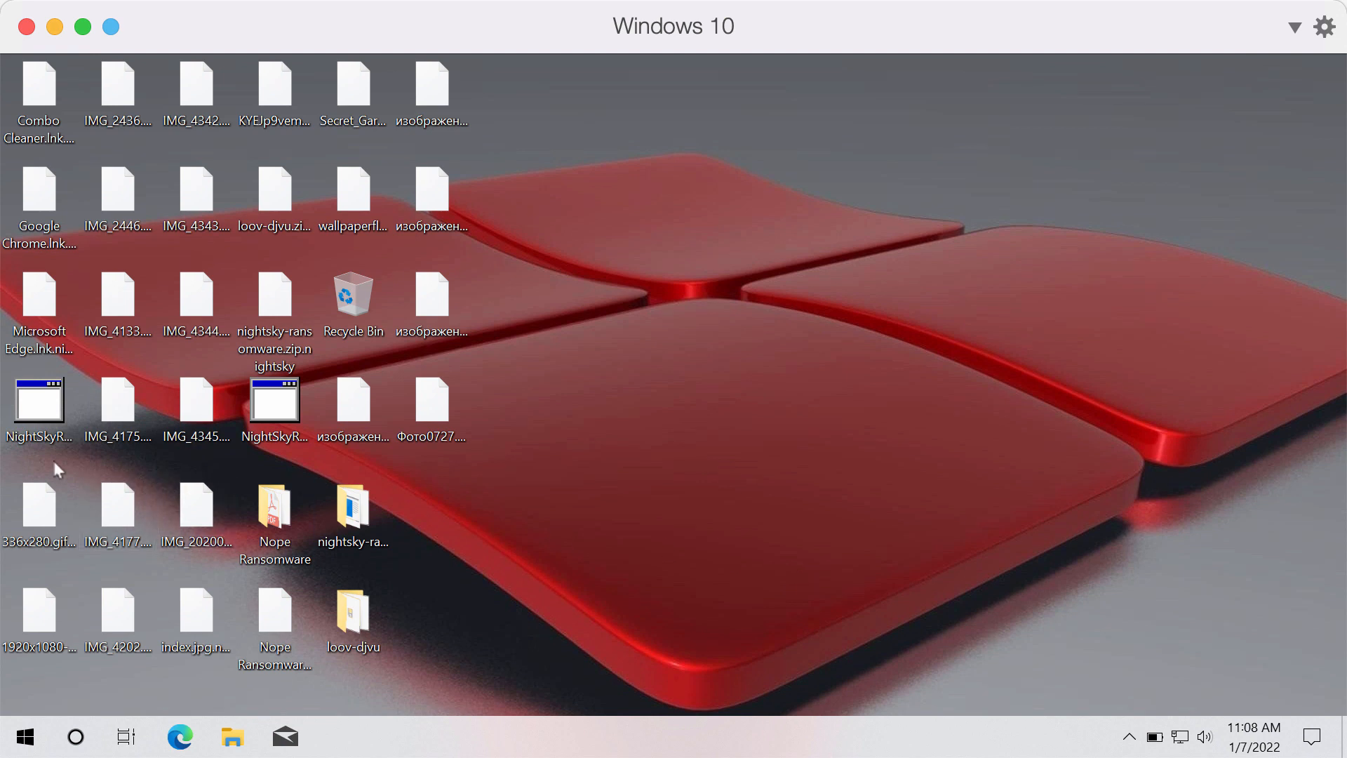
mouse_move(368, 587)
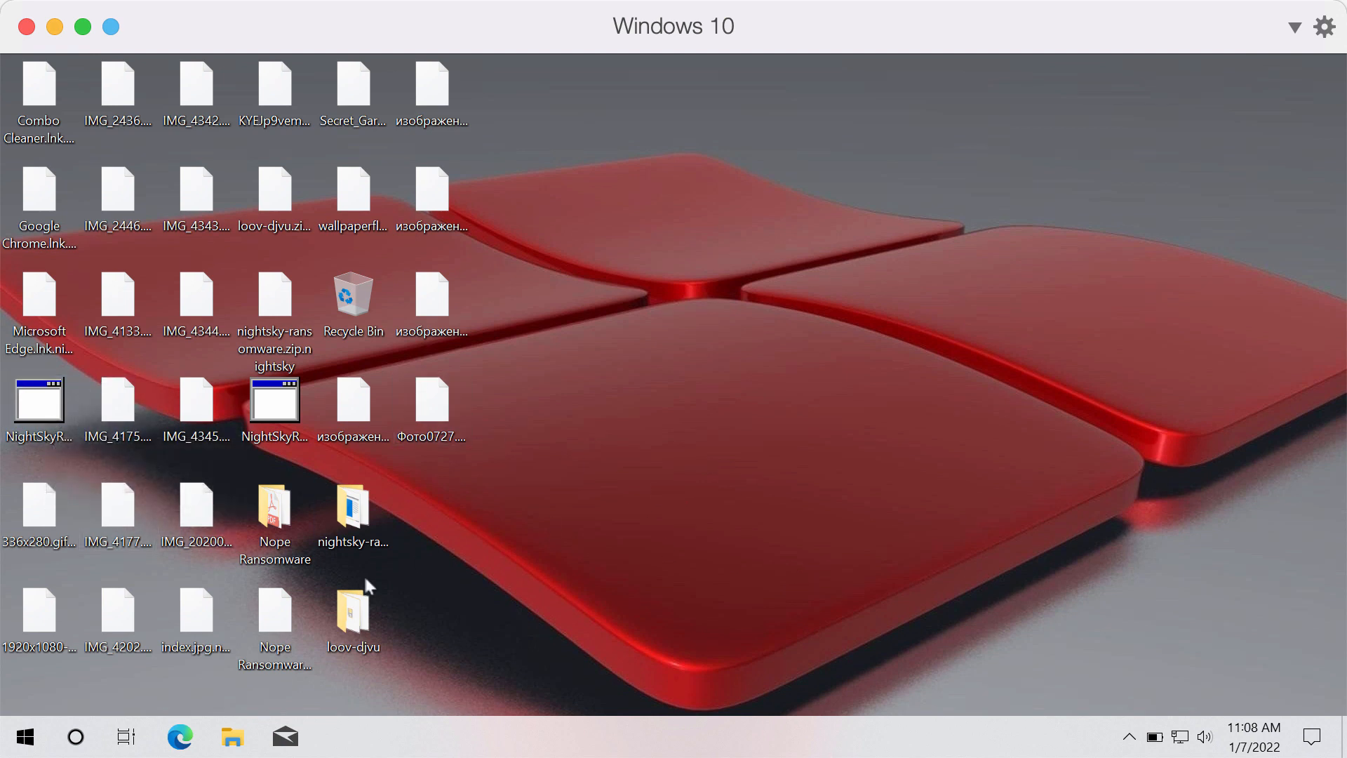
mouse_move(121, 258)
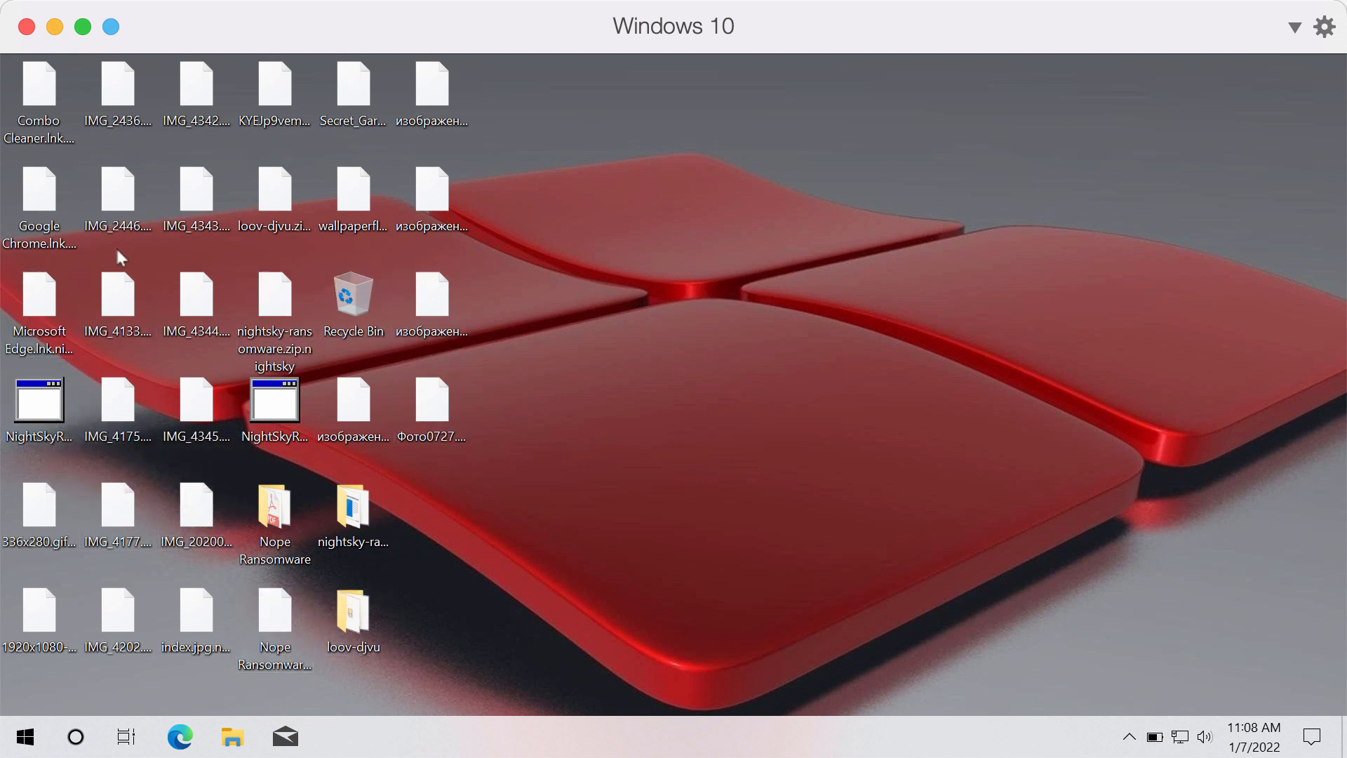
- Read down the NightSky ransom note through the stolen-data list and conditions
double_click(38, 400)
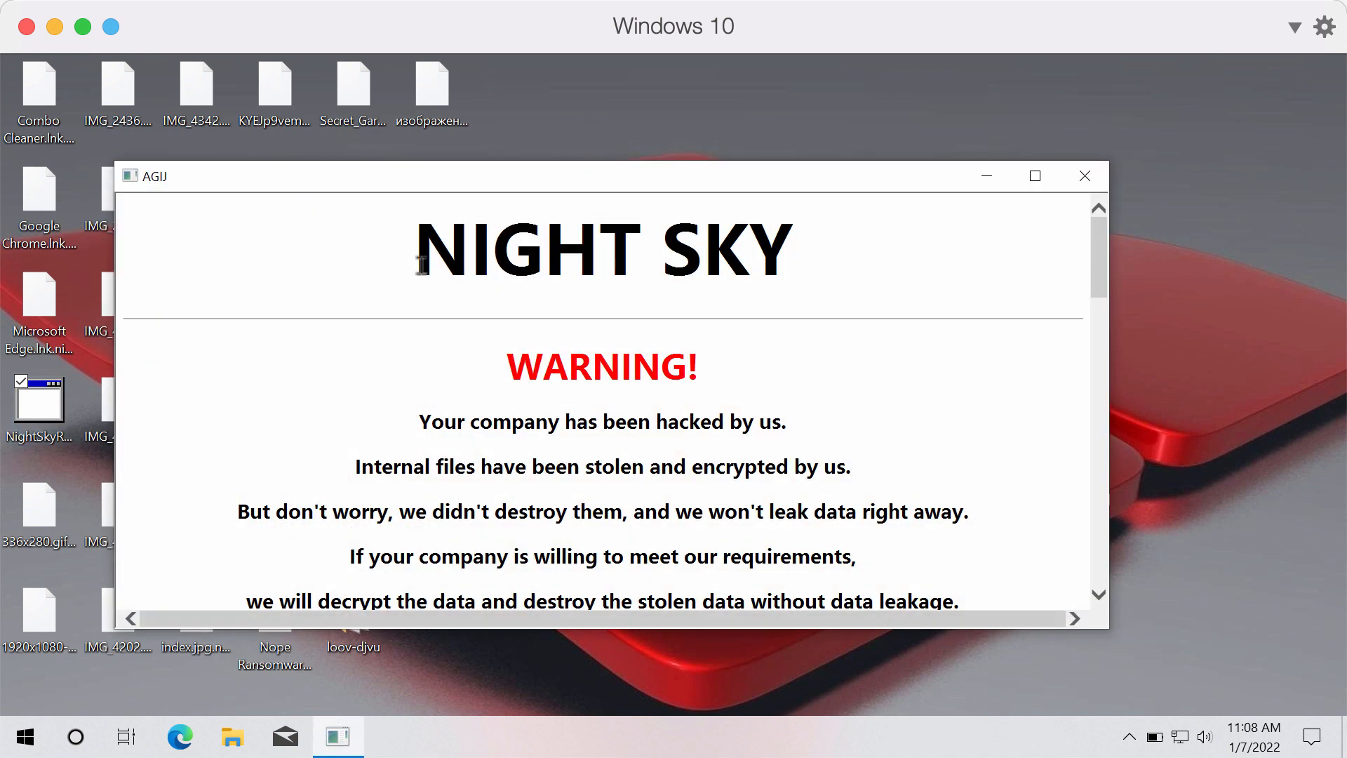
scroll(down, 3)
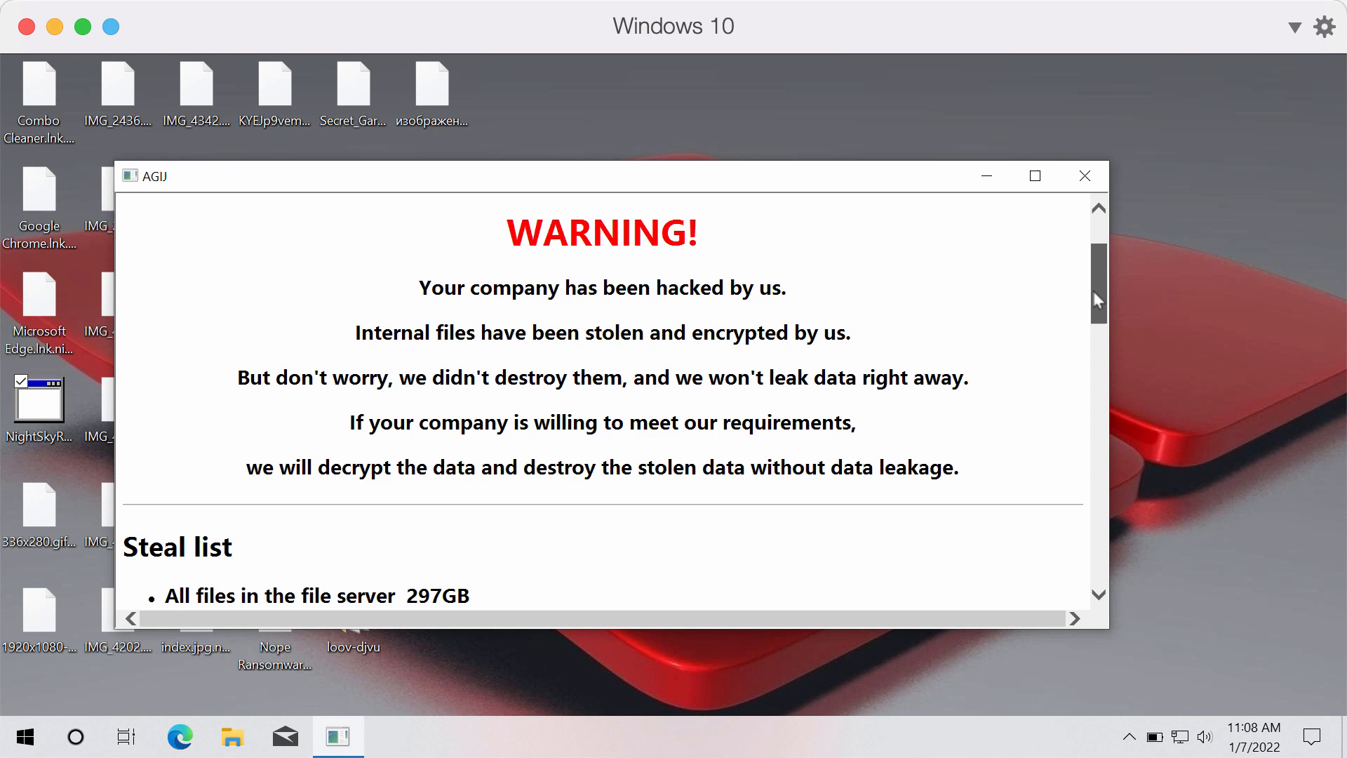
scroll(down, 3)
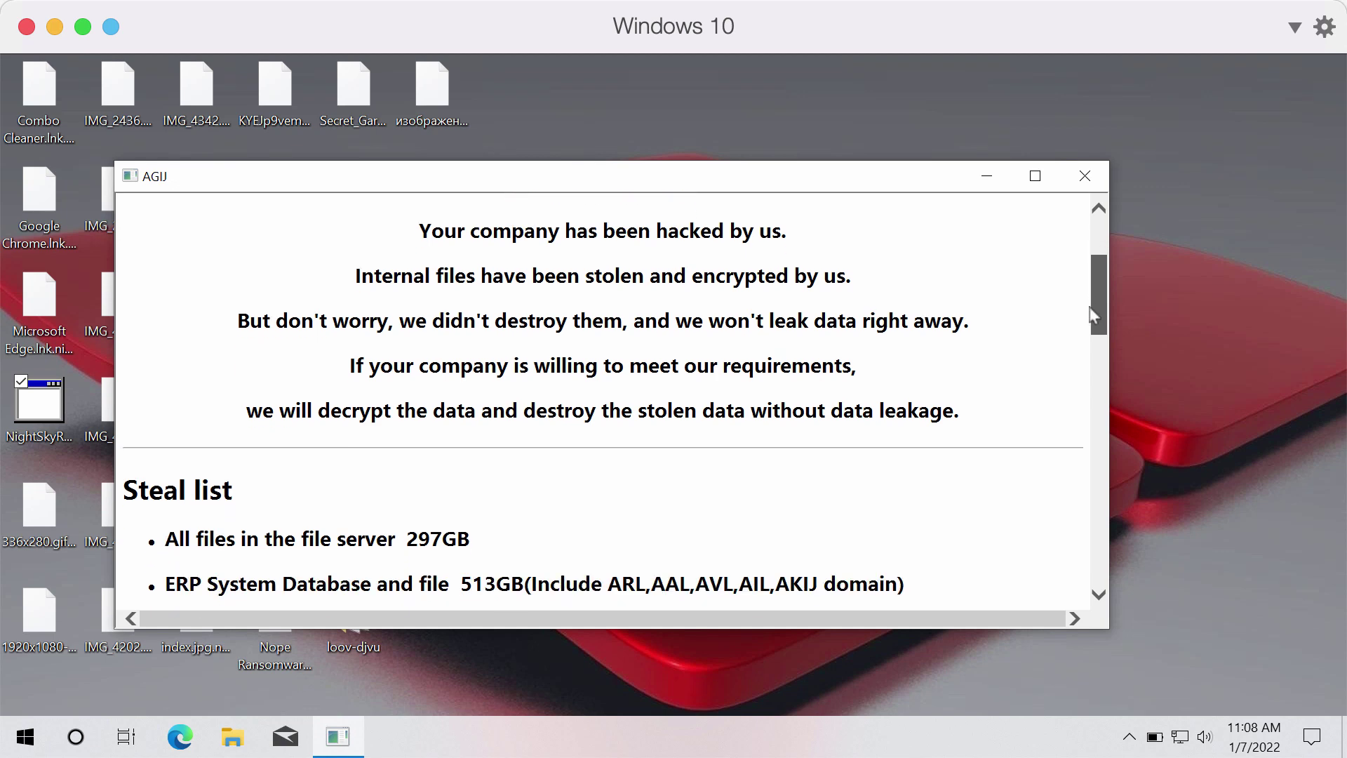
scroll(down, 3)
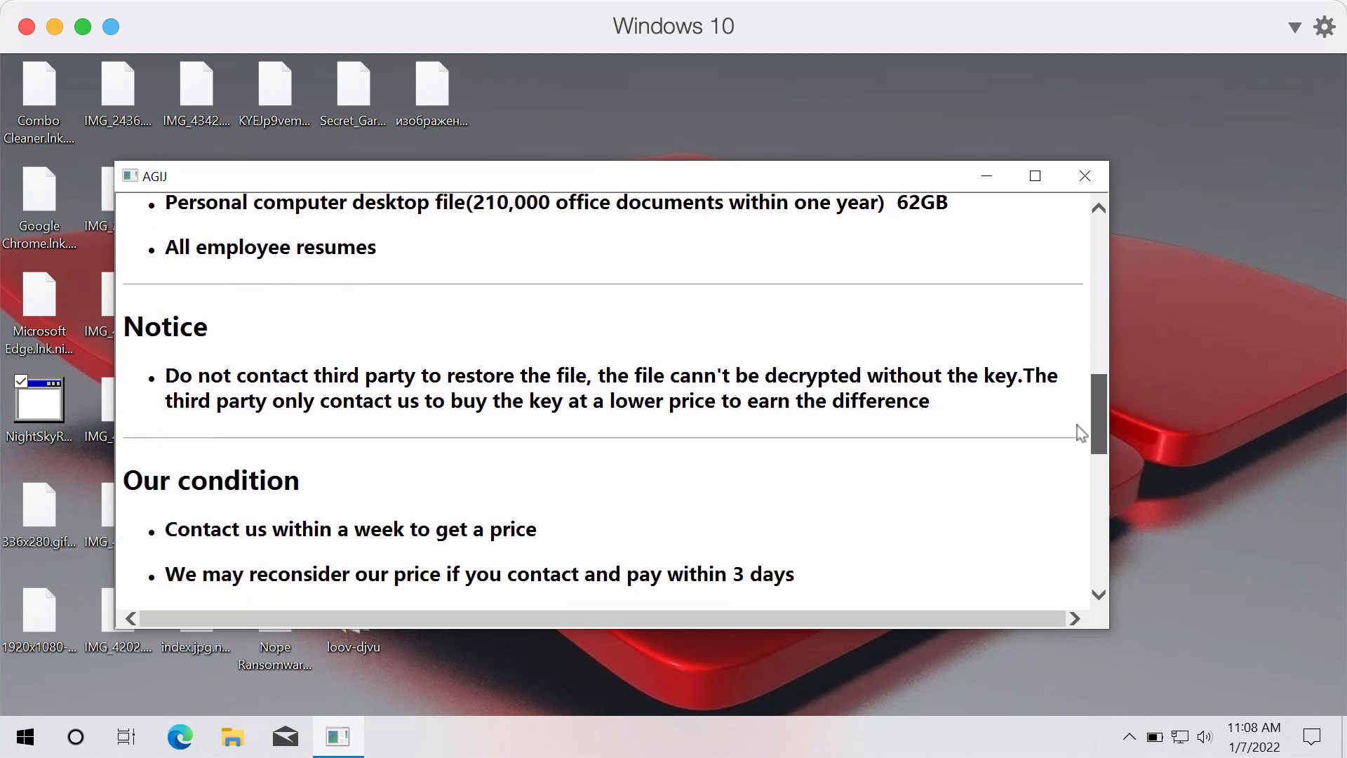
scroll(down, 3)
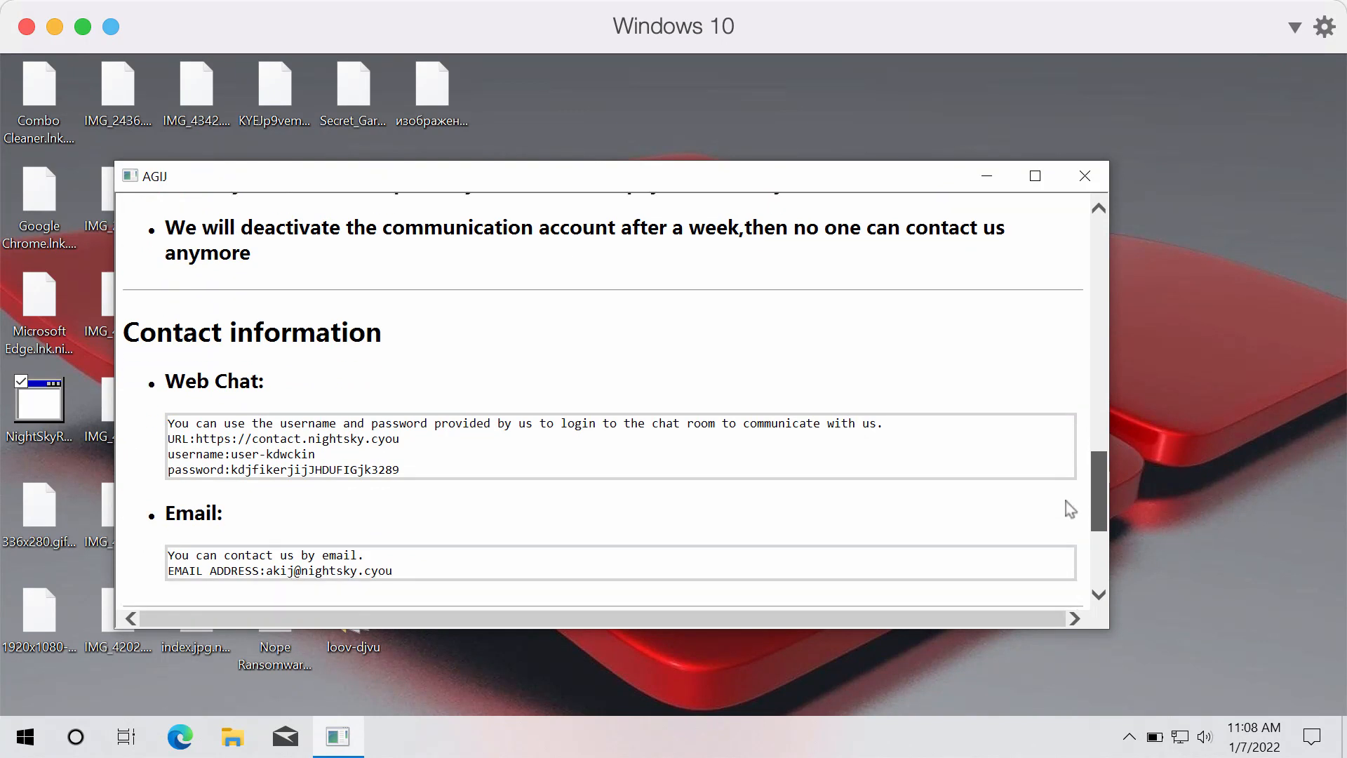
scroll(down, 3)
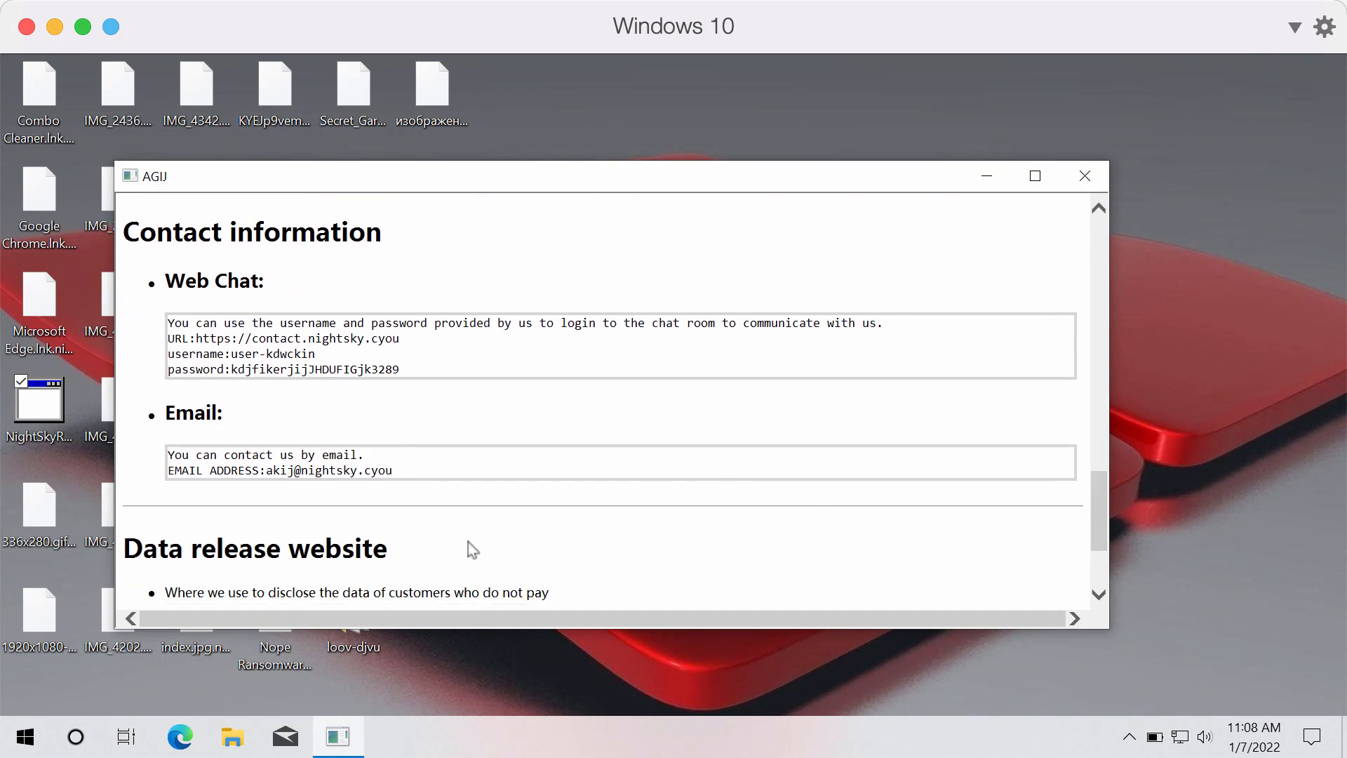
double_click(328, 470)
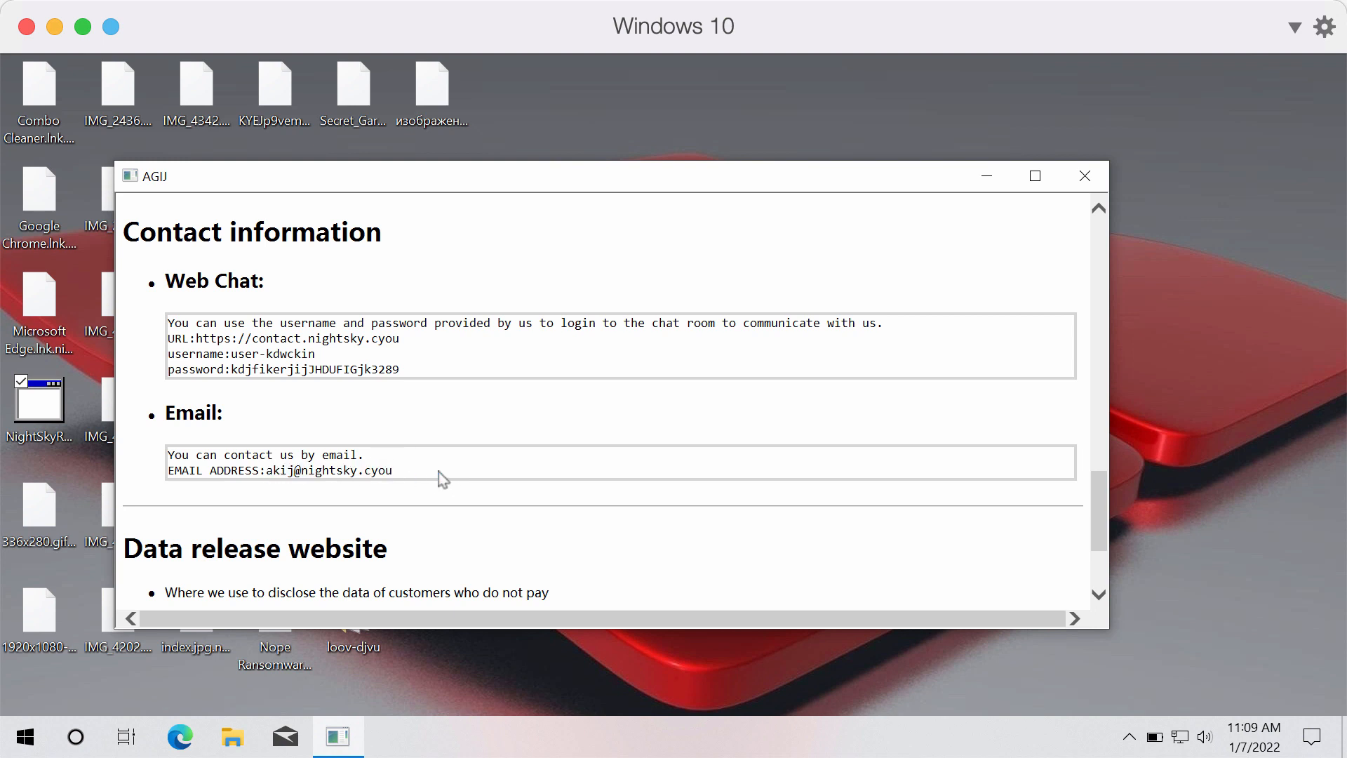
double_click(328, 470)
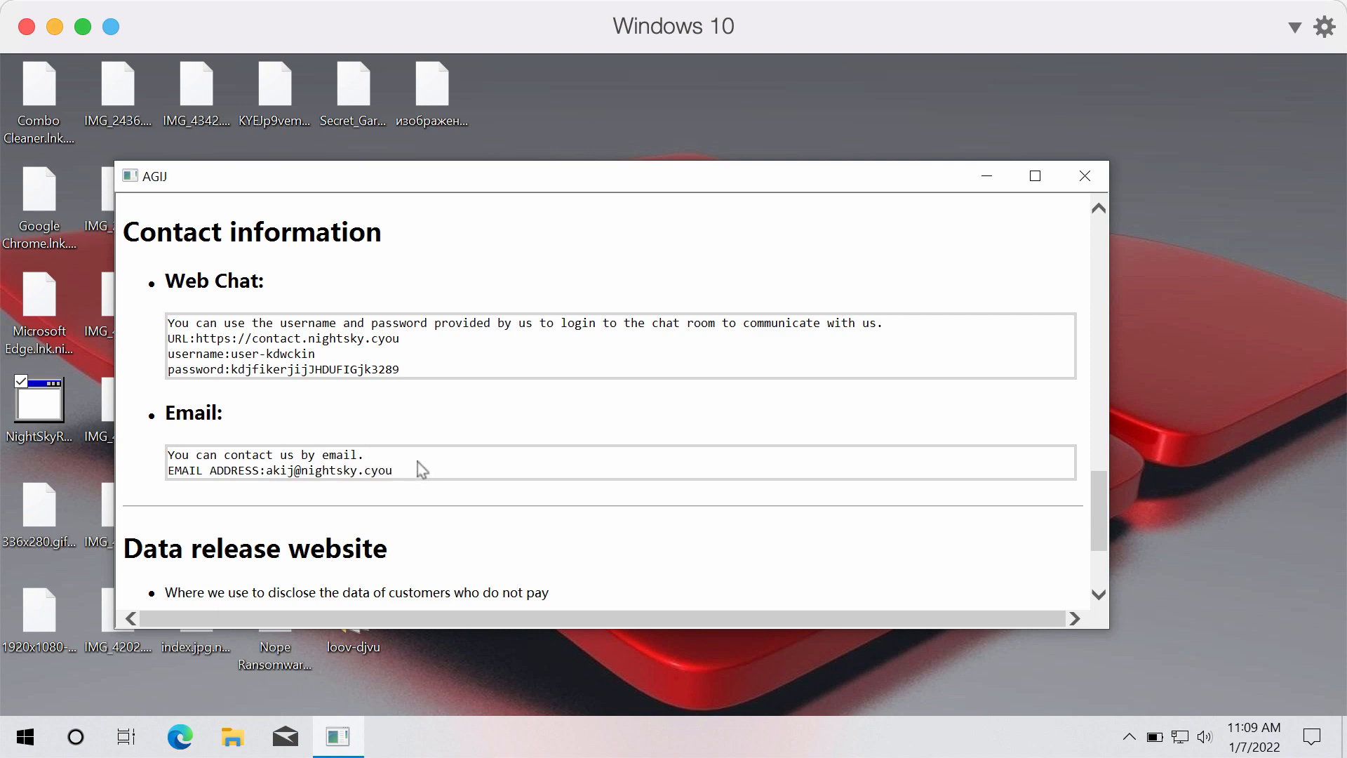
- Review the note's contact and data-release details, then minimize the ransom note window
scroll(up, 3)
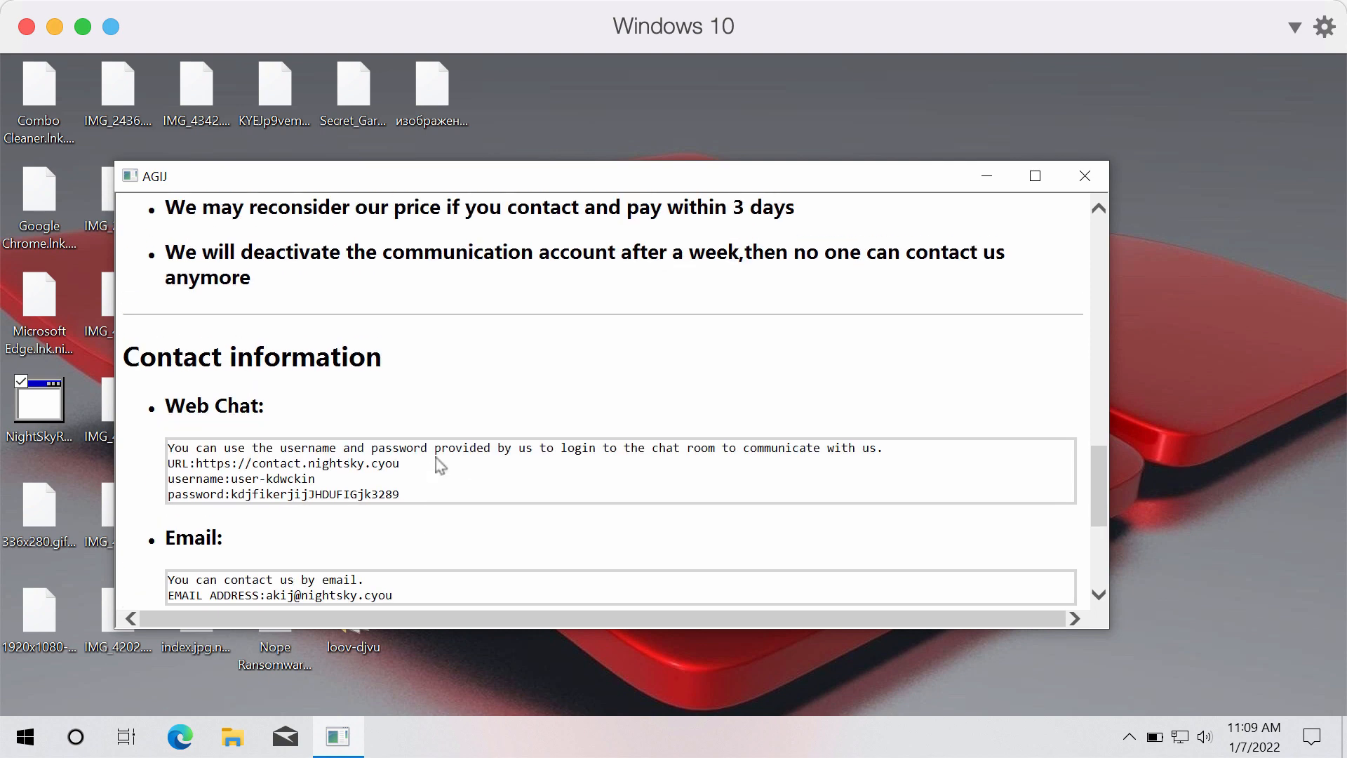
scroll(up, 3)
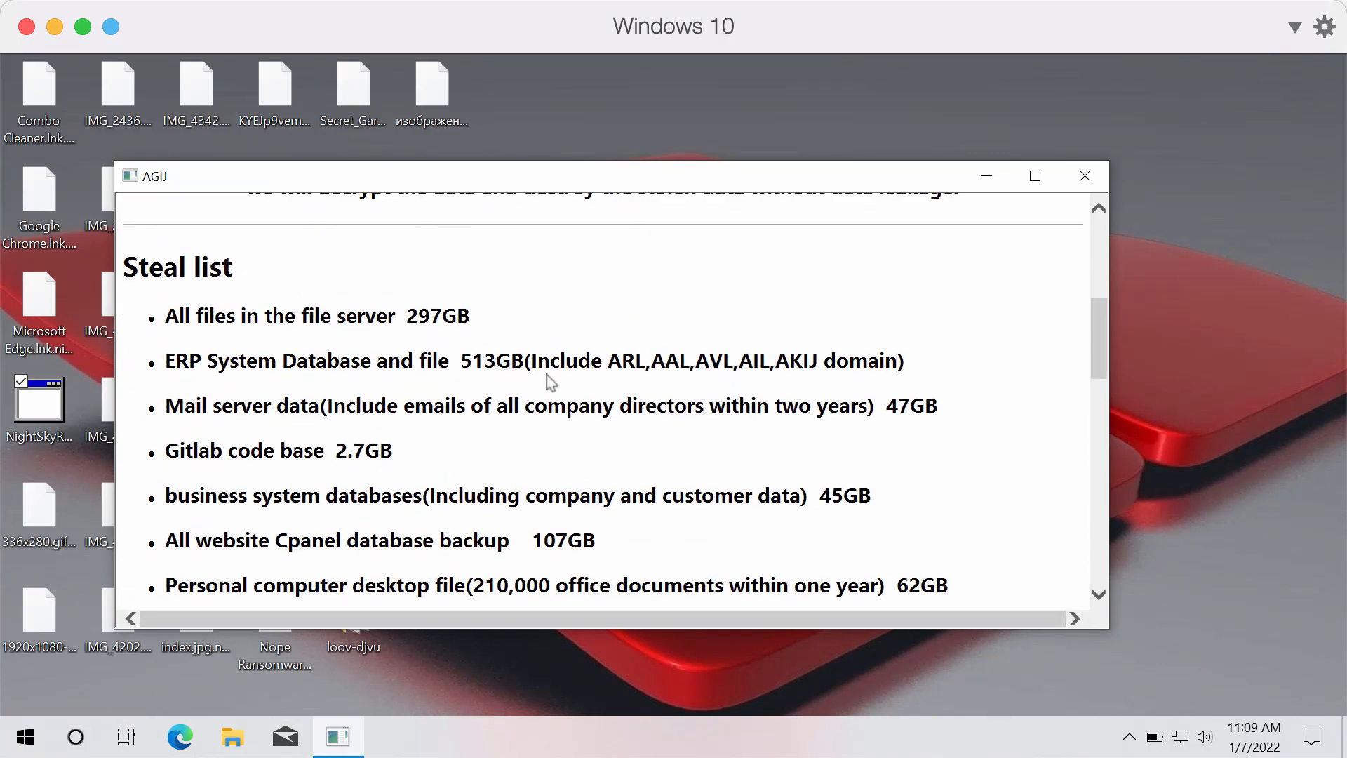
scroll(down, 3)
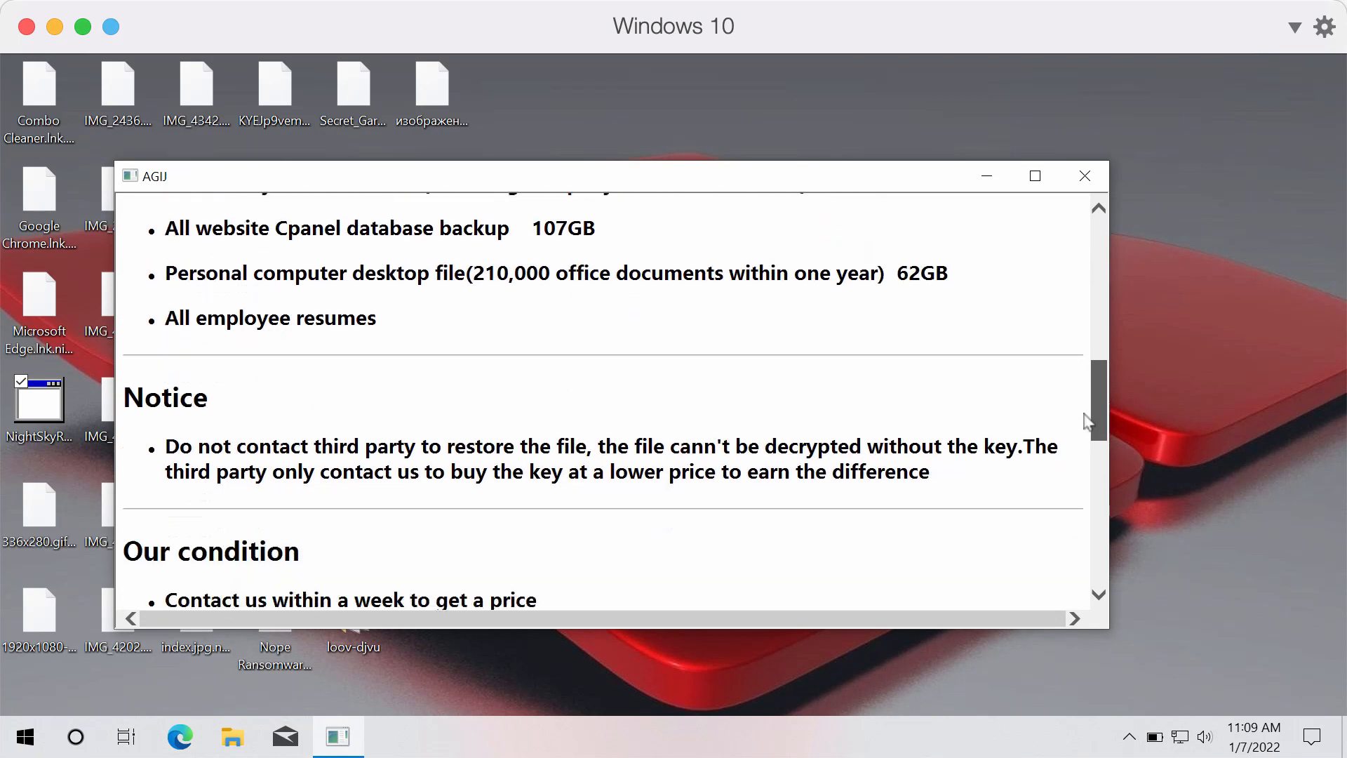
scroll(down, 3)
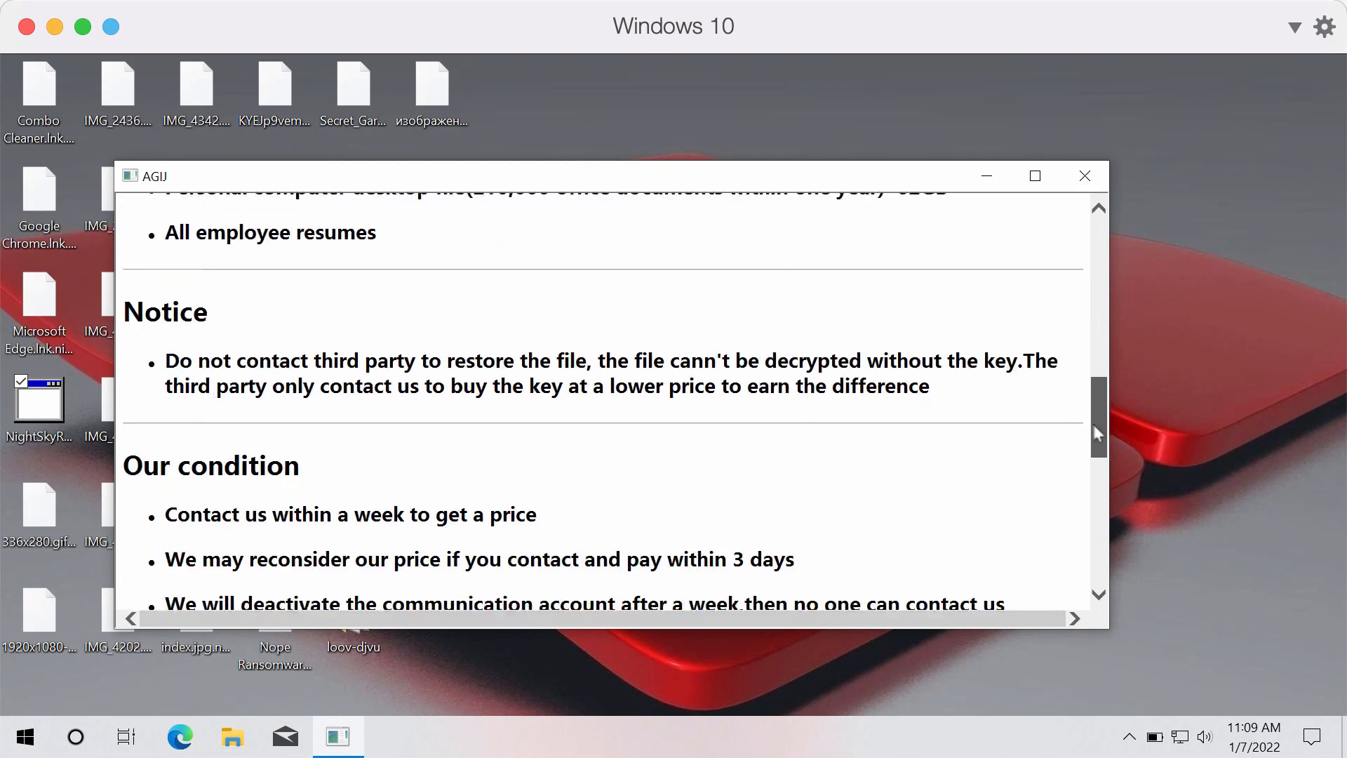
scroll(down, 3)
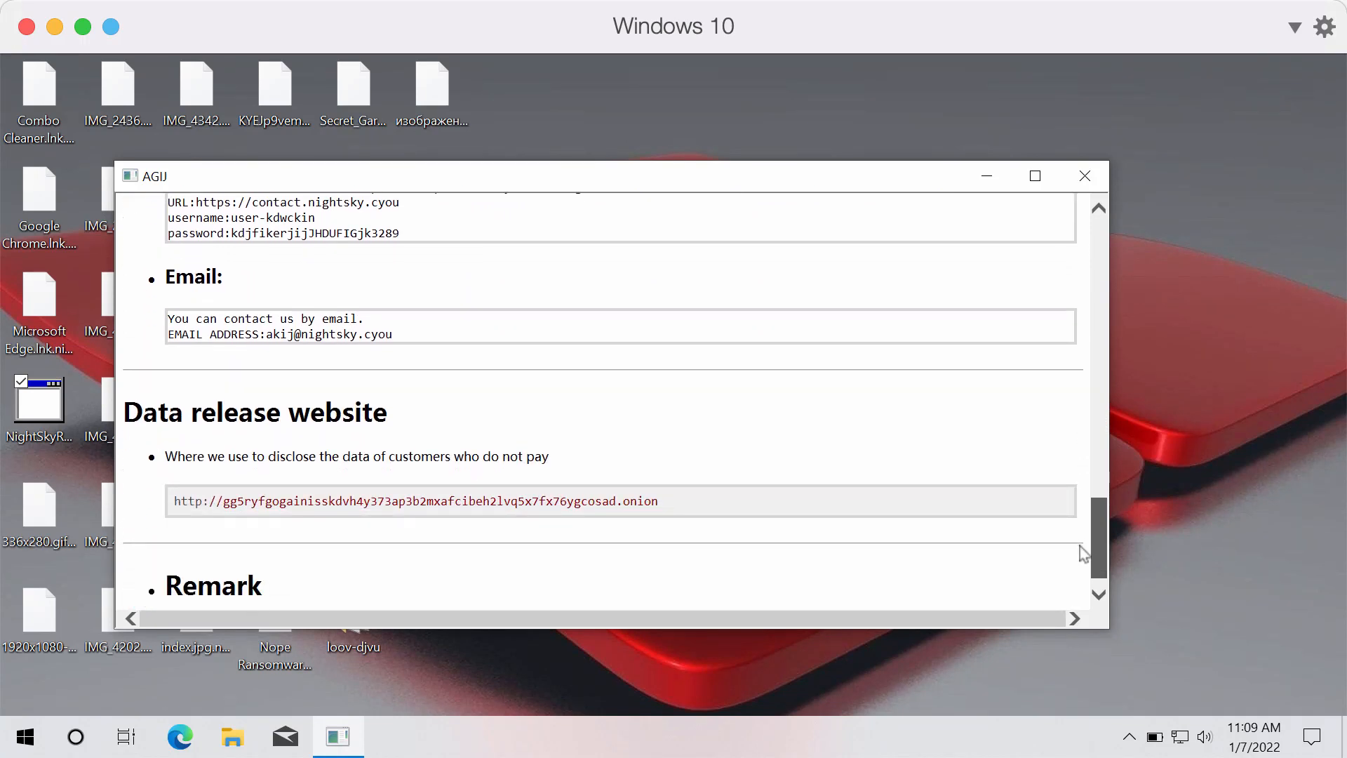
scroll(up, 3)
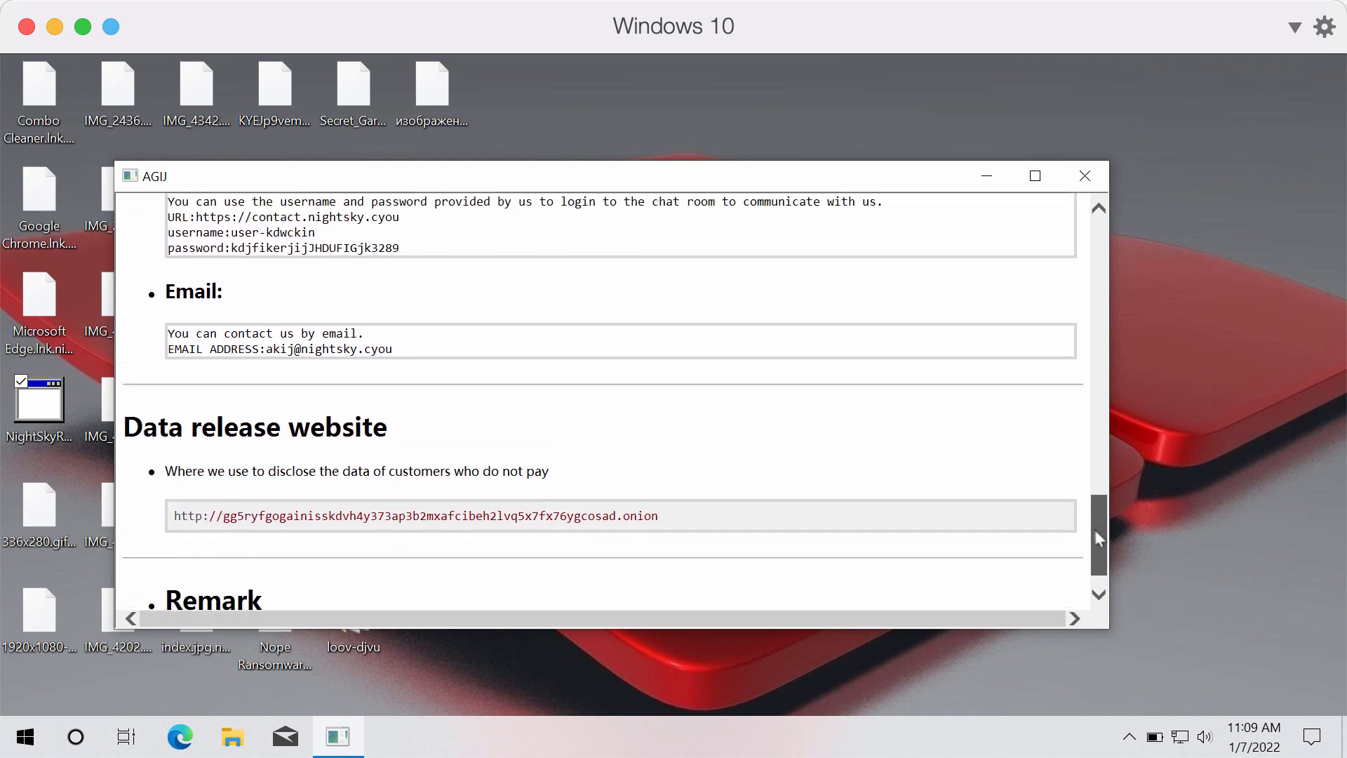
scroll(up, 3)
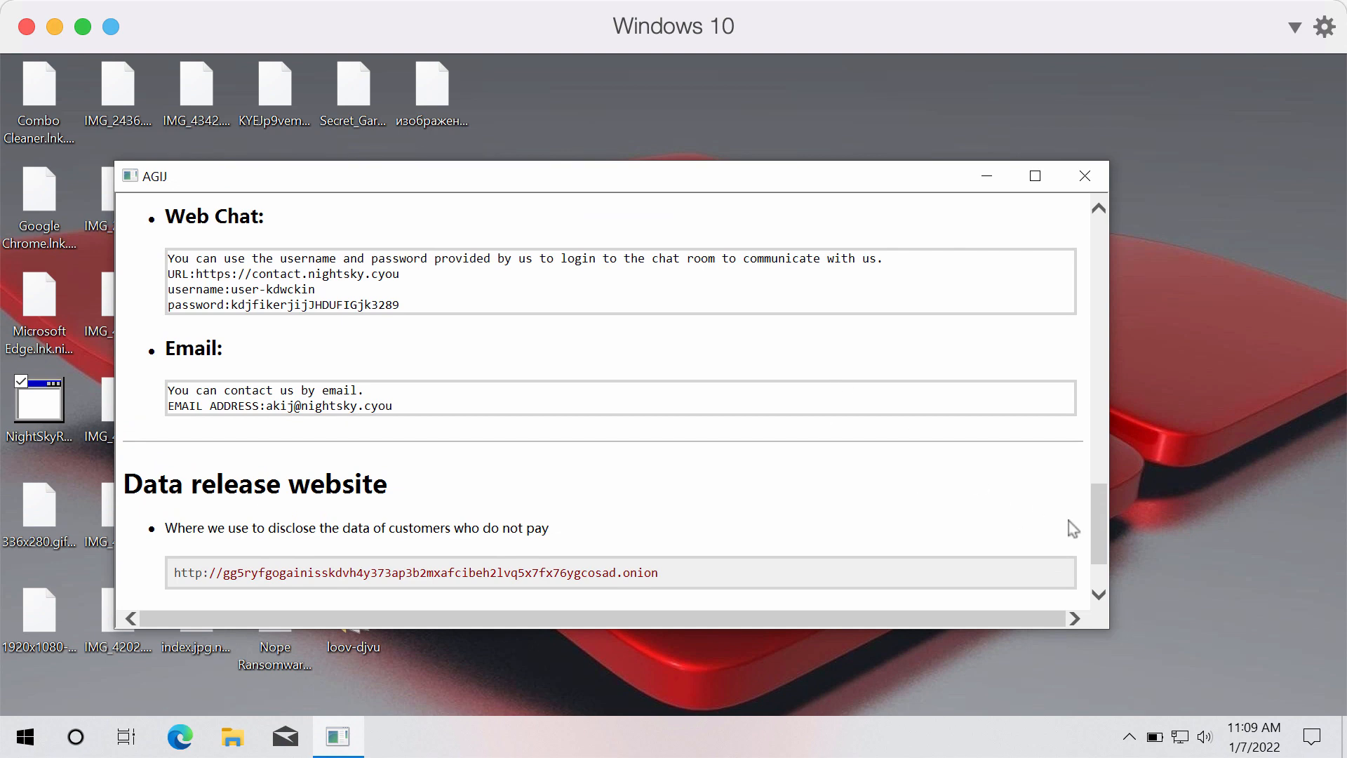
scroll(up, 3)
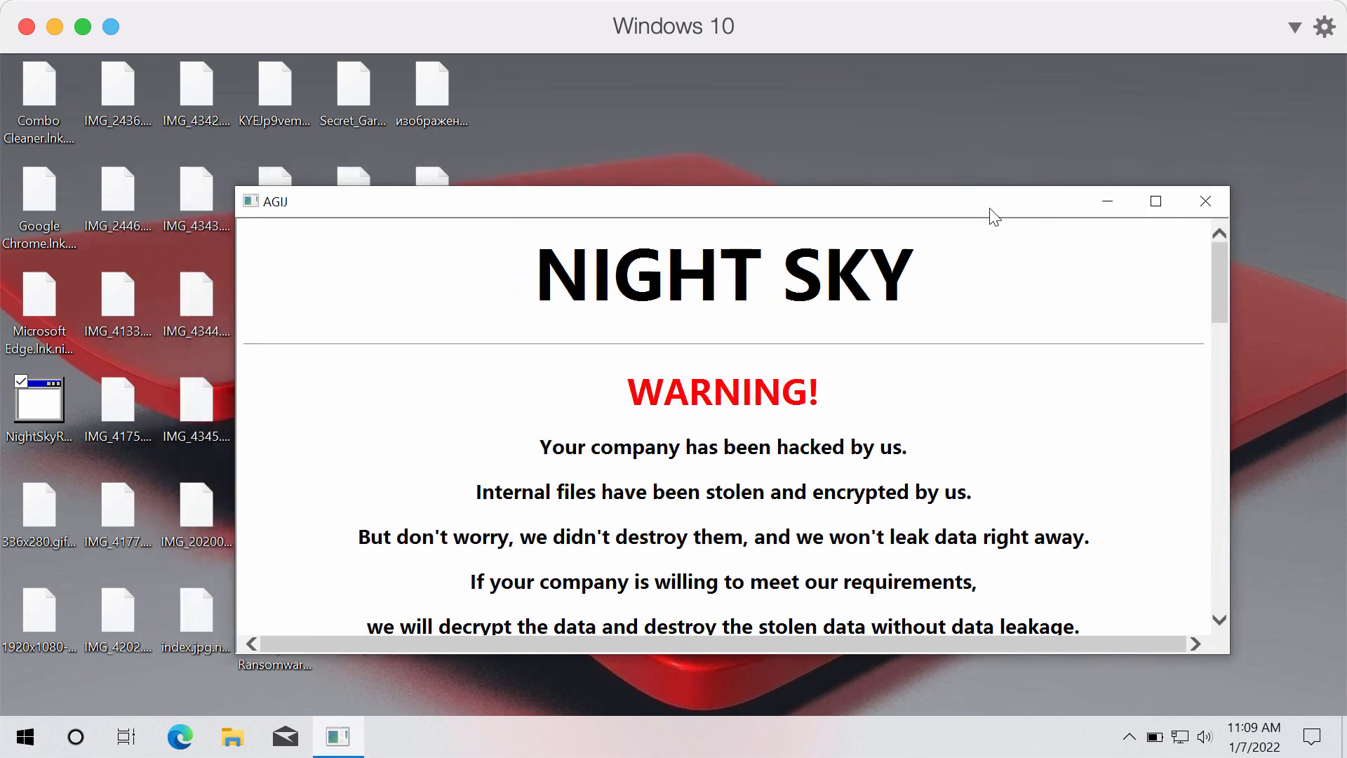
mouse_move(1109, 201)
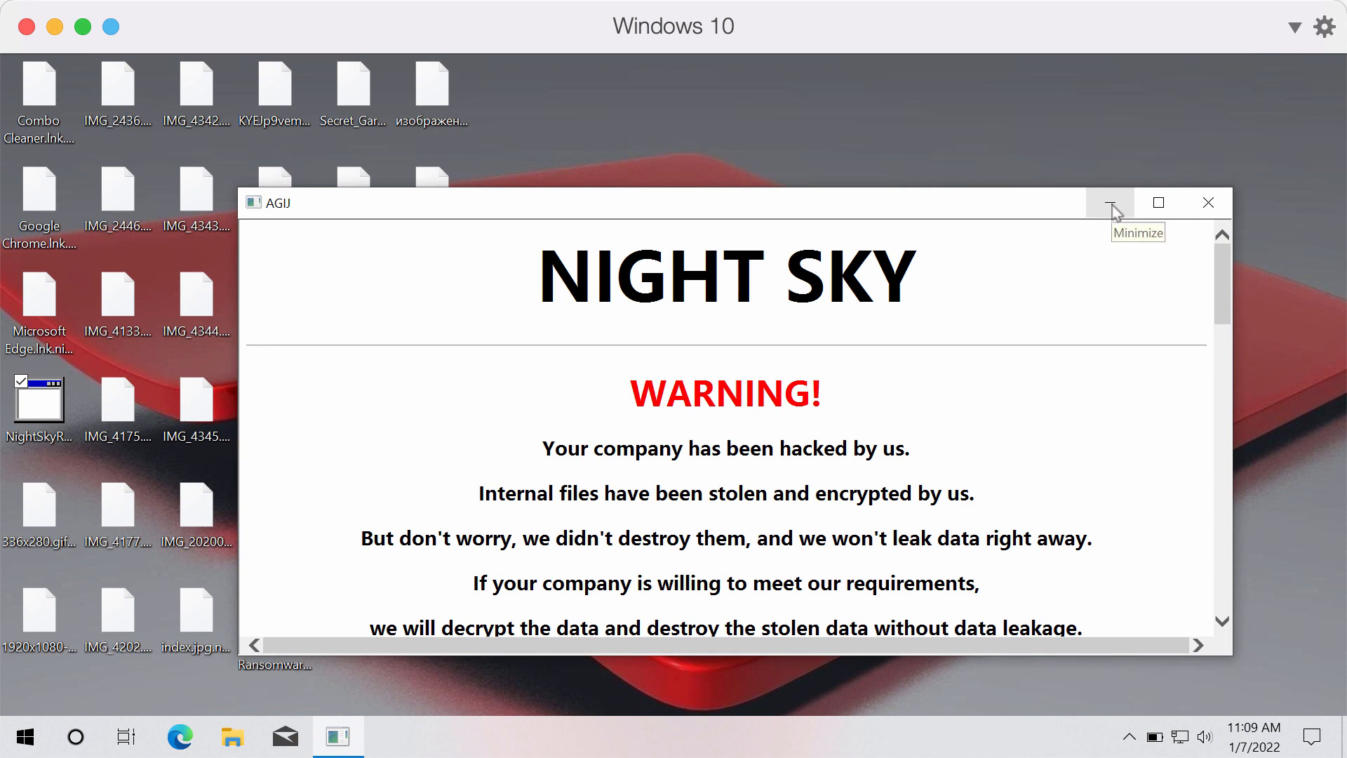
click(1108, 202)
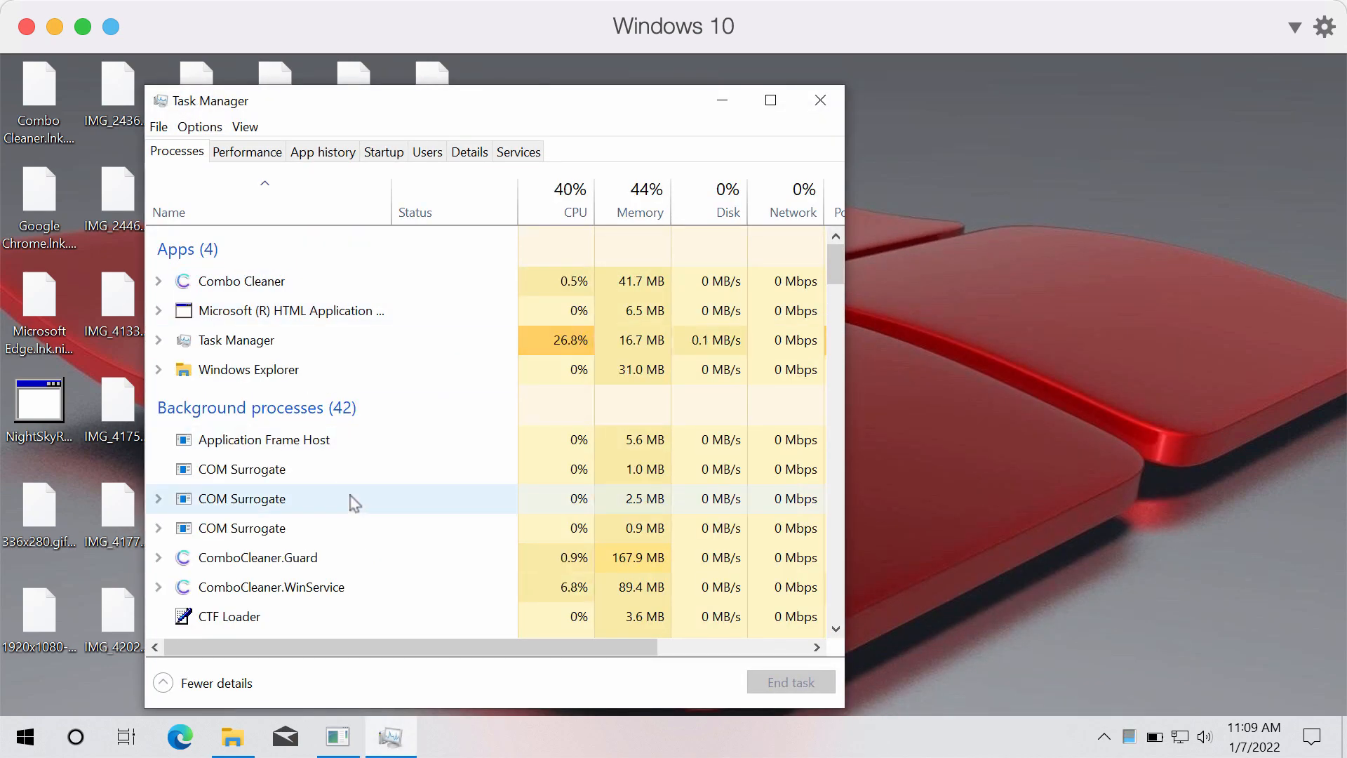
- Reposition Task Manager and look through the running apps and background processes
scroll(down, 3)
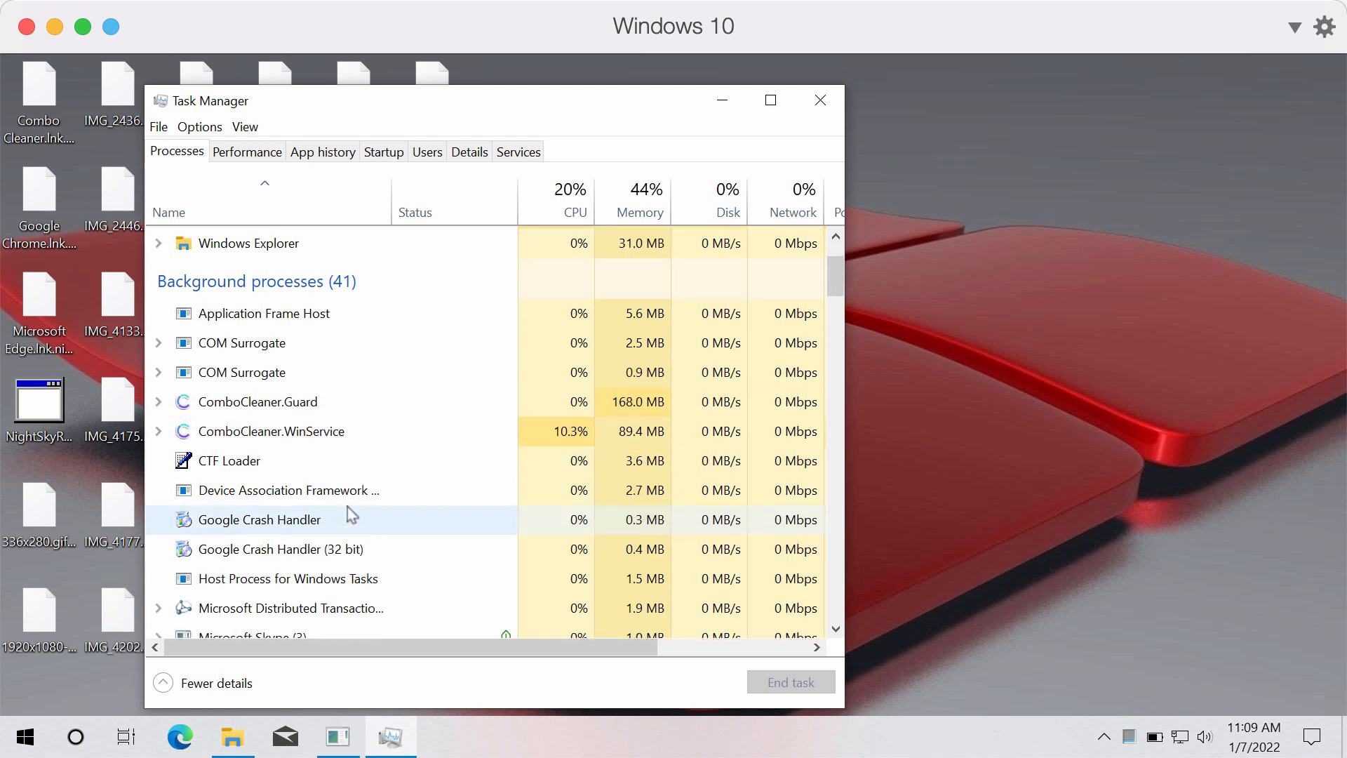
drag(495, 101, 465, 109)
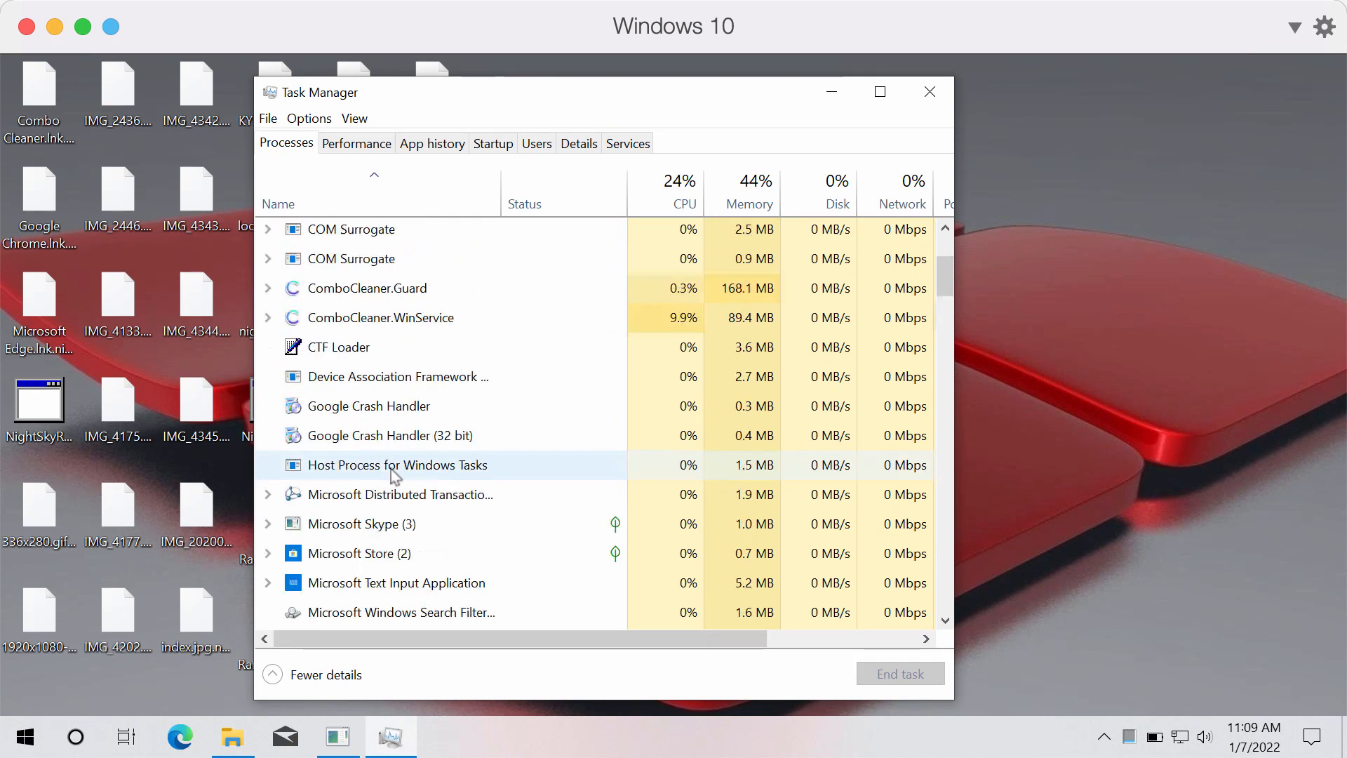
scroll(up, 3)
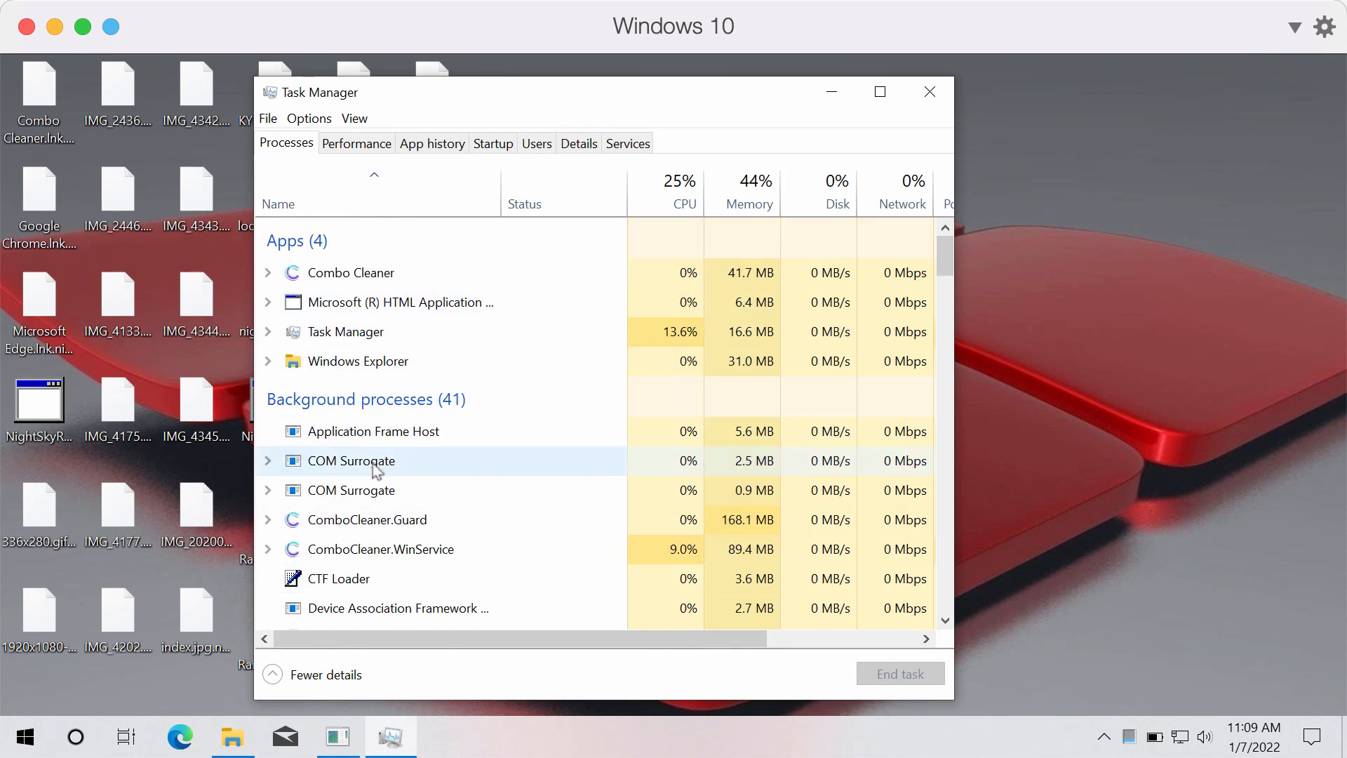
scroll(down, 3)
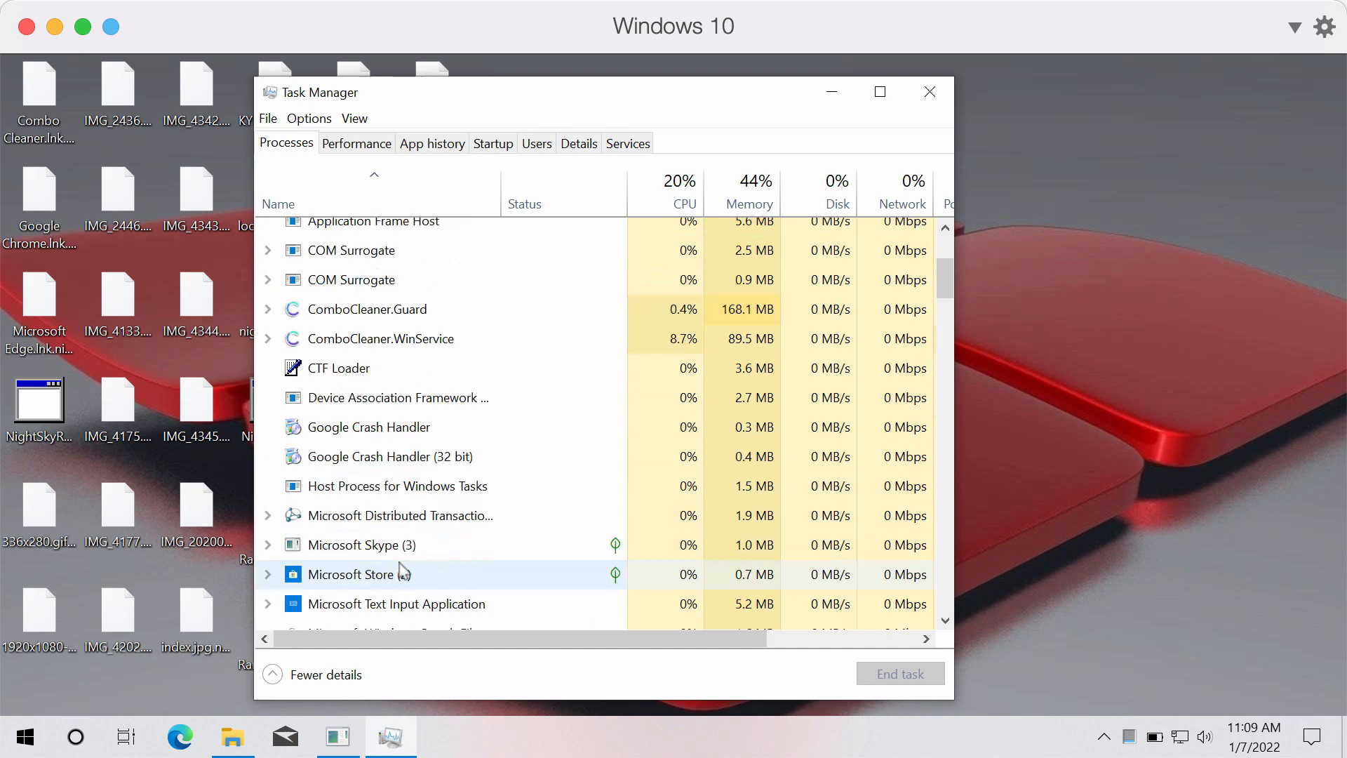
scroll(down, 3)
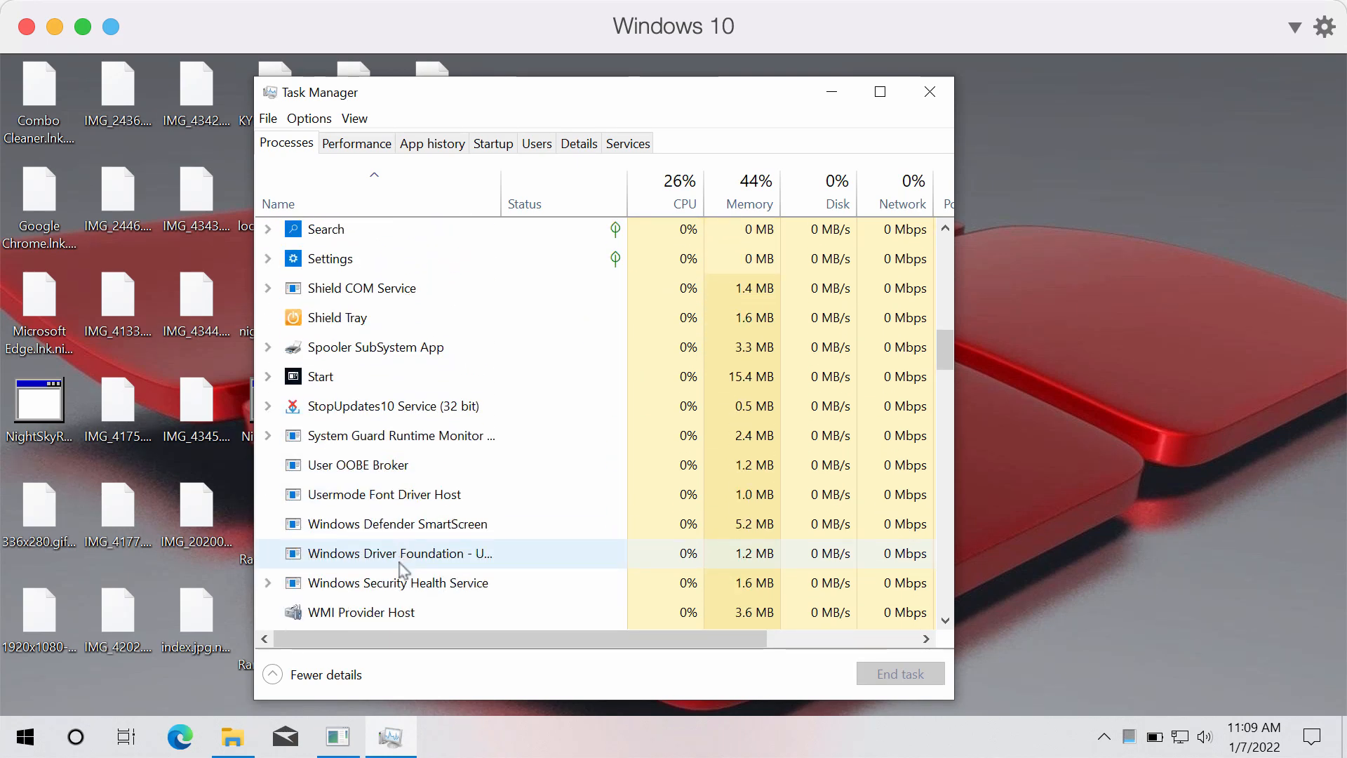
scroll(up, 3)
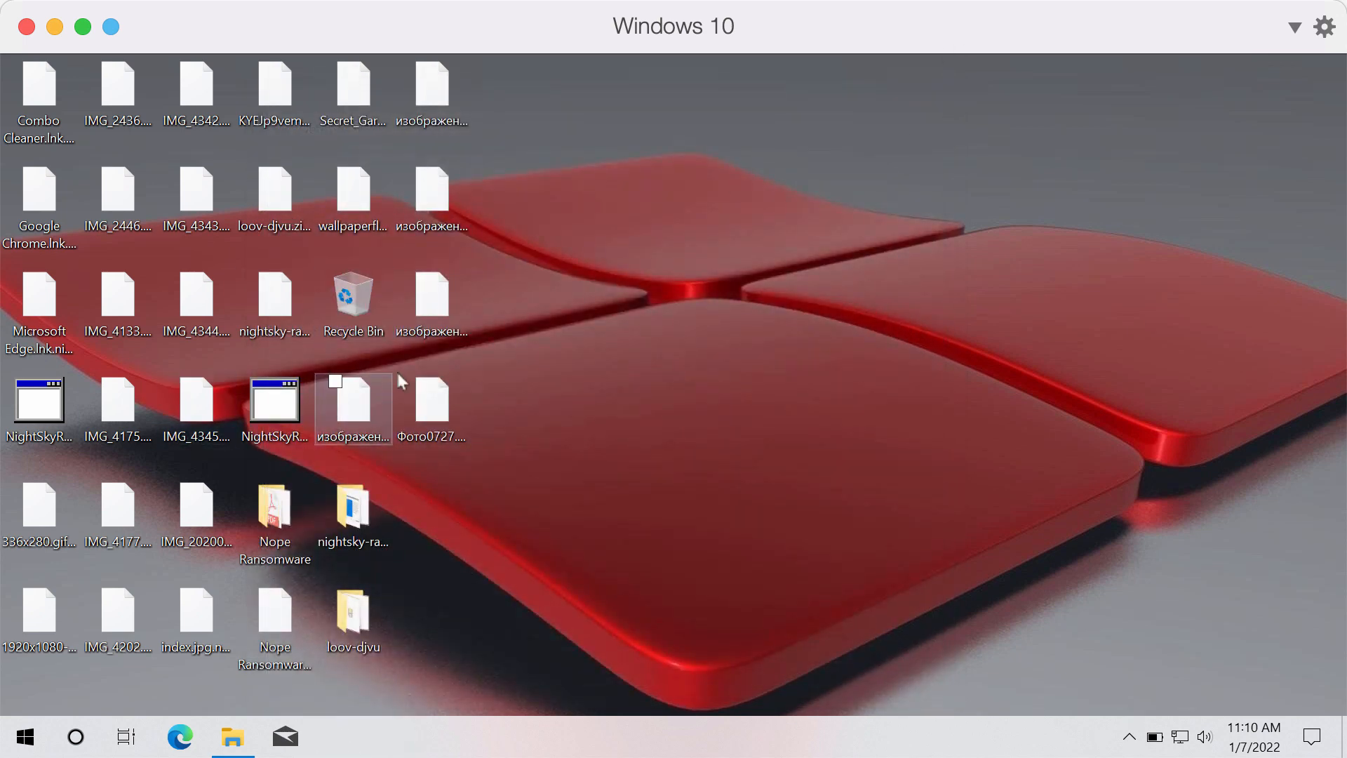
- Navigate C: > Program Files (x86) > Internet Explorer to launch iexplore, then close File Explorer
double_click(352, 296)
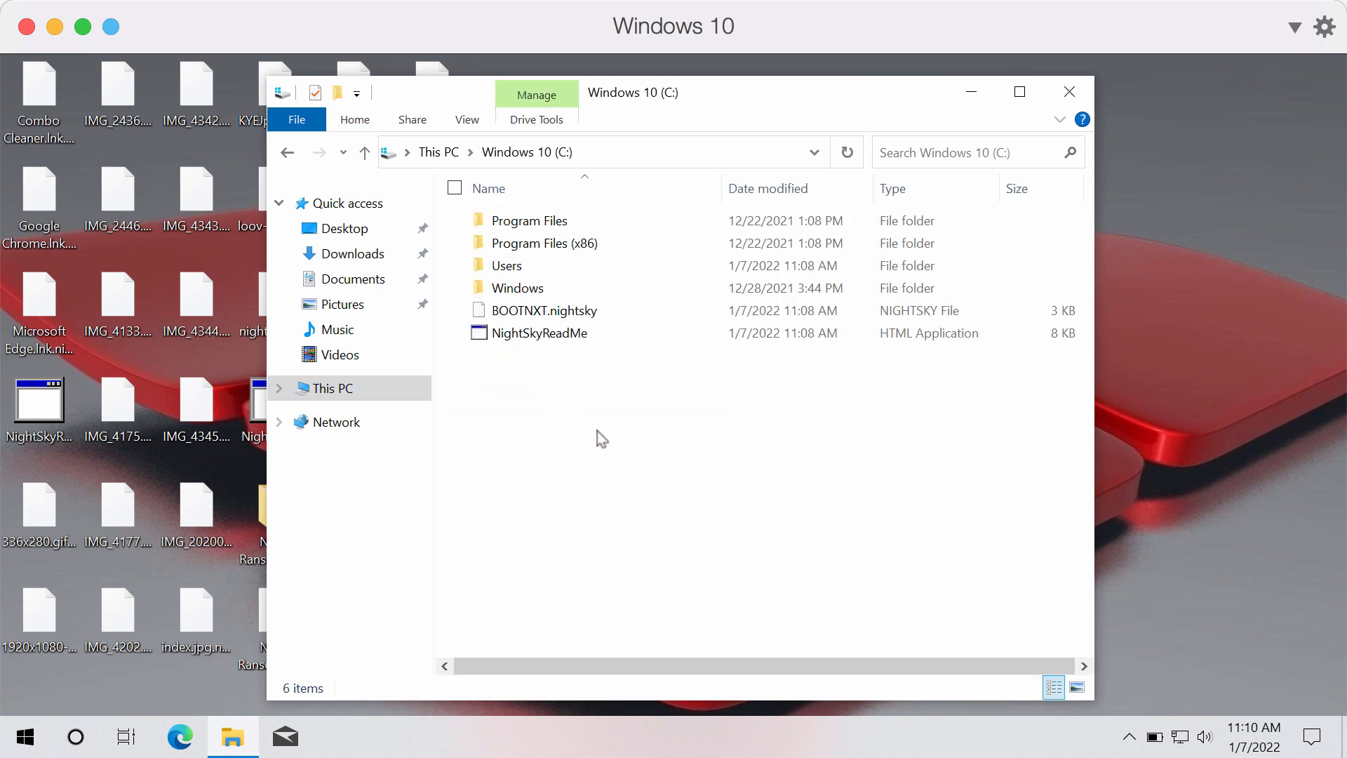
double_click(545, 243)
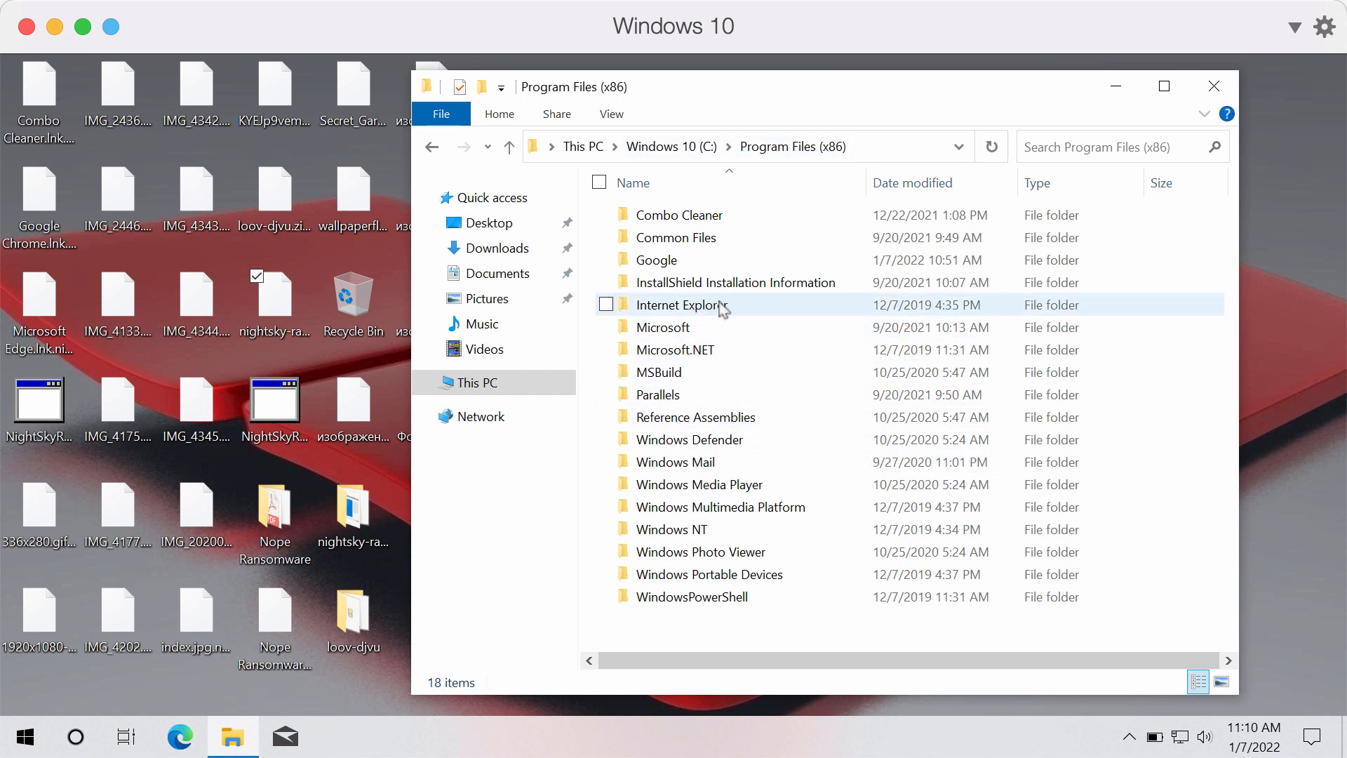
double_click(679, 304)
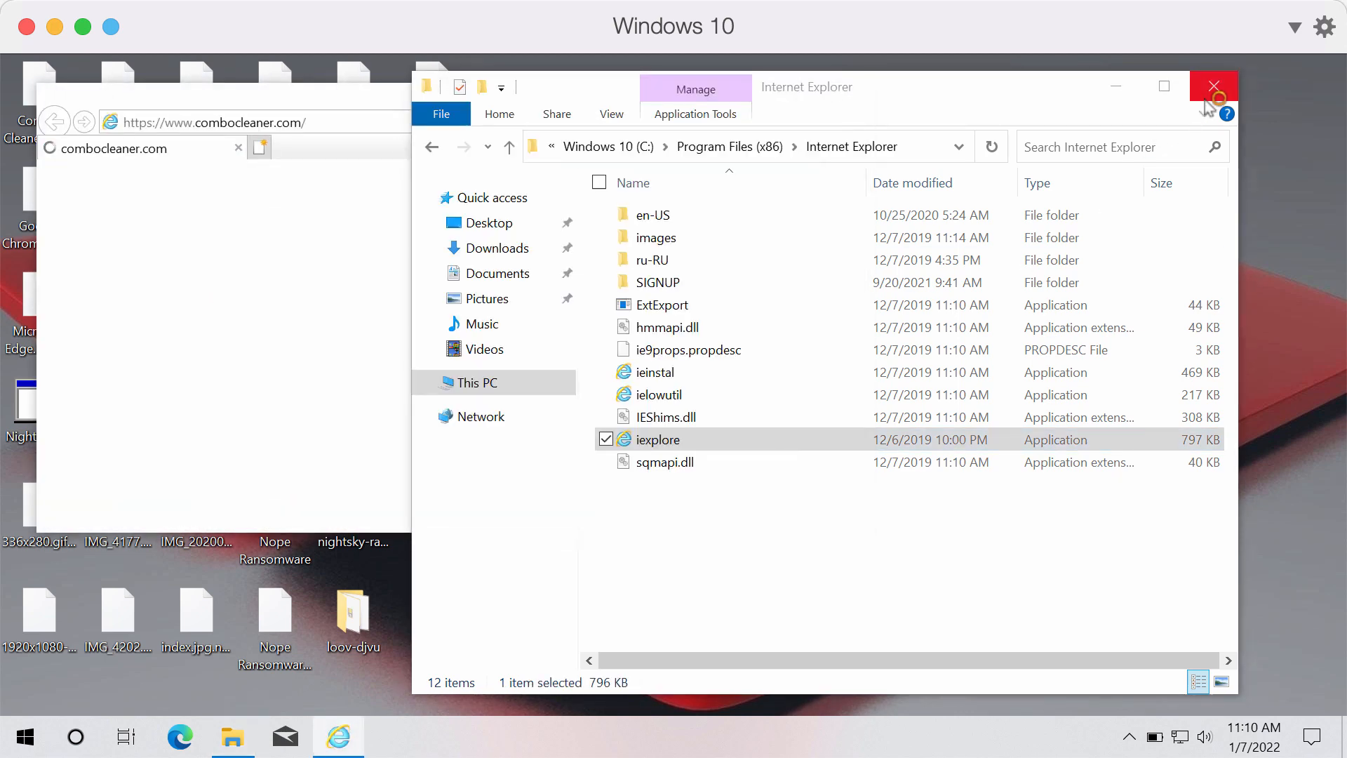
click(1213, 85)
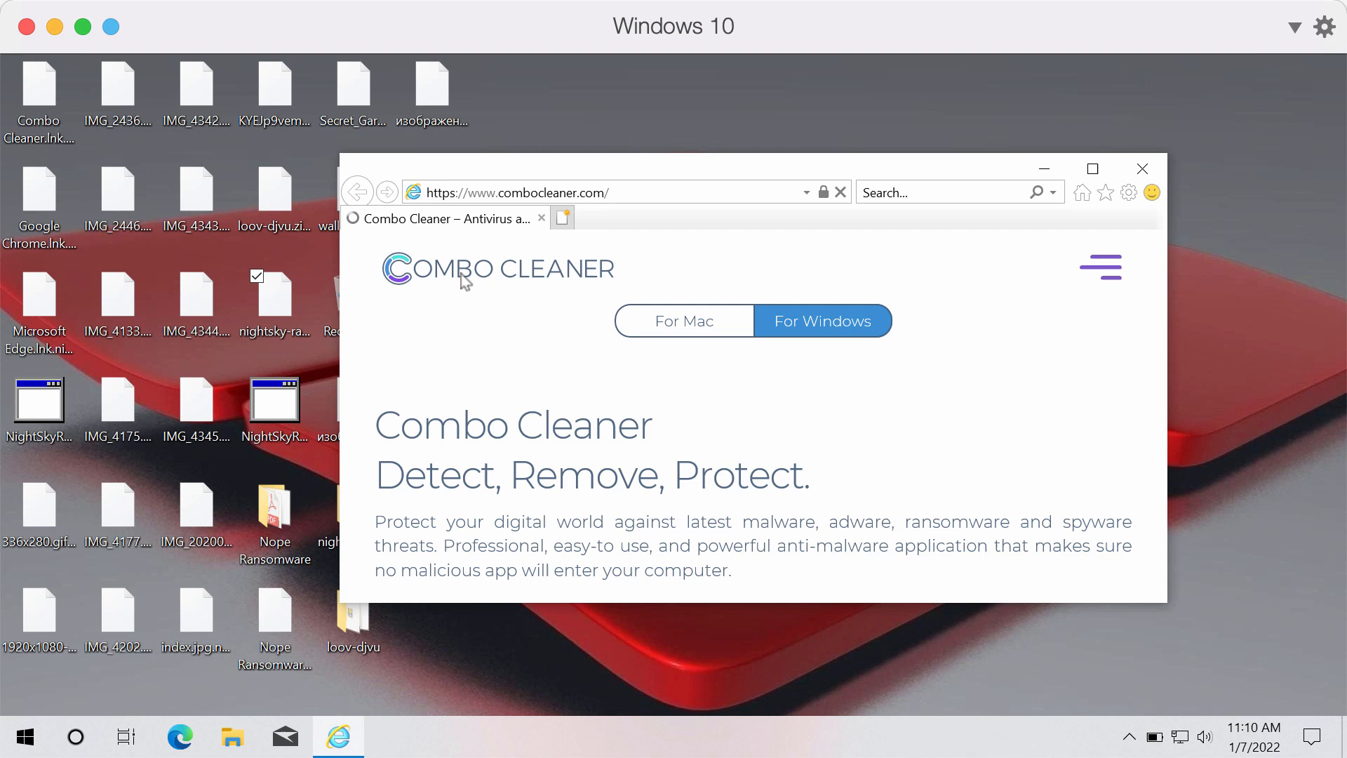
mouse_move(543, 206)
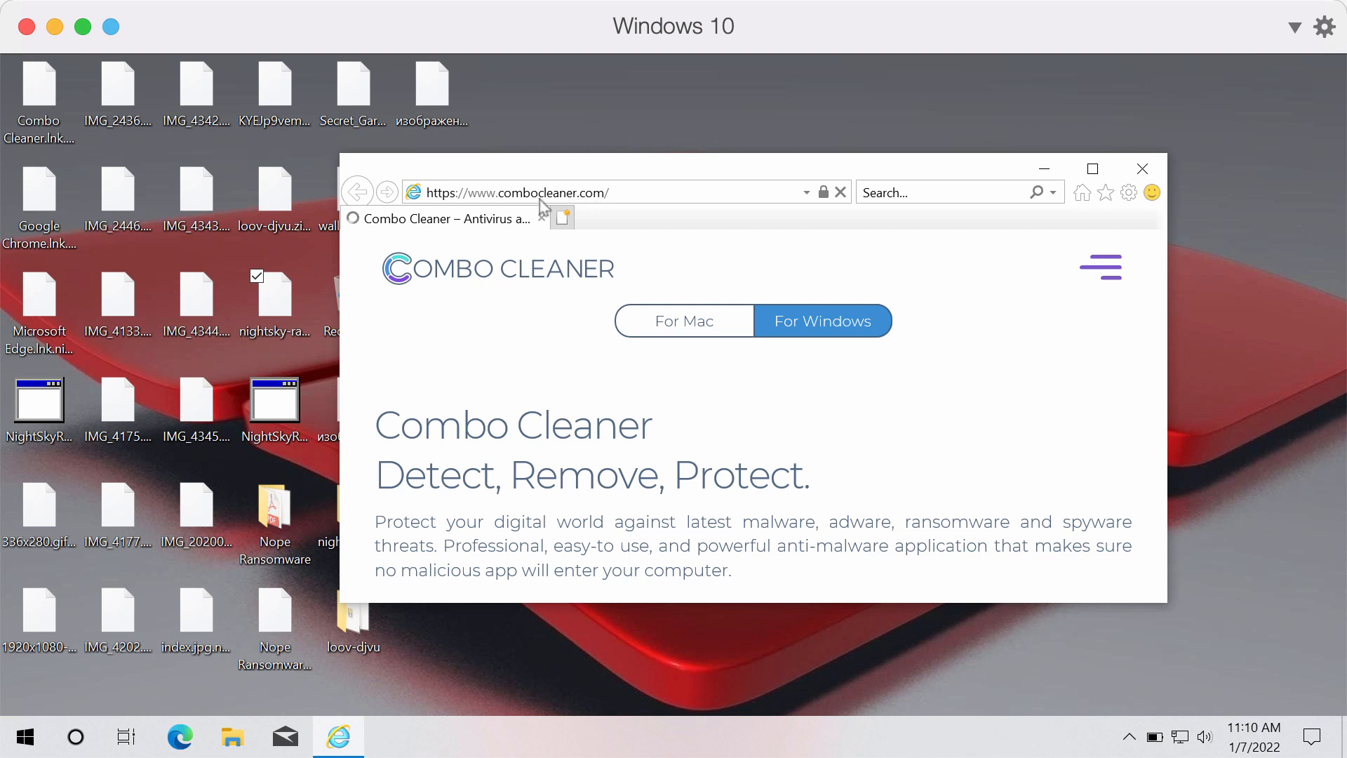
- Scroll the combocleaner.com page to its download section, then close Internet Explorer with all tabs
click(562, 217)
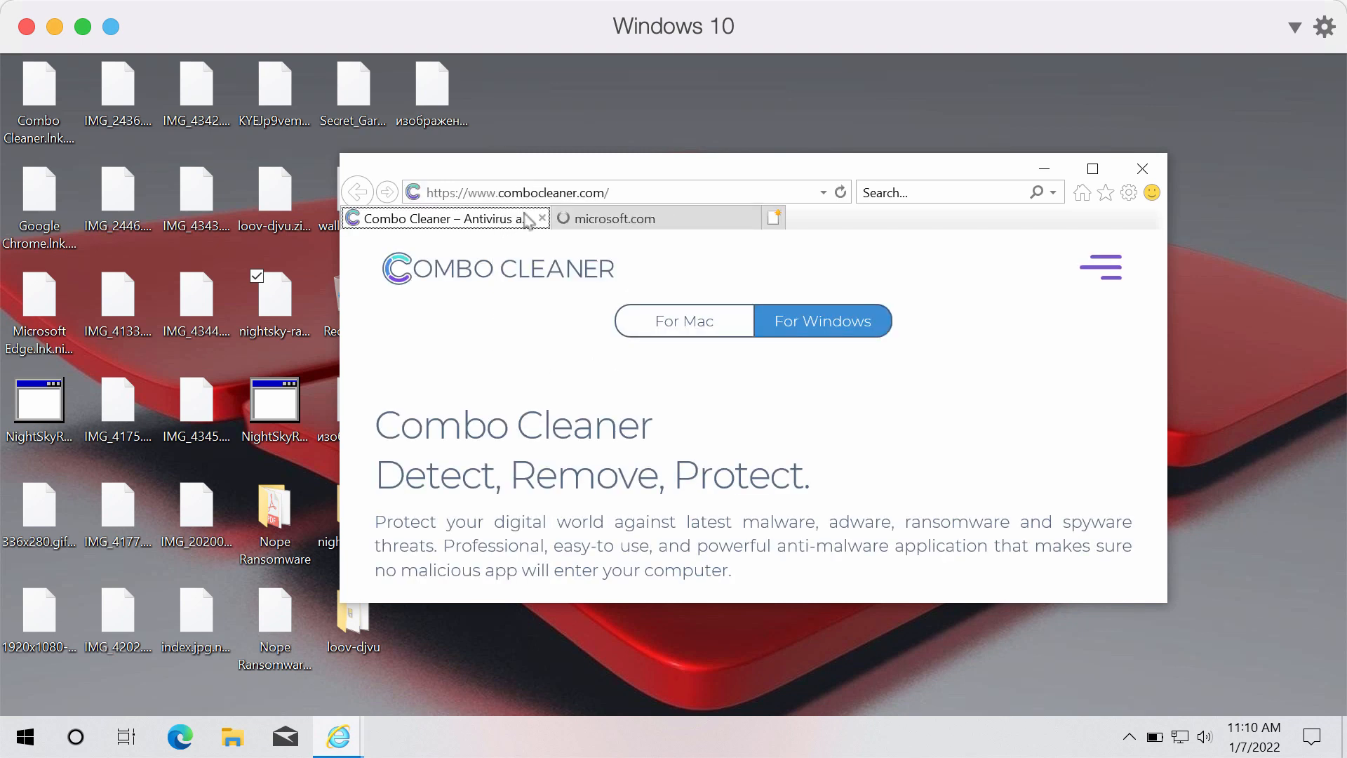
scroll(down, 3)
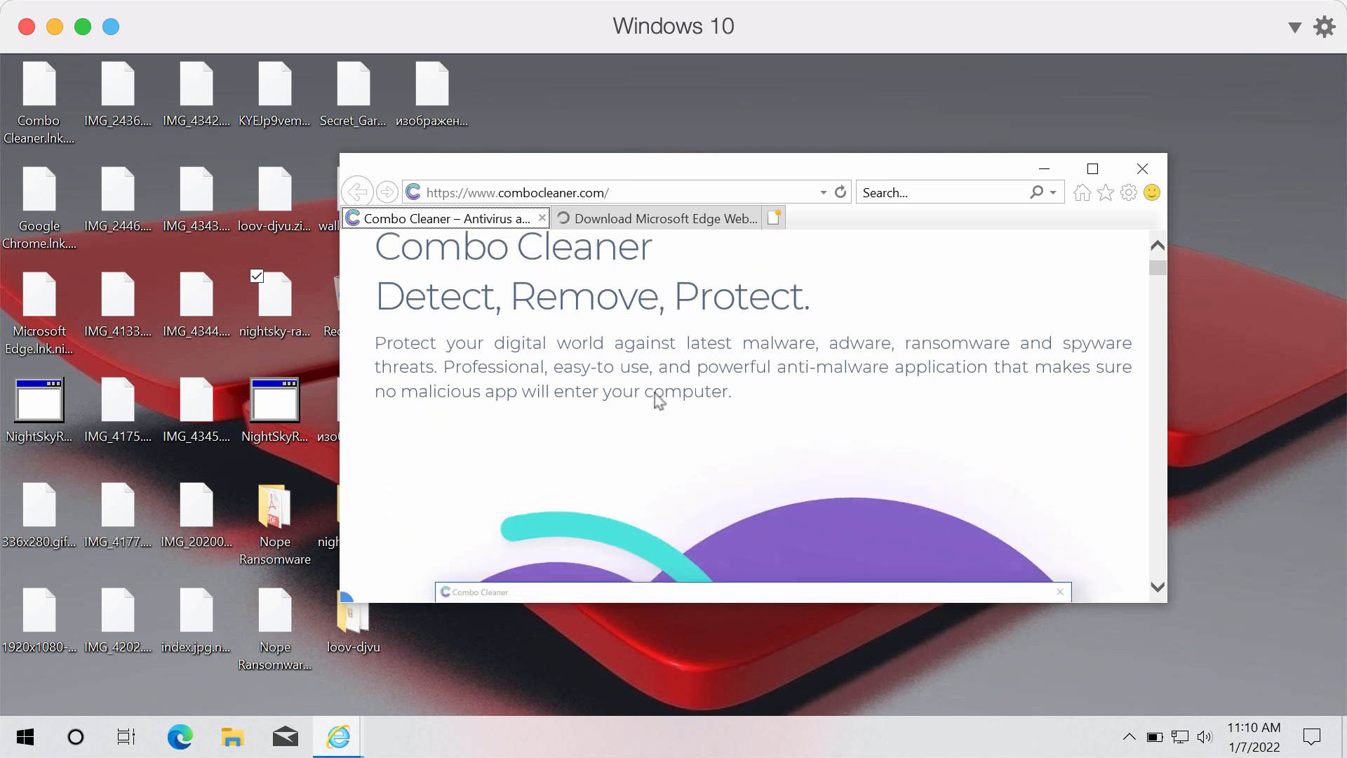
scroll(down, 3)
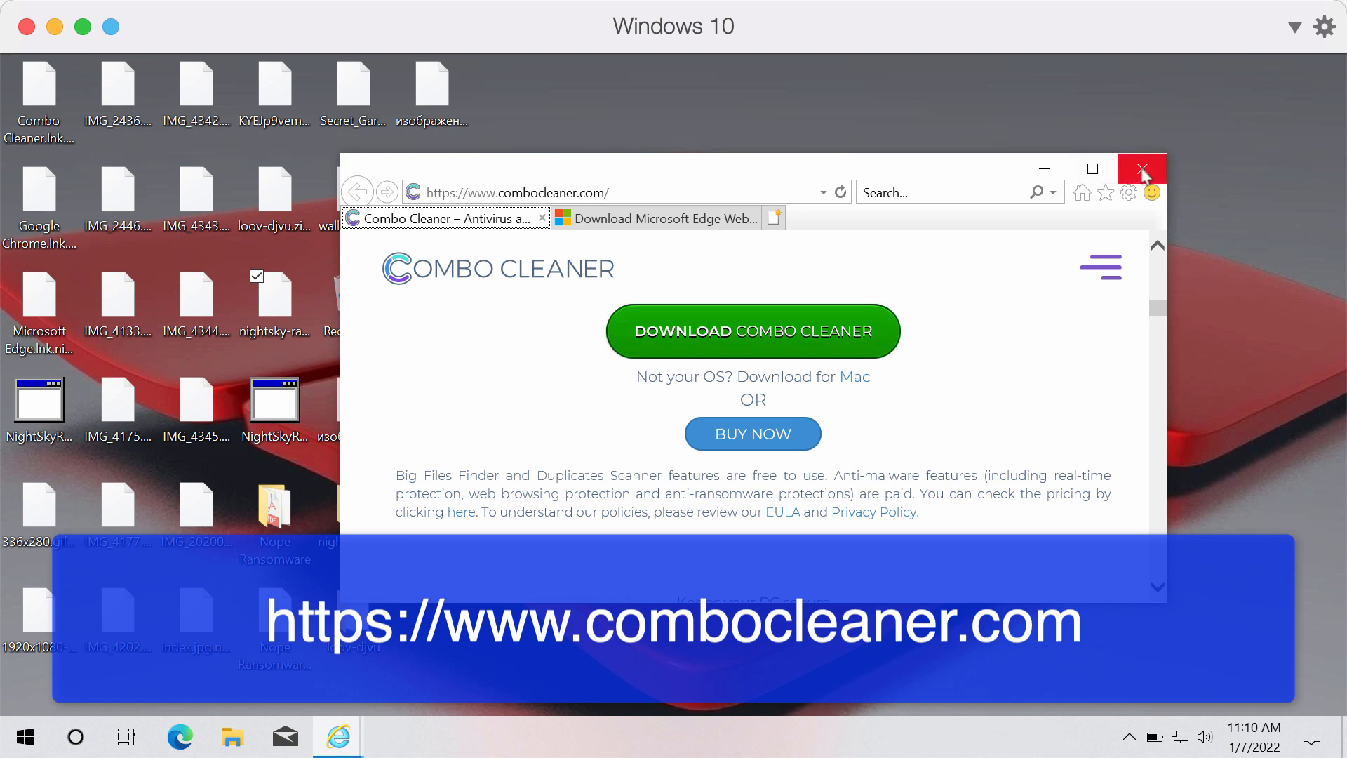
click(1142, 168)
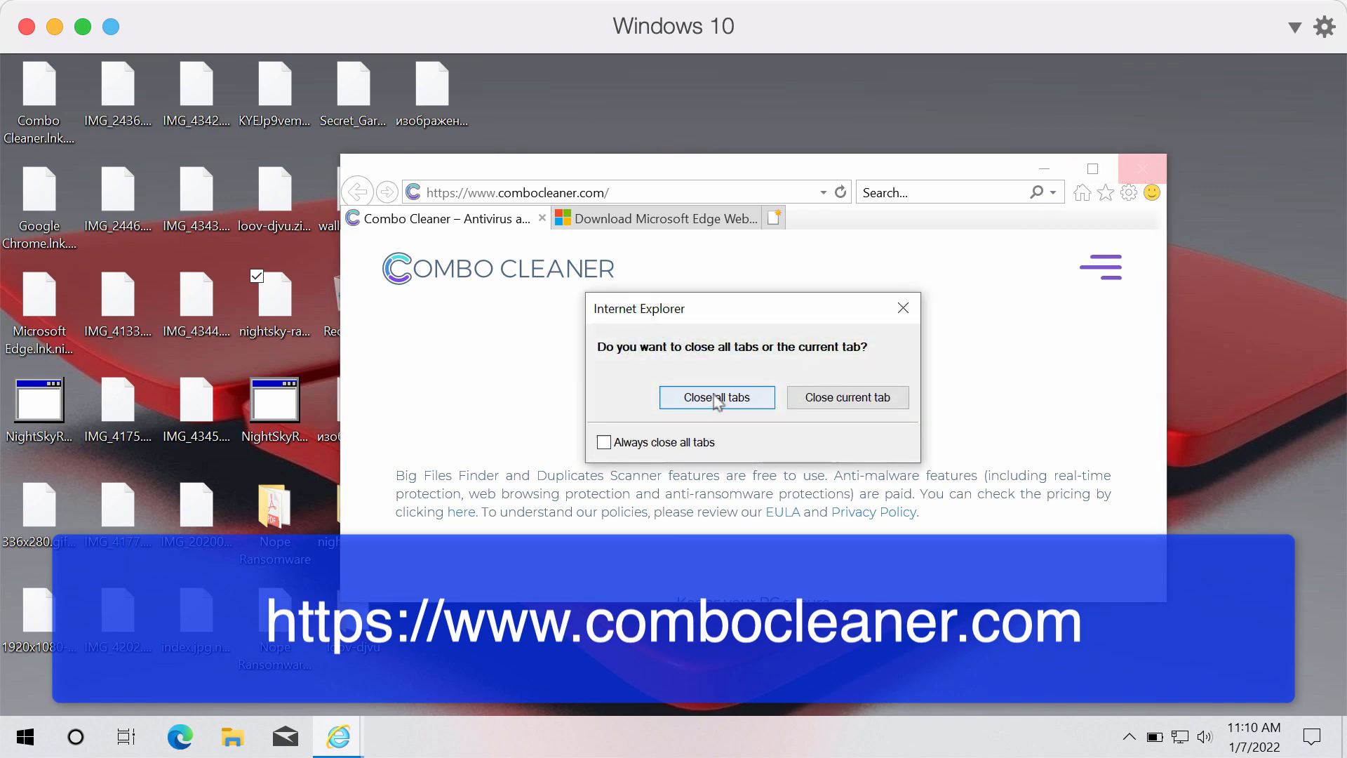
click(718, 397)
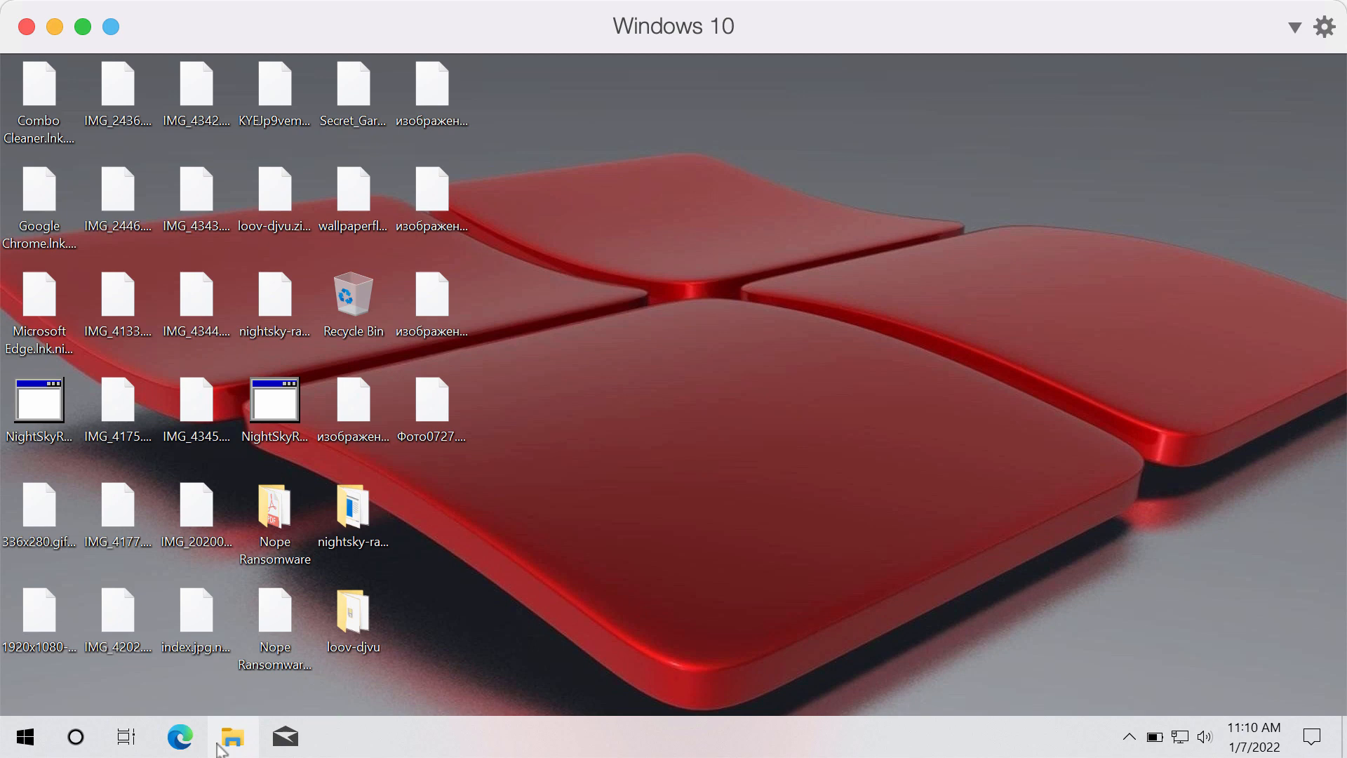
- Launch ComboCleaner.exe from the Combo Cleaner folder under Program Files (x86)
click(231, 737)
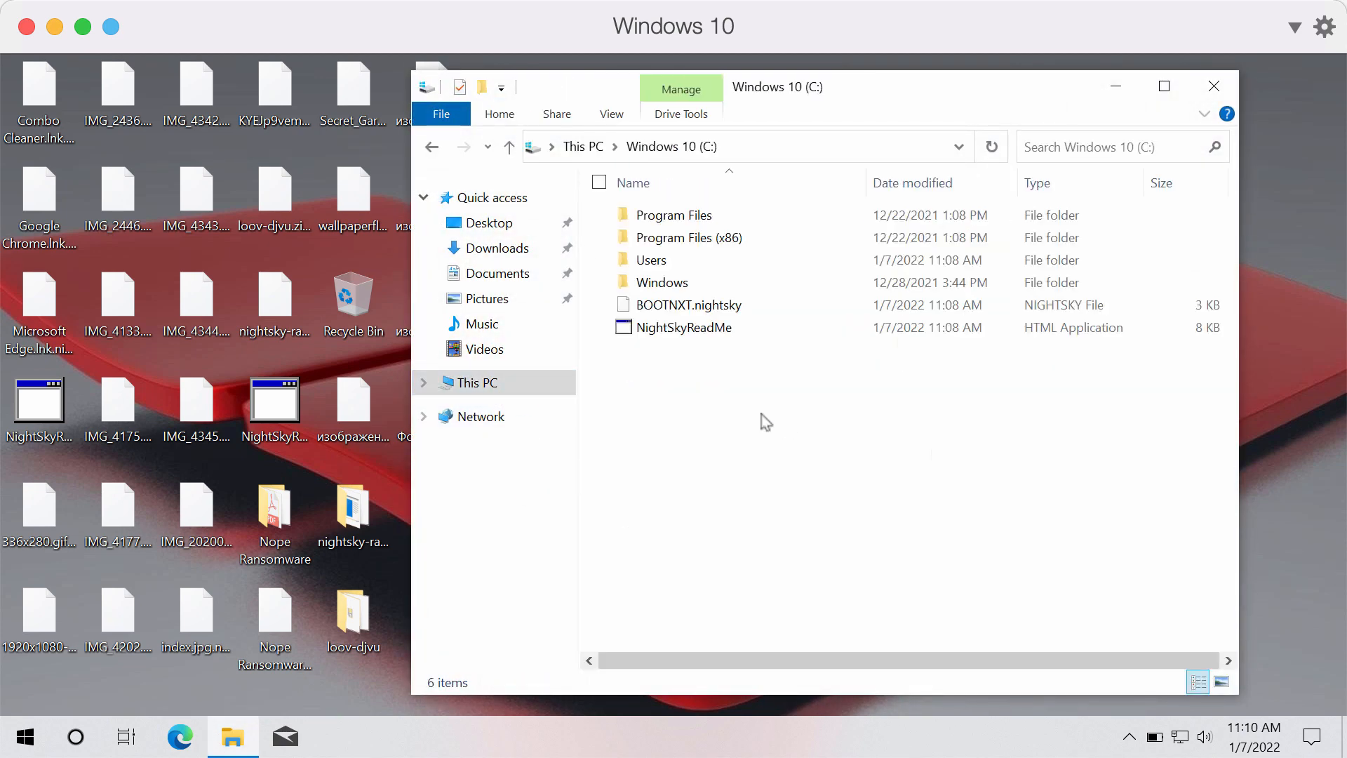
double_click(688, 238)
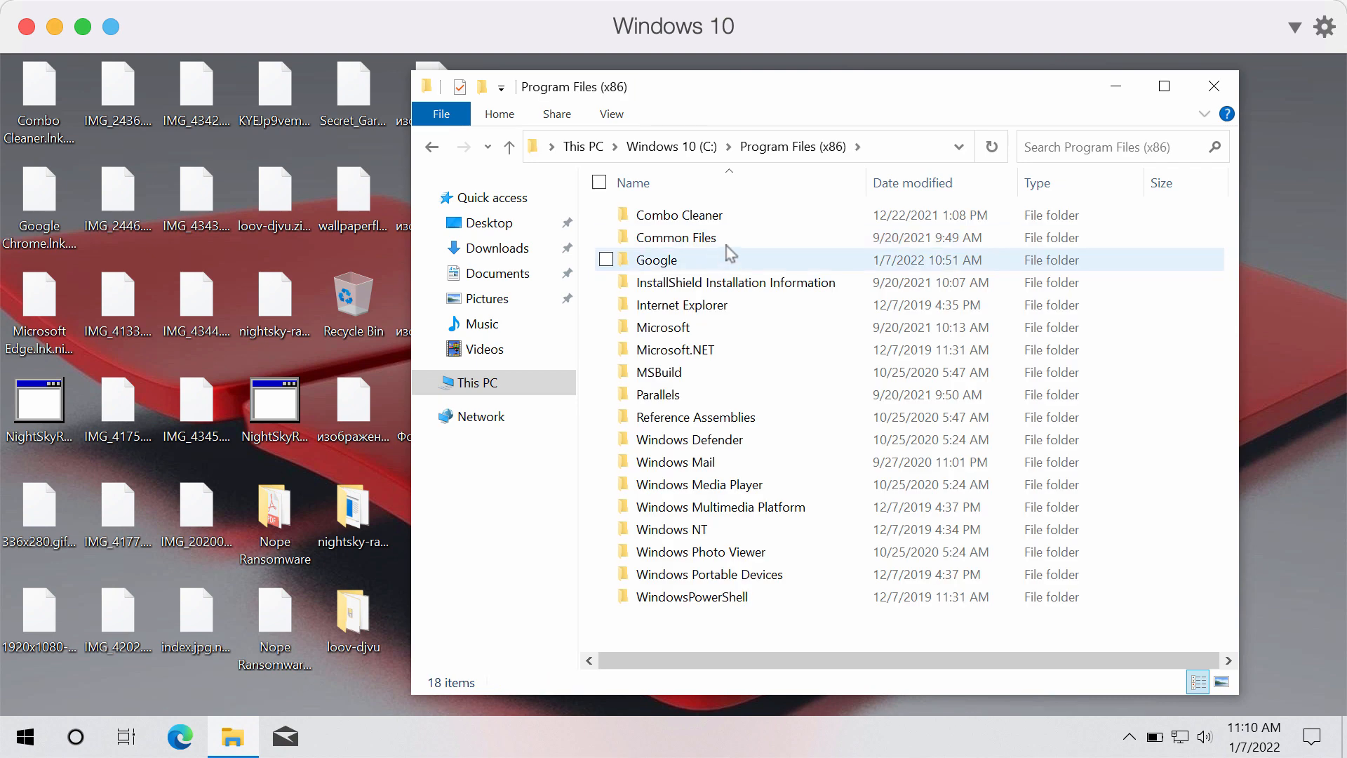
double_click(678, 215)
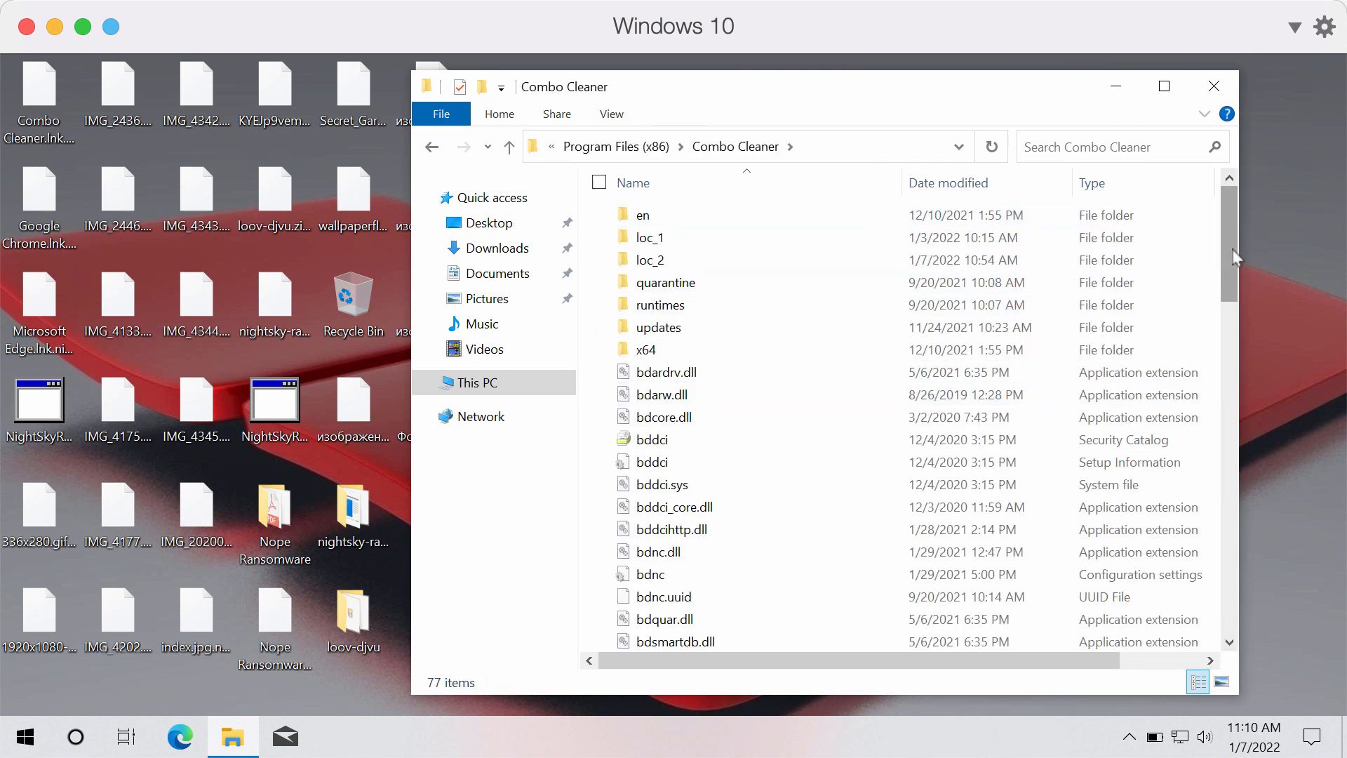
scroll(down, 3)
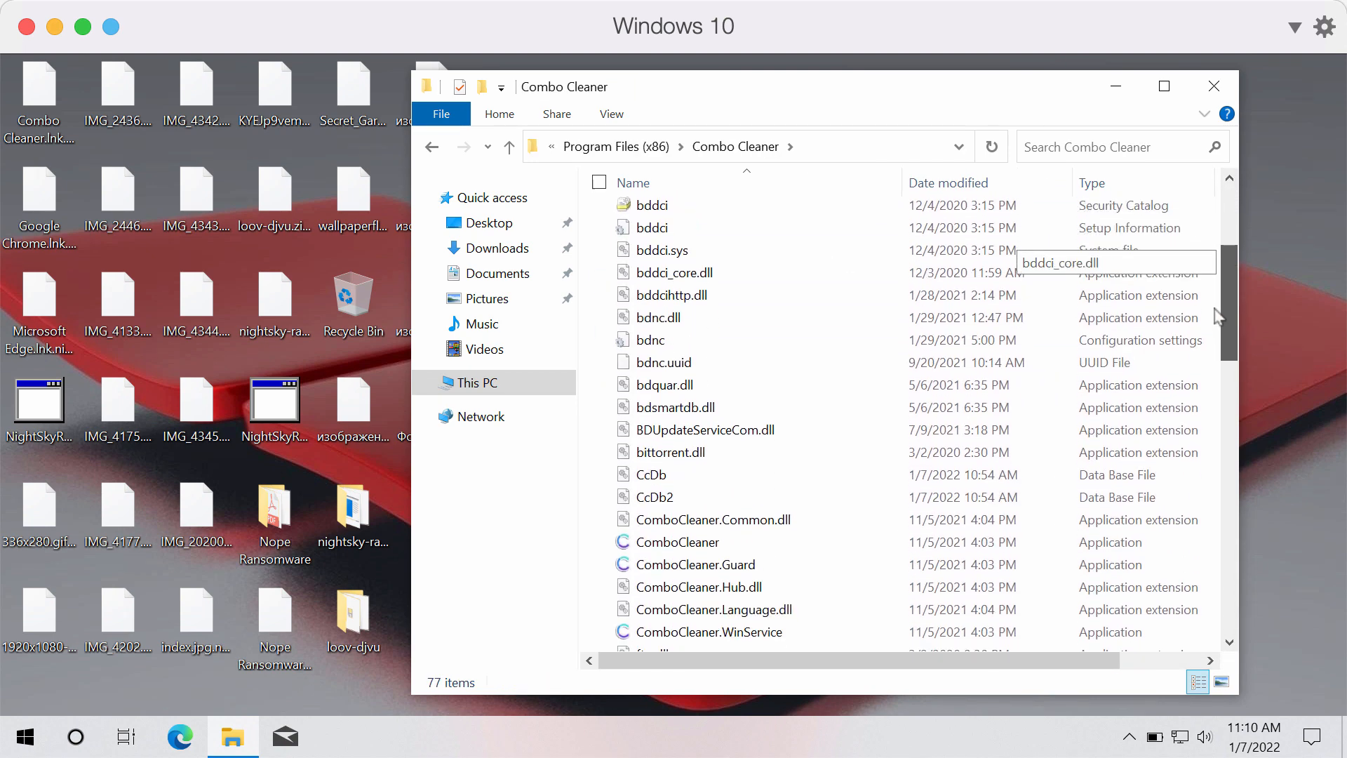
scroll(up, 3)
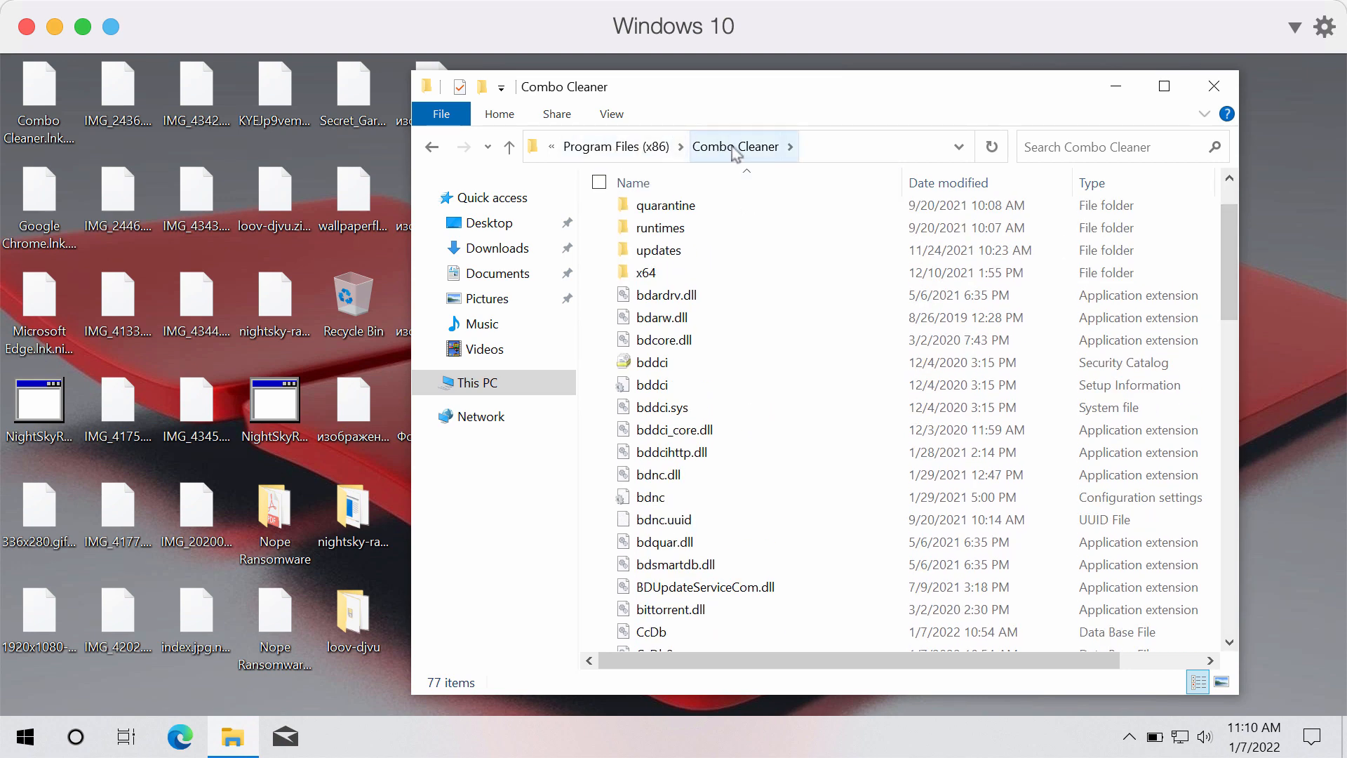
mouse_move(752, 564)
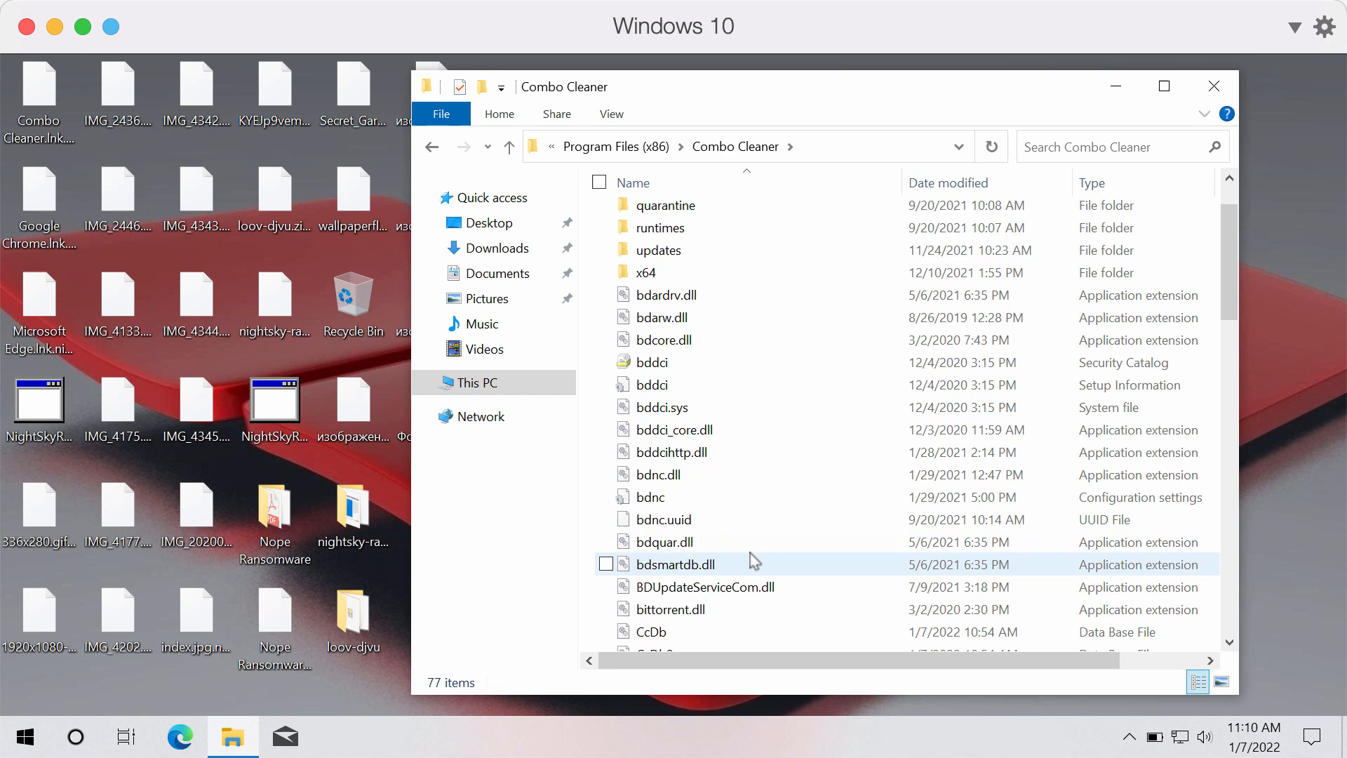
scroll(down, 3)
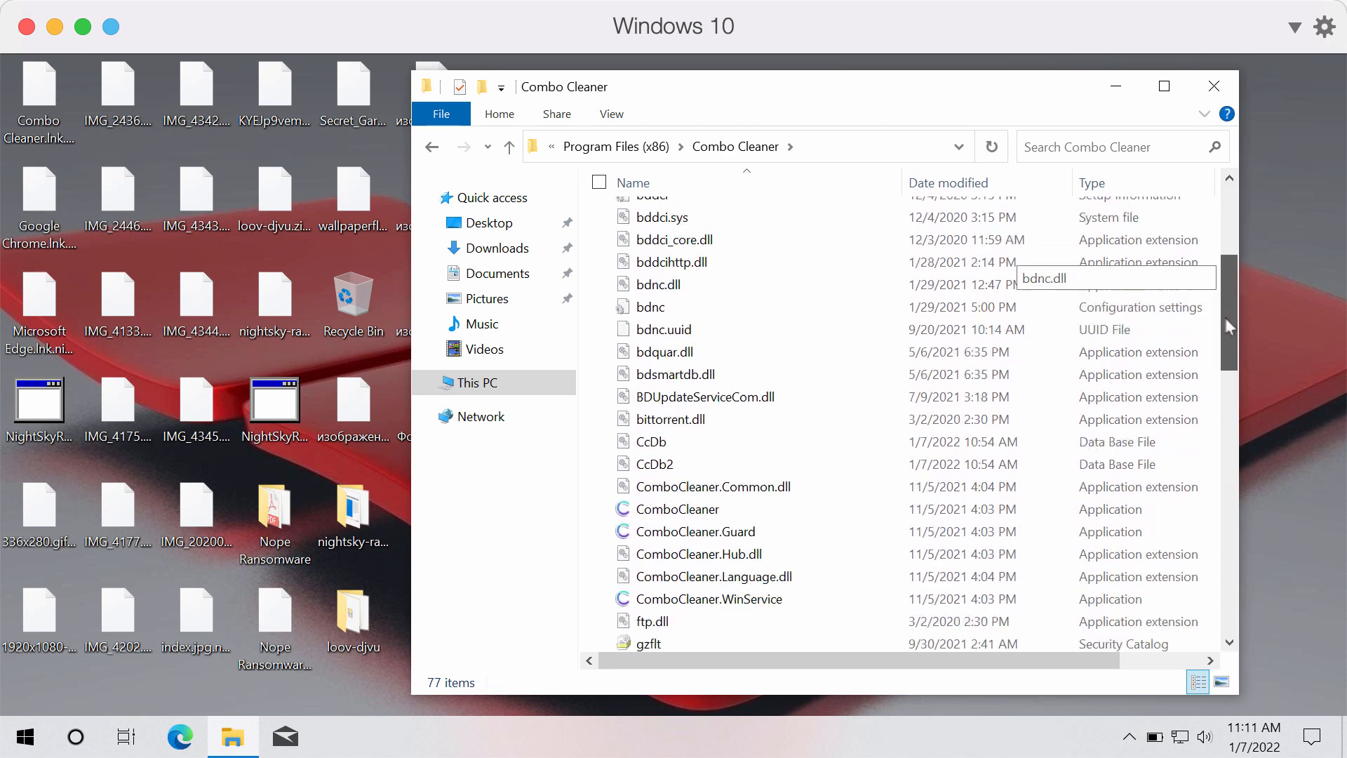
click(677, 492)
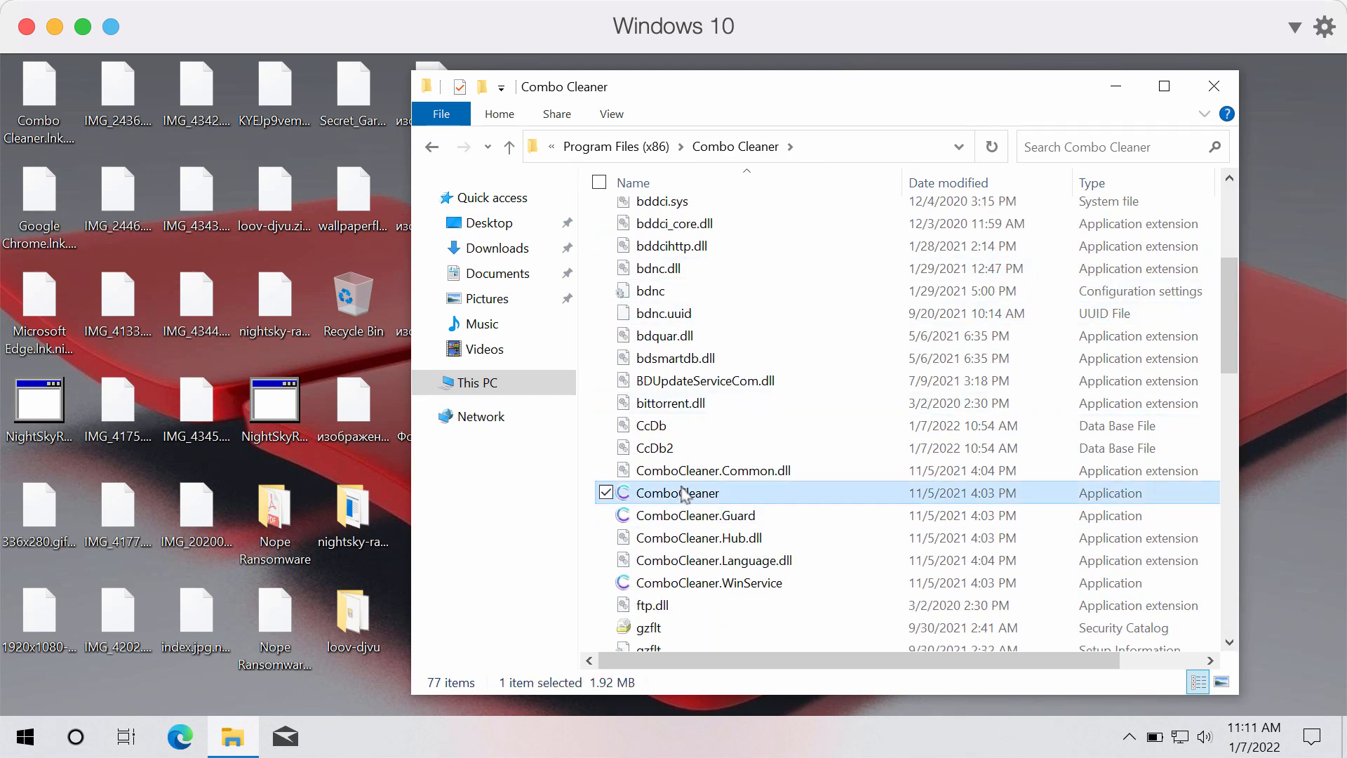
double_click(676, 492)
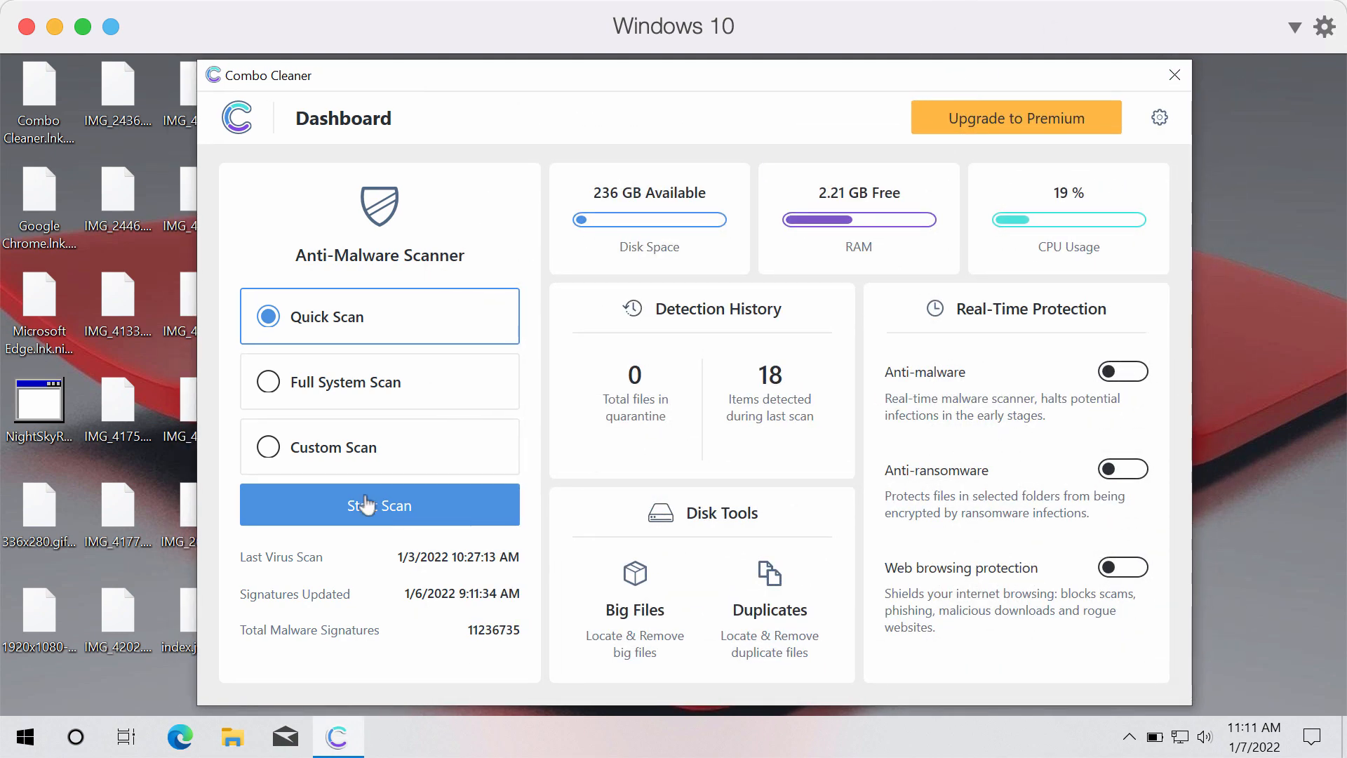
mouse_move(410, 515)
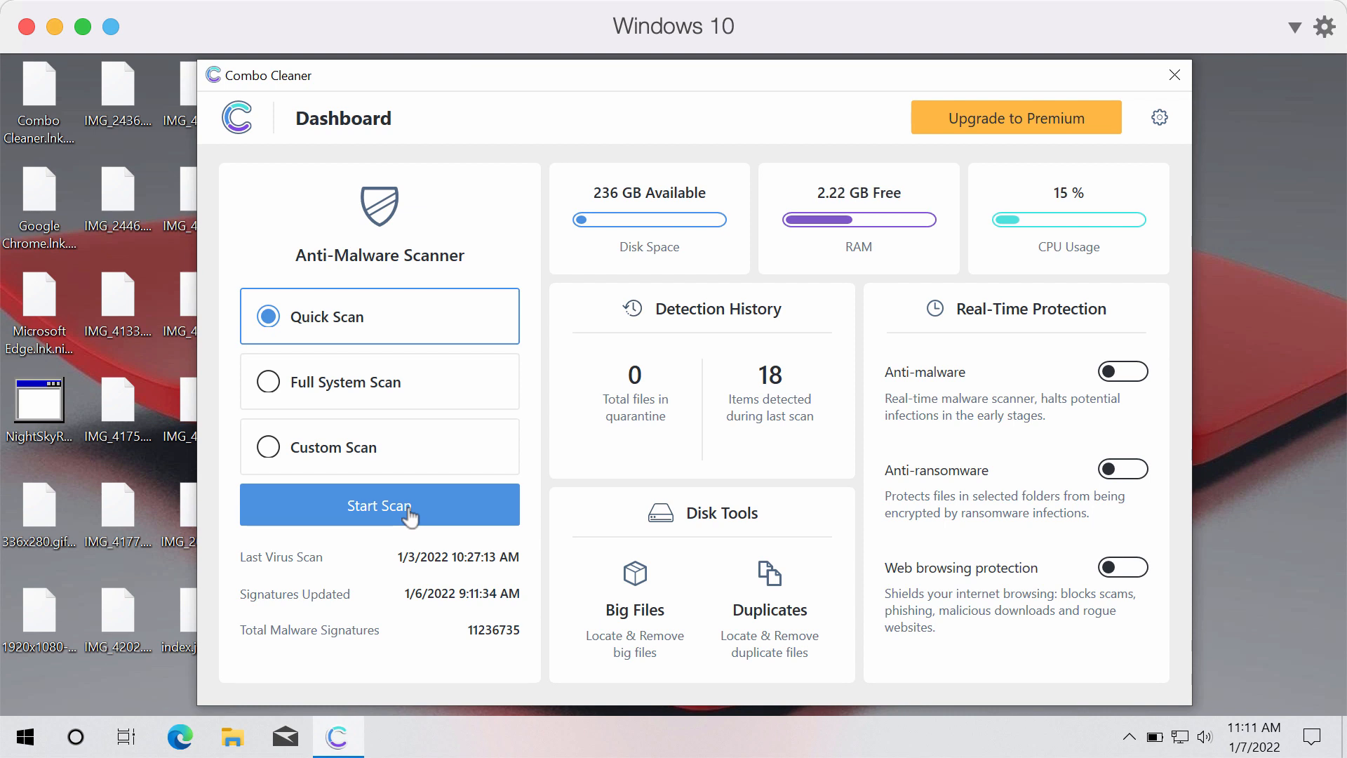
mouse_move(396, 524)
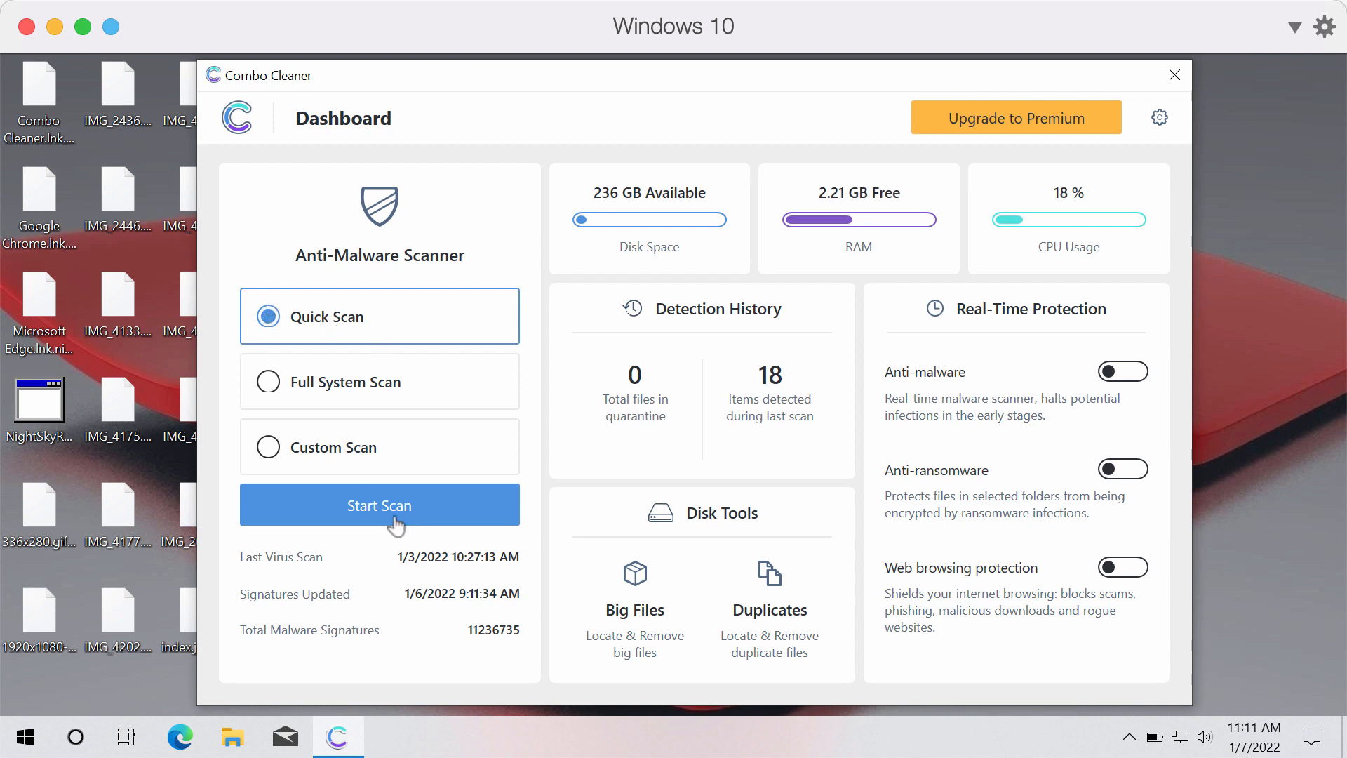
- Start a Quick Scan from the Combo Cleaner dashboard
click(379, 504)
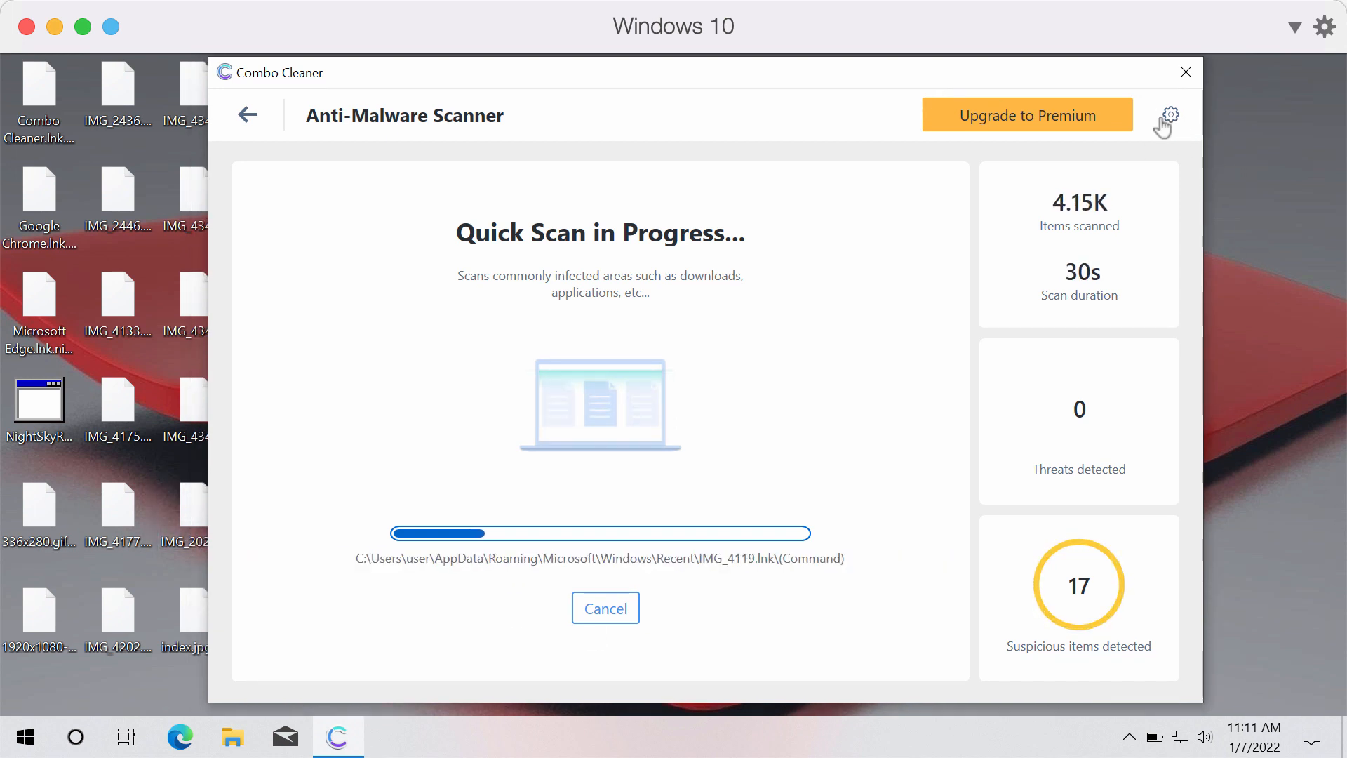
- View the Anti-Ransomware settings, return to the dashboard and bring up the quick scan's results with 18 detected items
click(1165, 118)
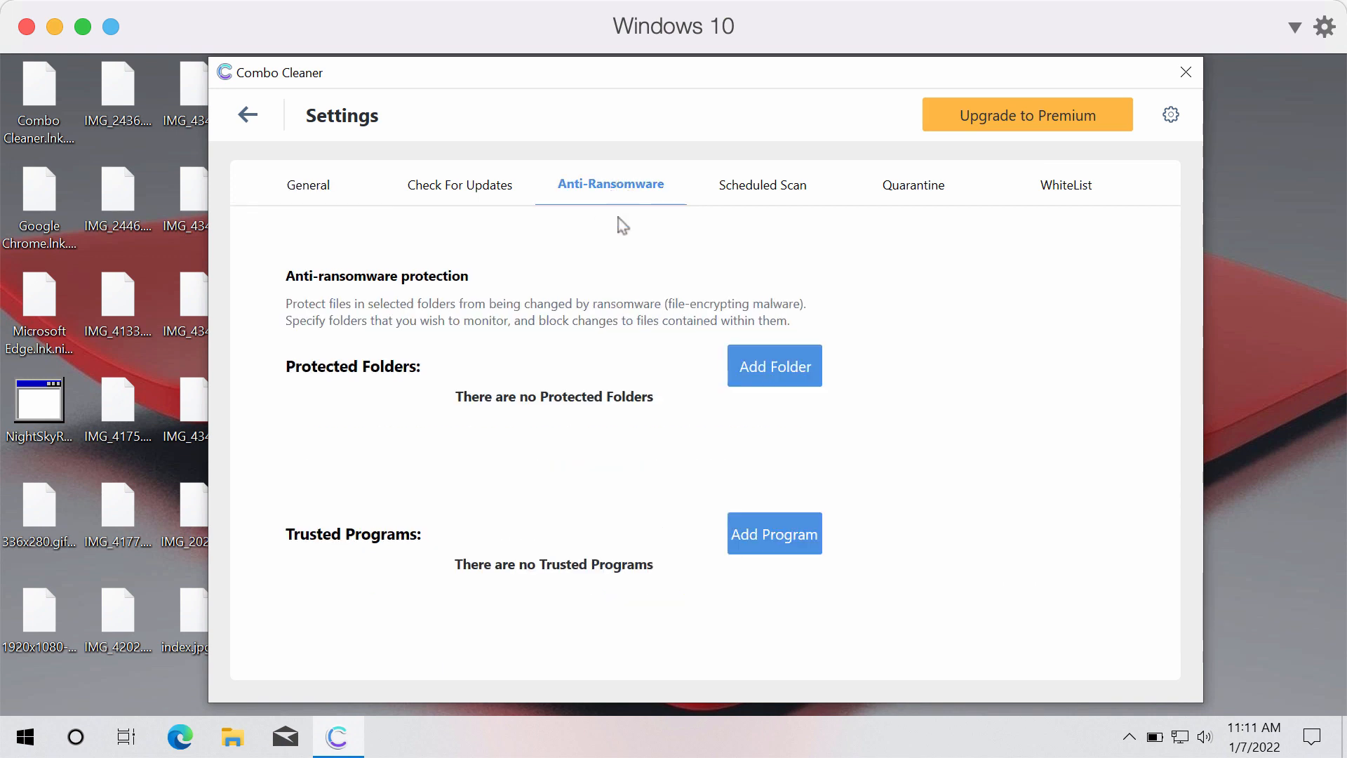
mouse_move(737, 85)
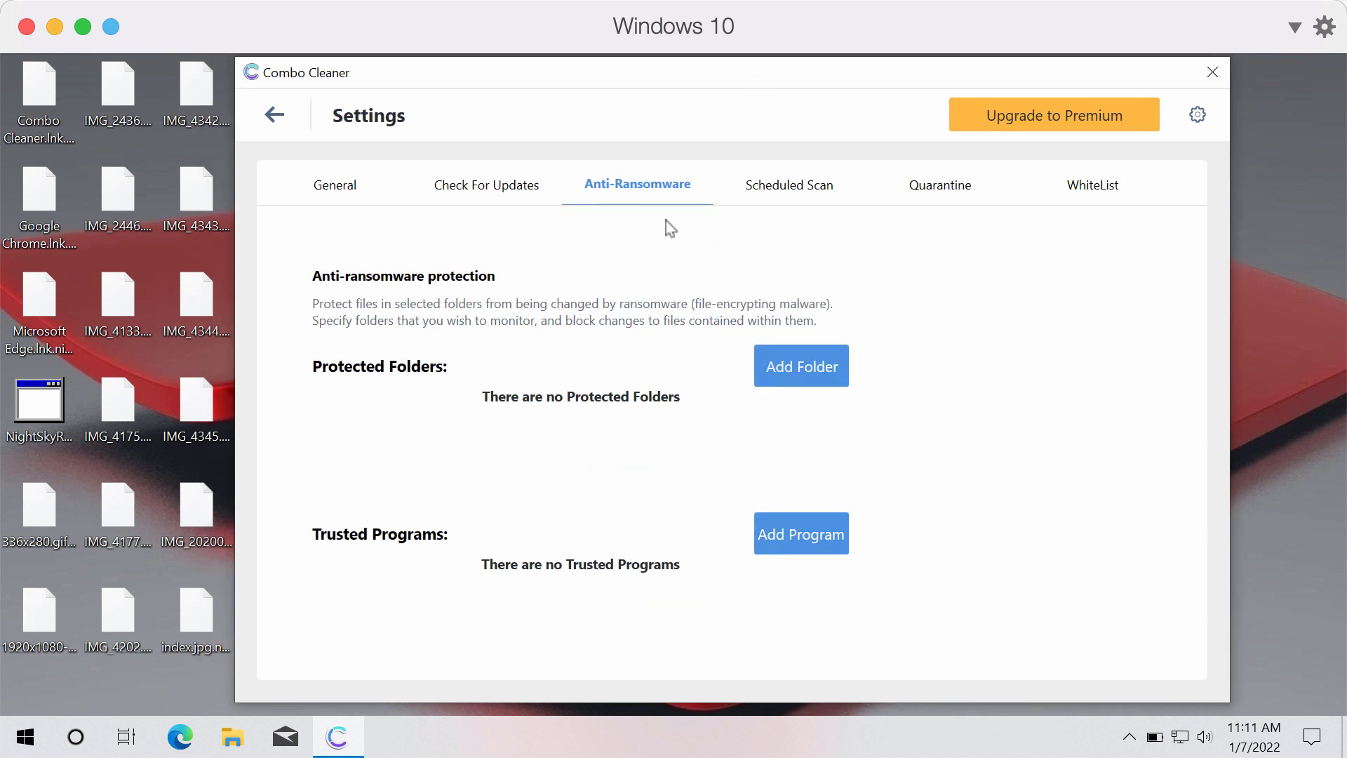
mouse_move(507, 94)
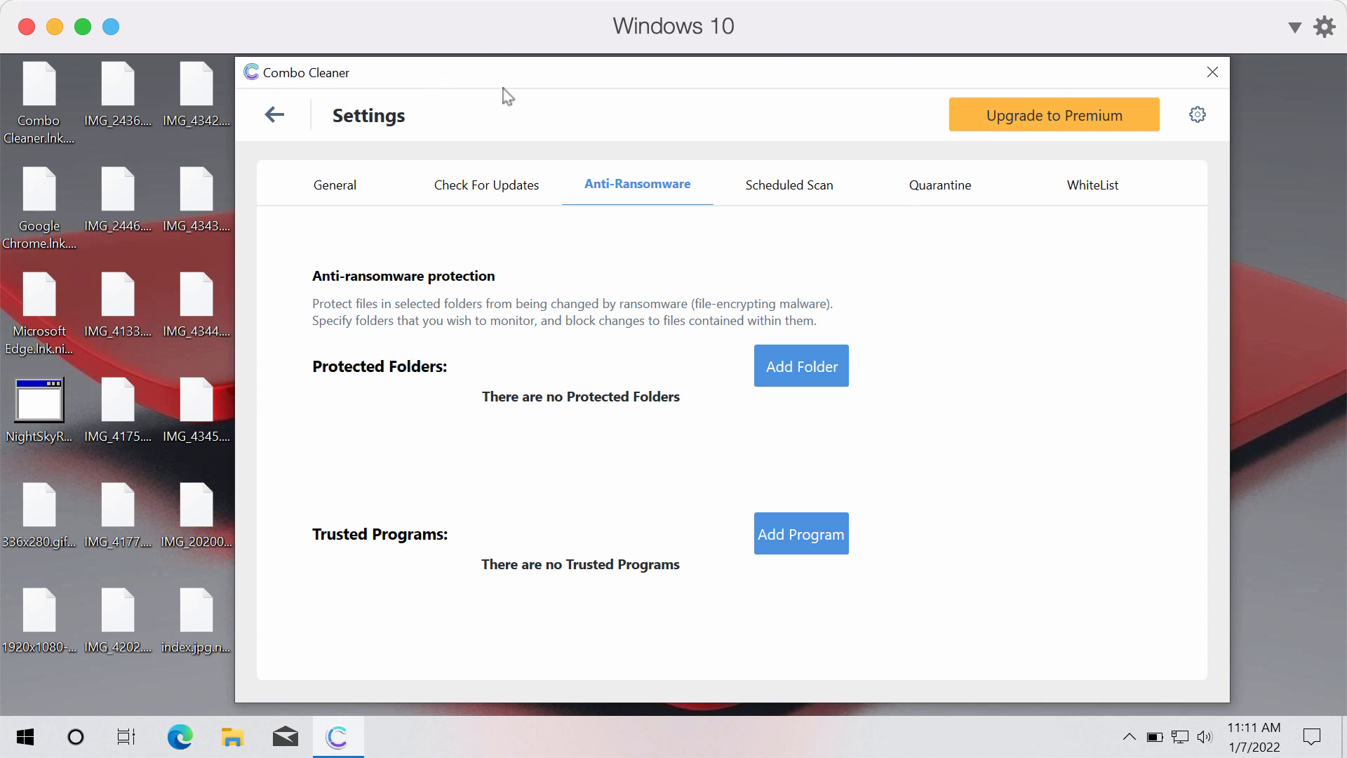
mouse_move(794, 385)
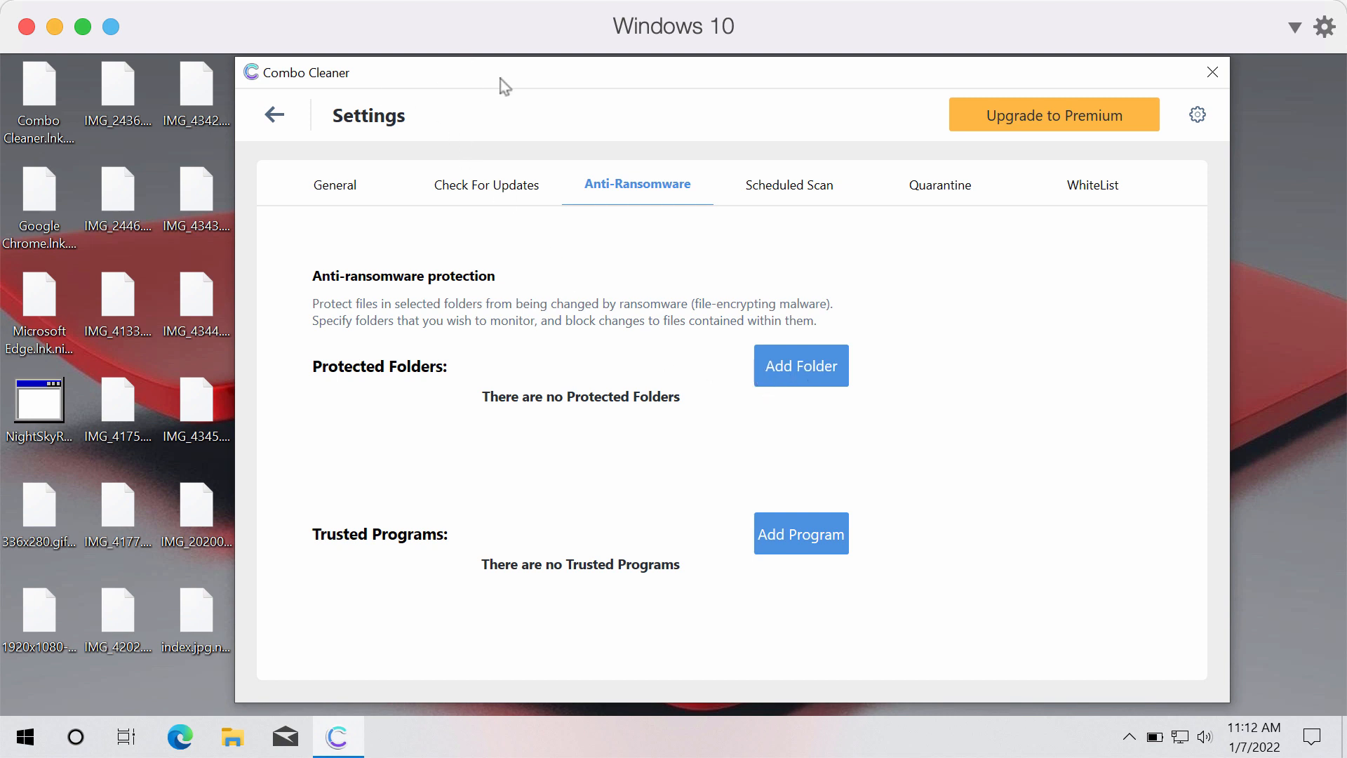
click(274, 114)
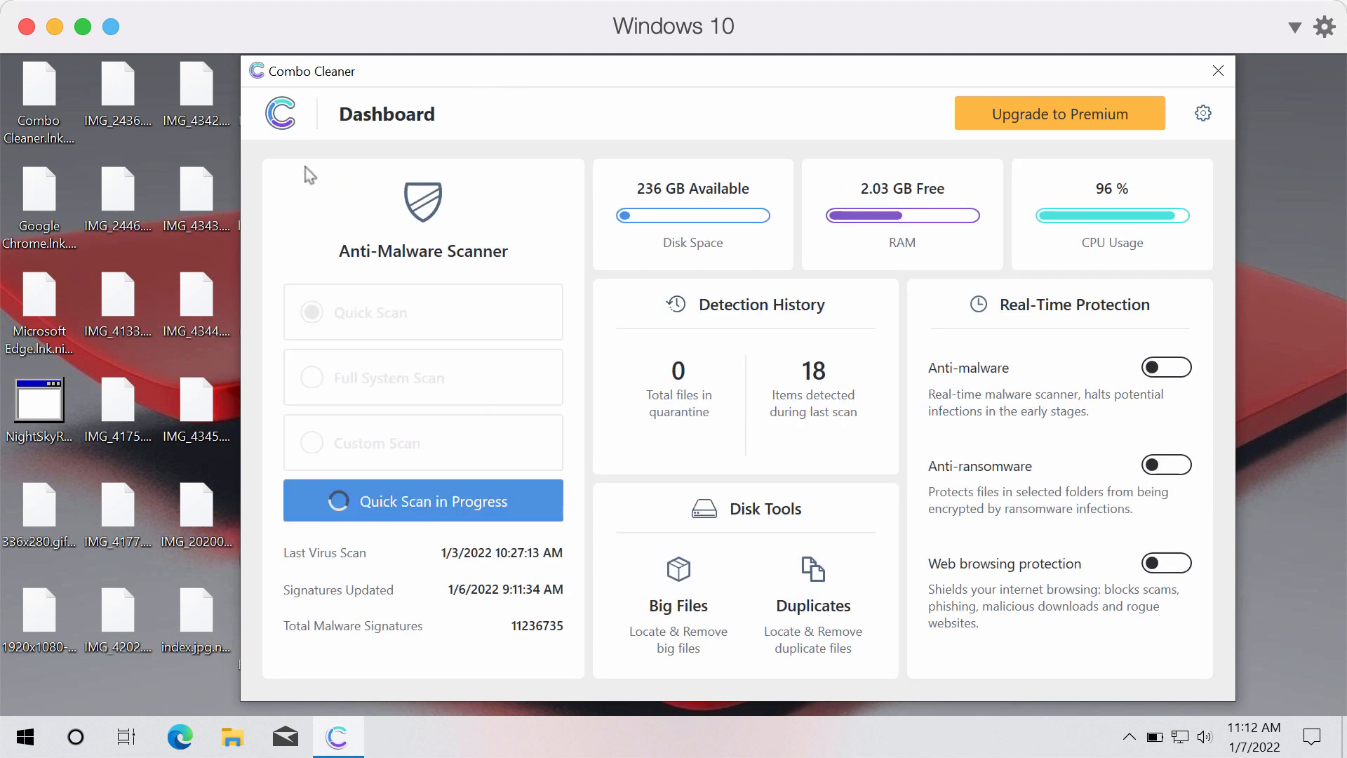
click(422, 500)
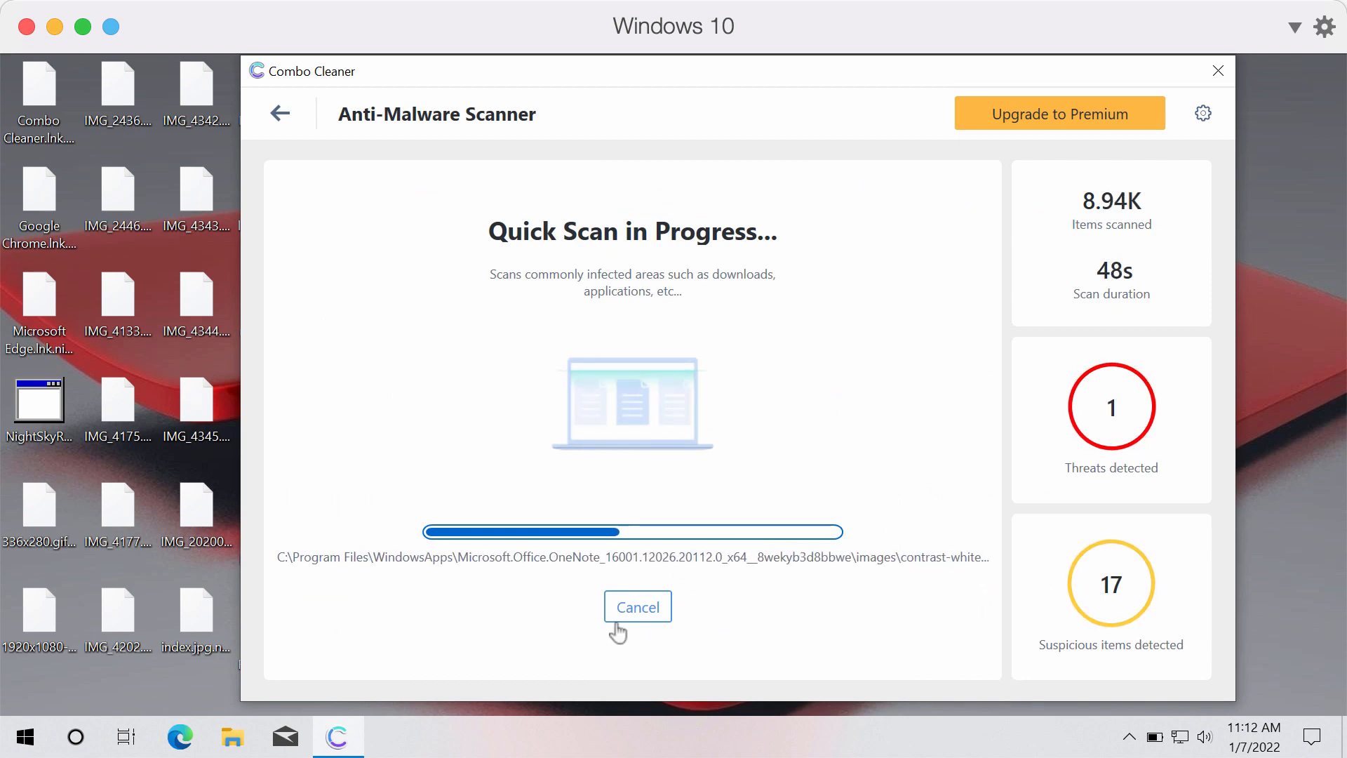
click(637, 607)
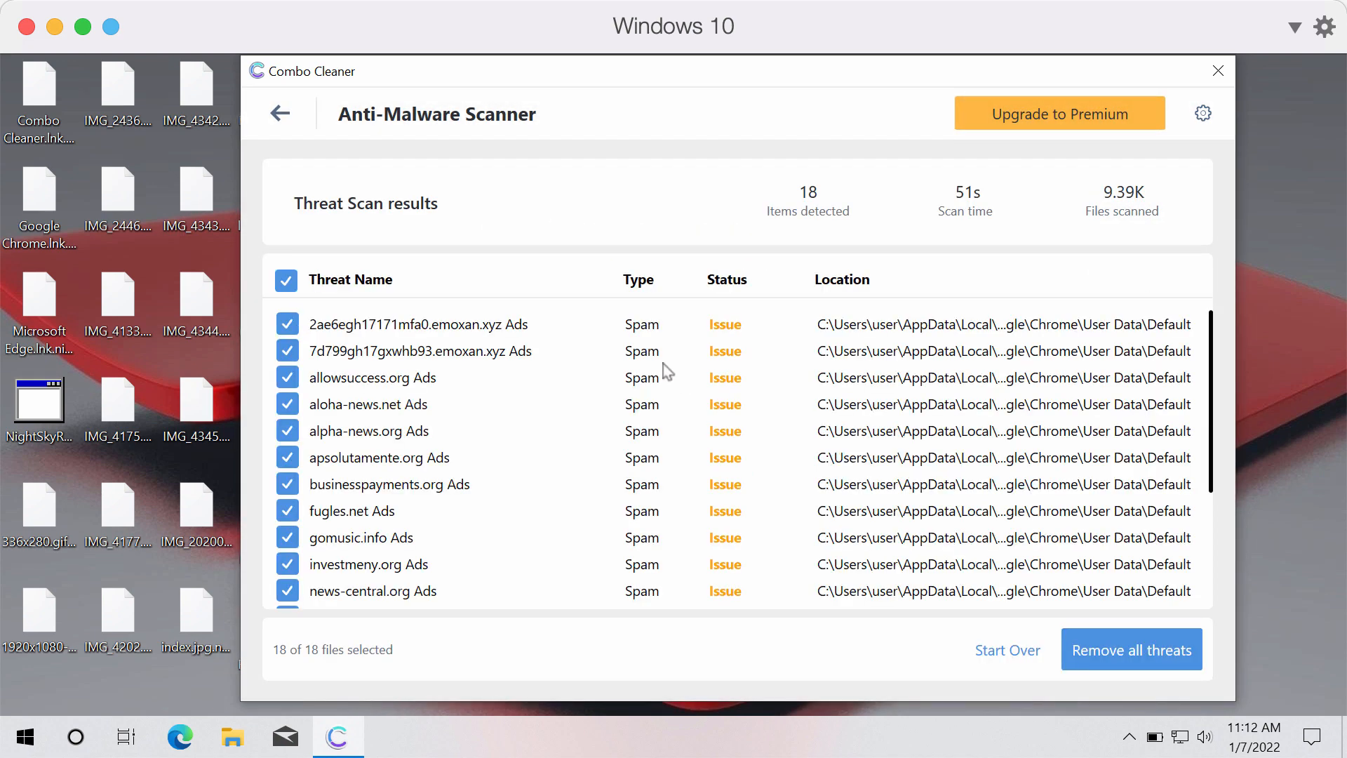
scroll(down, 3)
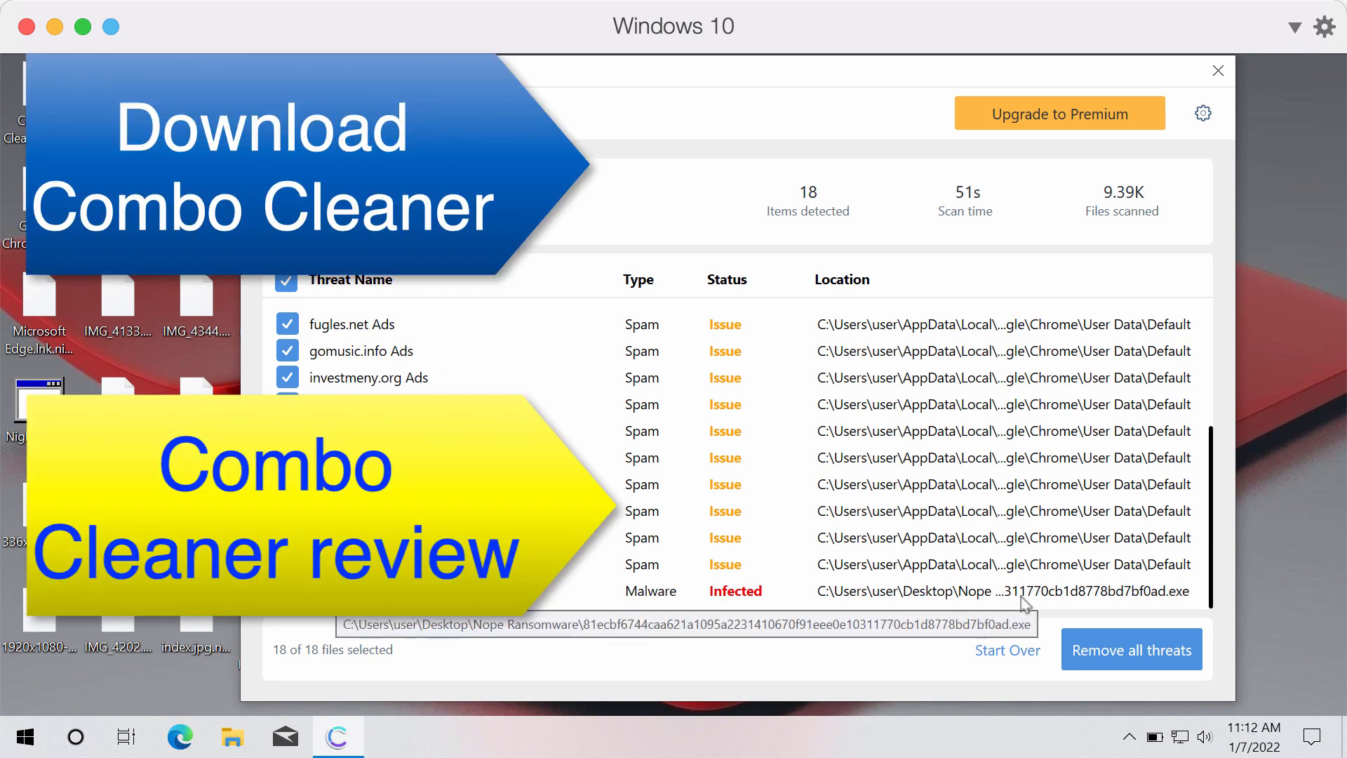
mouse_move(984, 569)
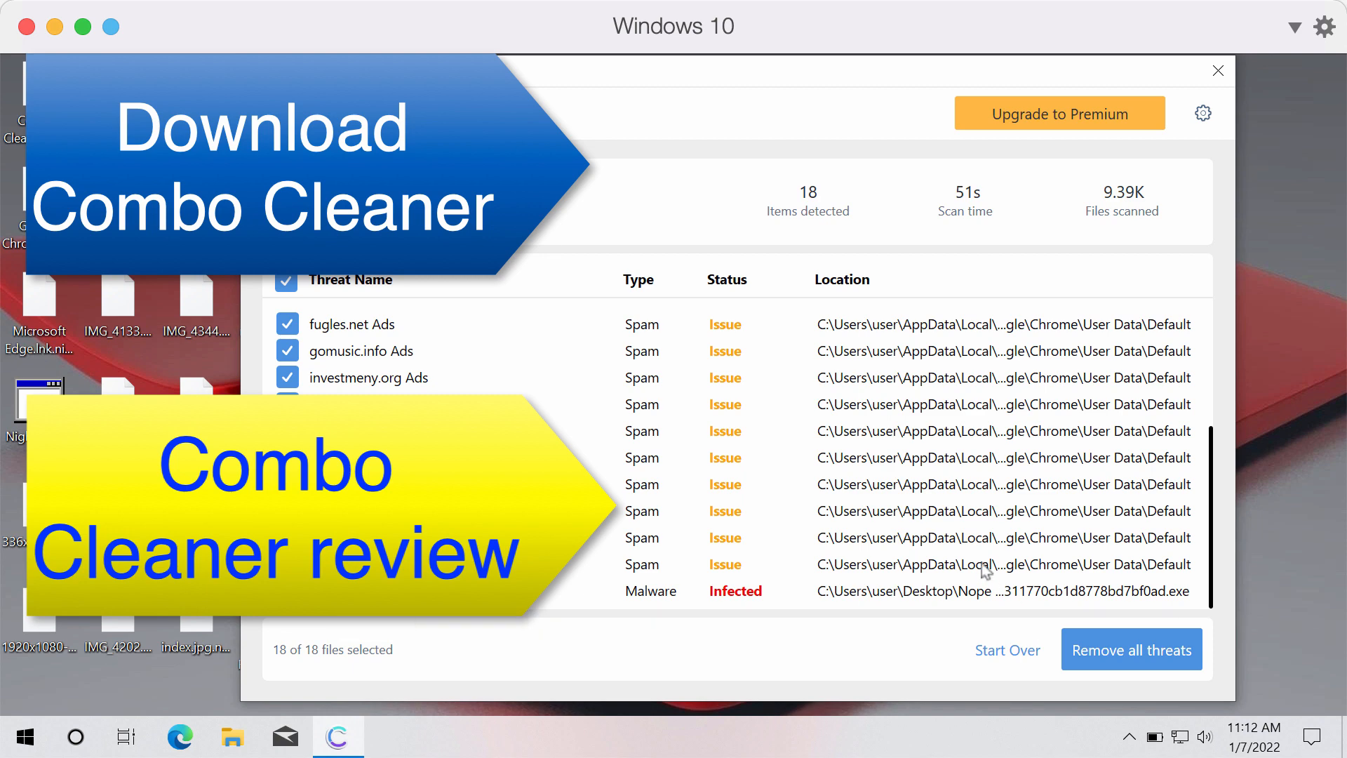
mouse_move(1040, 466)
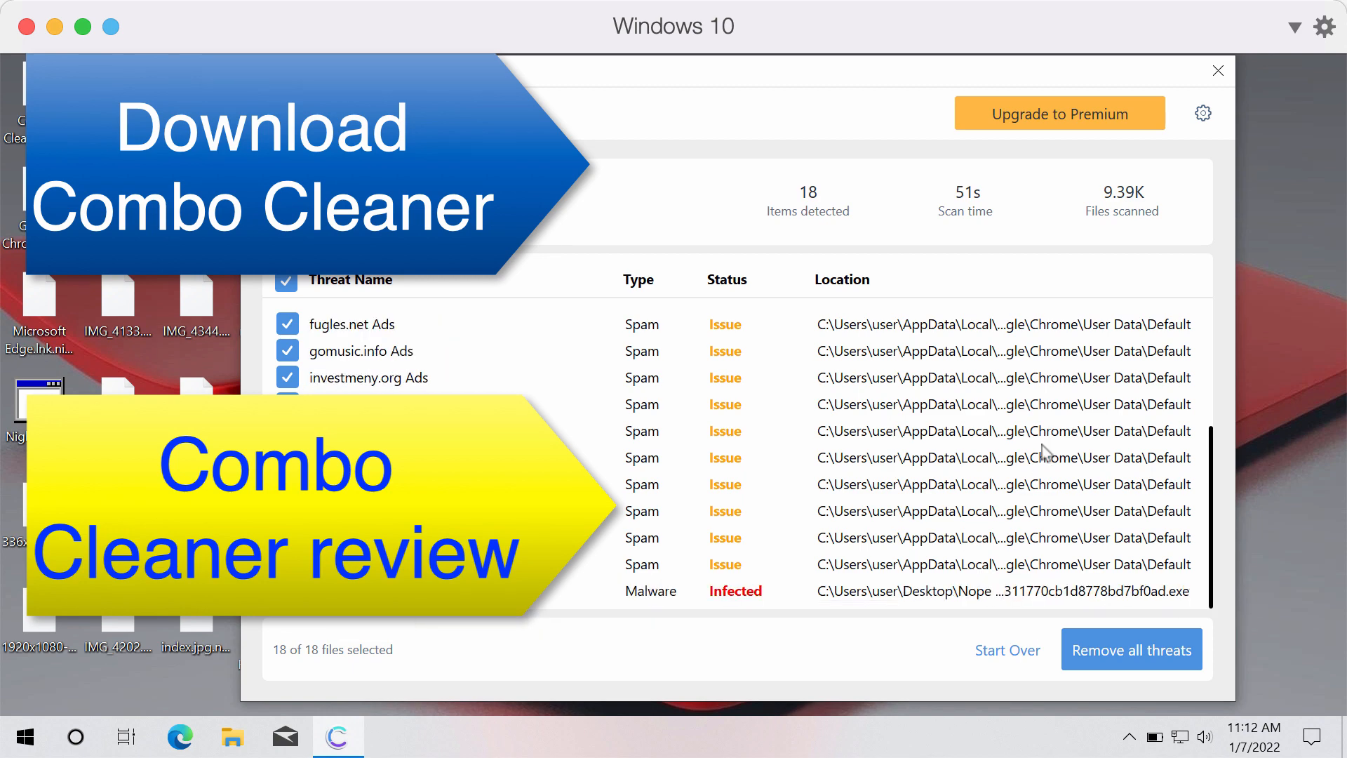
scroll(up, 3)
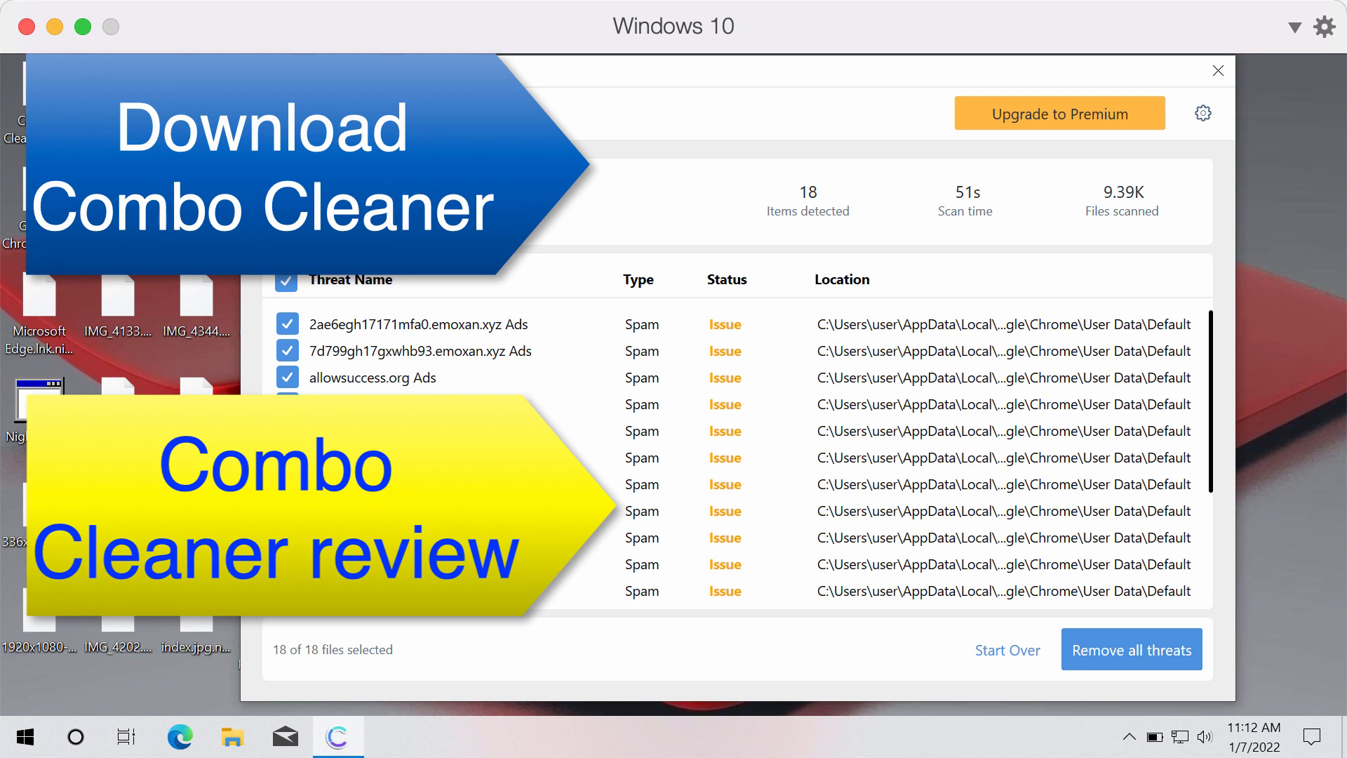